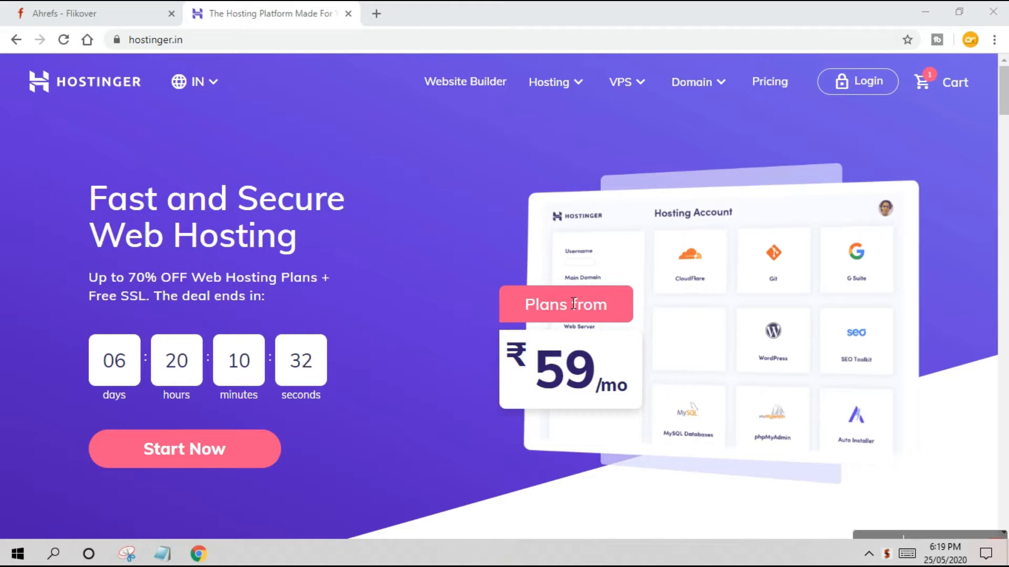
{"action": "mouse_move", "coordinate": [321, 308]}
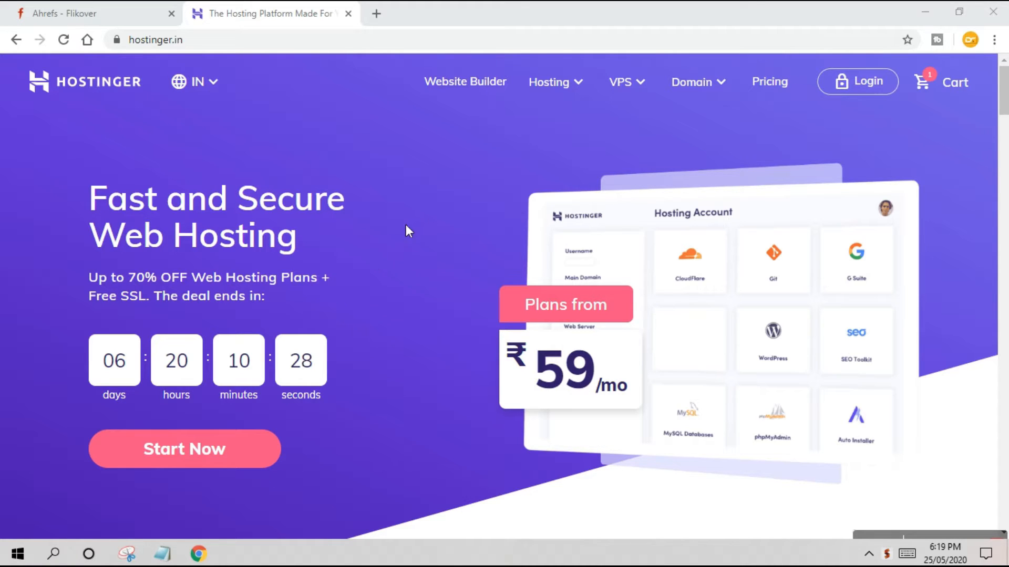
{"action": "mouse_move", "coordinate": [609, 183]}
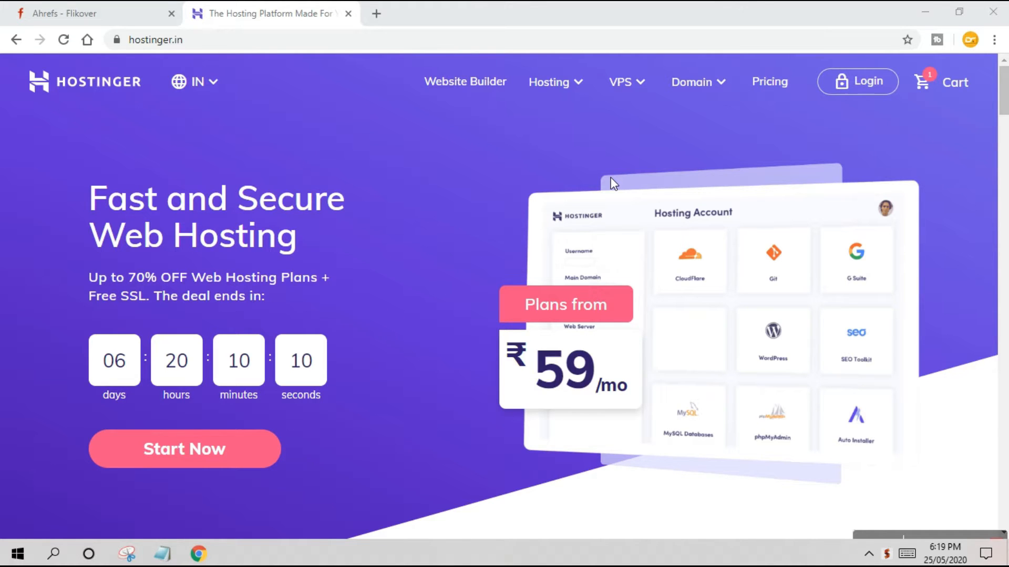
Step: Scroll to 'Choose Your Web Hosting Plan' and expand the Single, Premium and Business feature lists
{"action": "scroll", "scroll_direction": "down", "scroll_amount": 3}
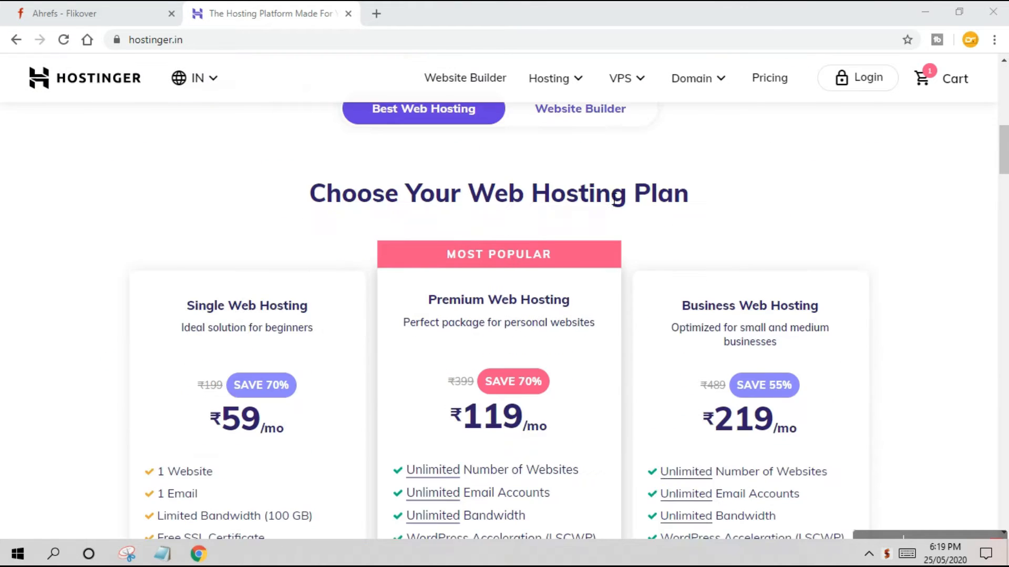
{"action": "scroll", "scroll_direction": "up", "scroll_amount": 3}
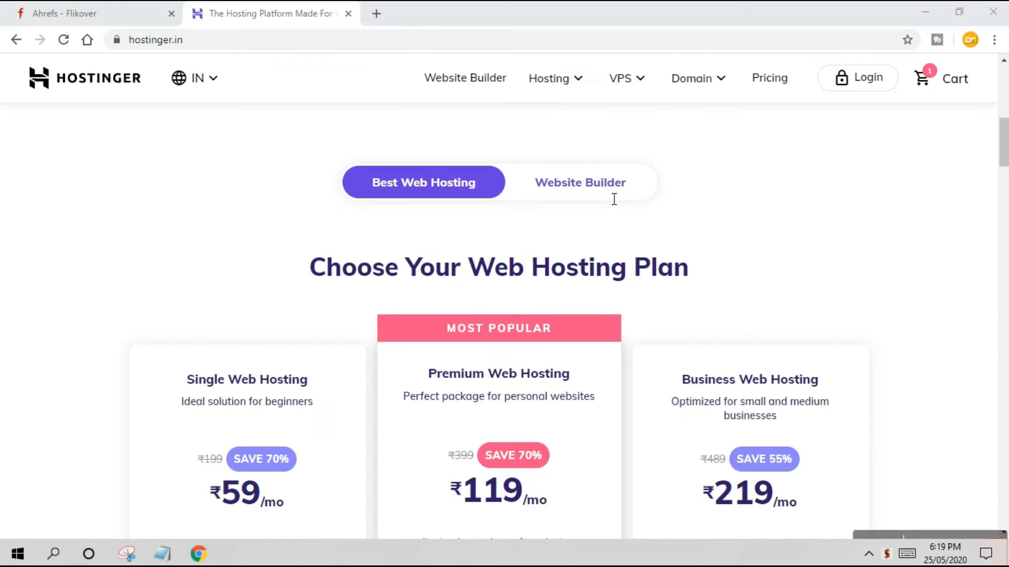
{"action": "scroll", "scroll_direction": "down", "scroll_amount": 3}
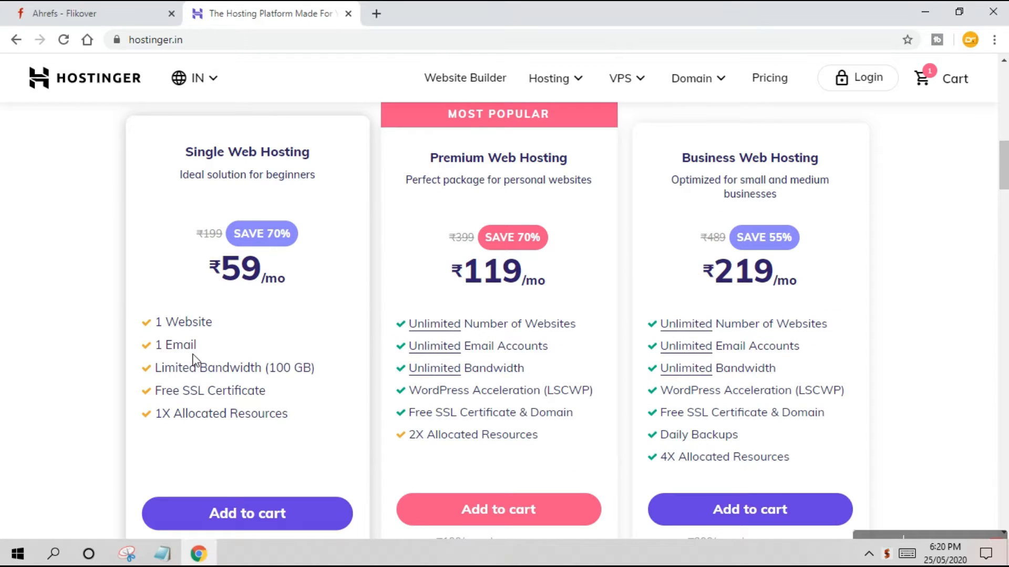
{"action": "scroll", "scroll_direction": "down", "scroll_amount": 3}
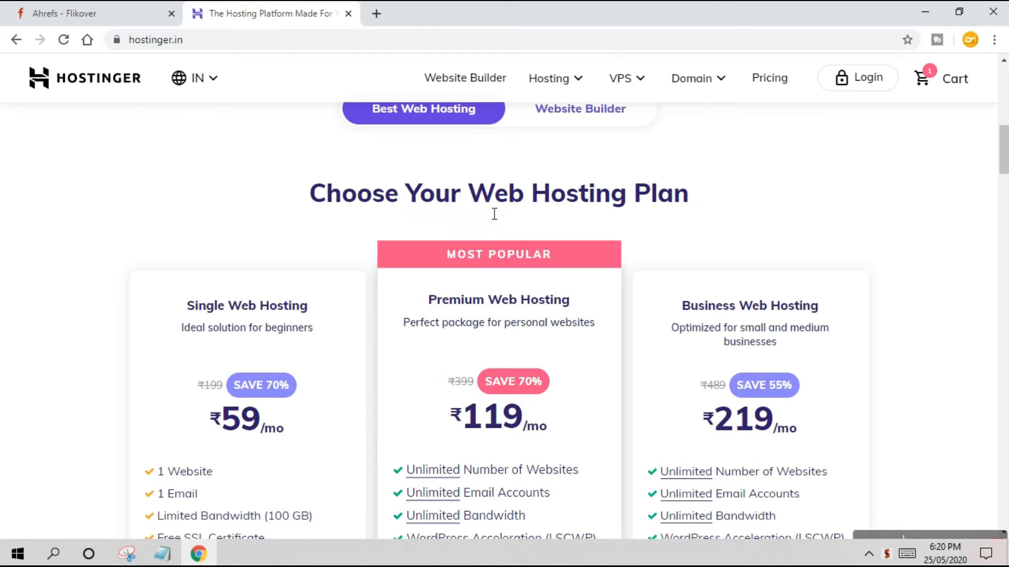
{"action": "scroll", "scroll_direction": "down", "scroll_amount": 3}
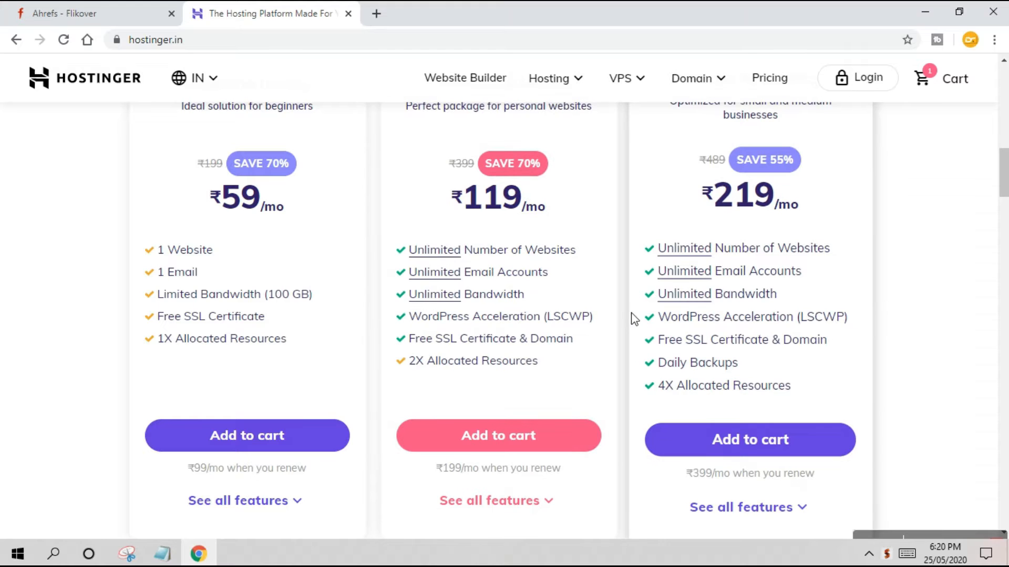
{"action": "scroll", "scroll_direction": "up", "scroll_amount": 3}
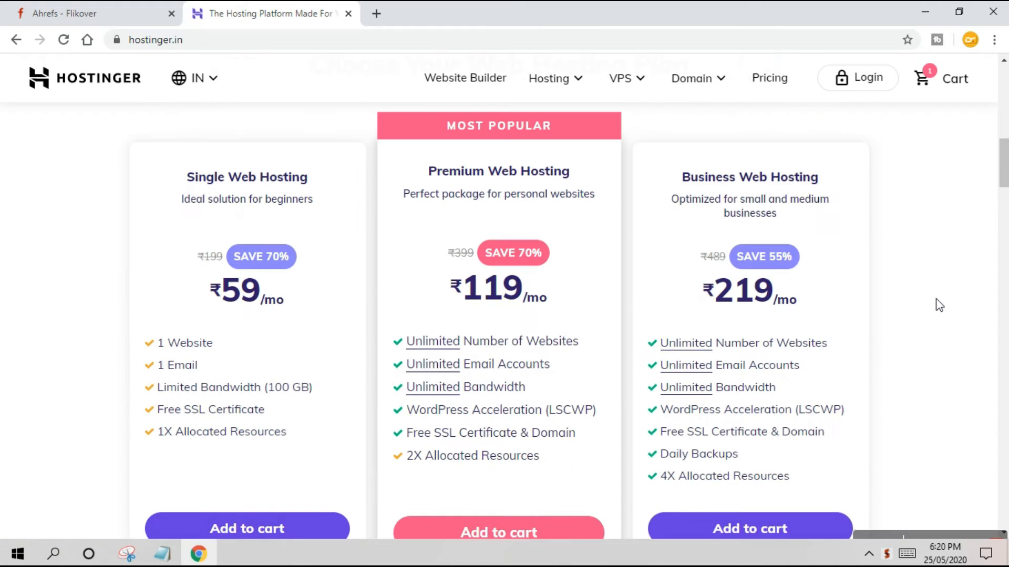
{"action": "scroll", "scroll_direction": "down", "scroll_amount": 3}
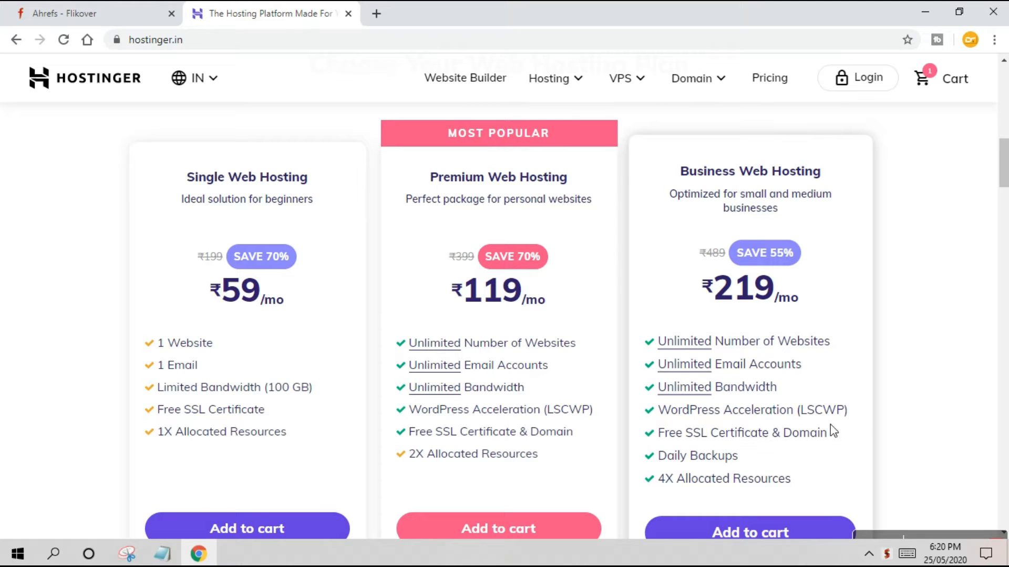
{"action": "scroll", "scroll_direction": "down", "scroll_amount": 3}
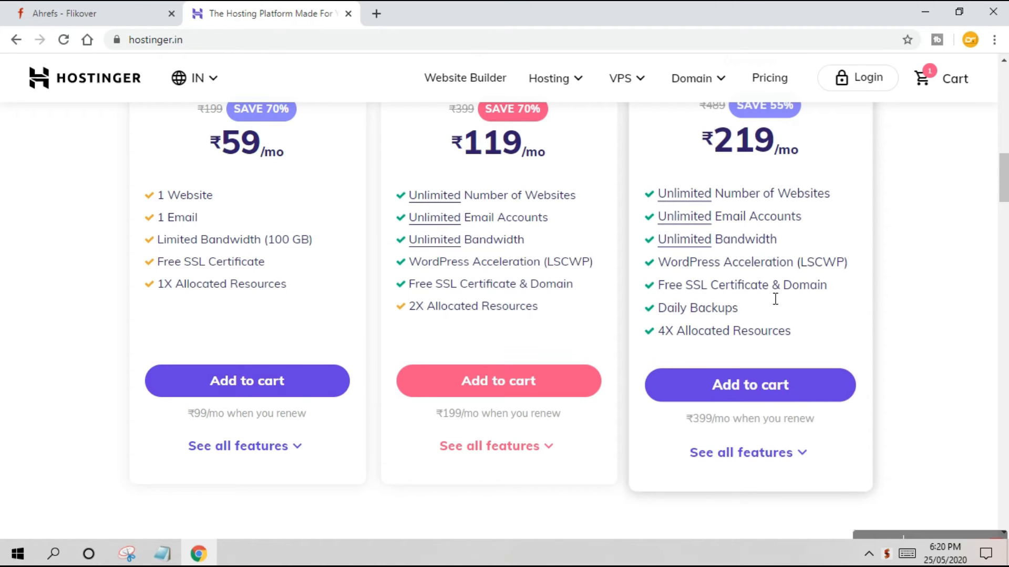
{"action": "mouse_move", "coordinate": [808, 330]}
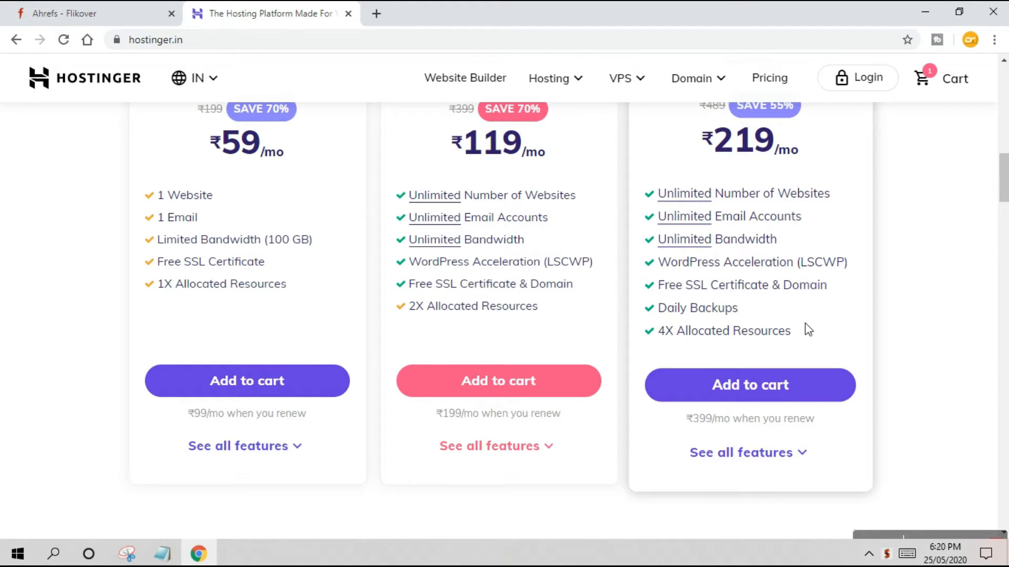
{"action": "mouse_move", "coordinate": [749, 384]}
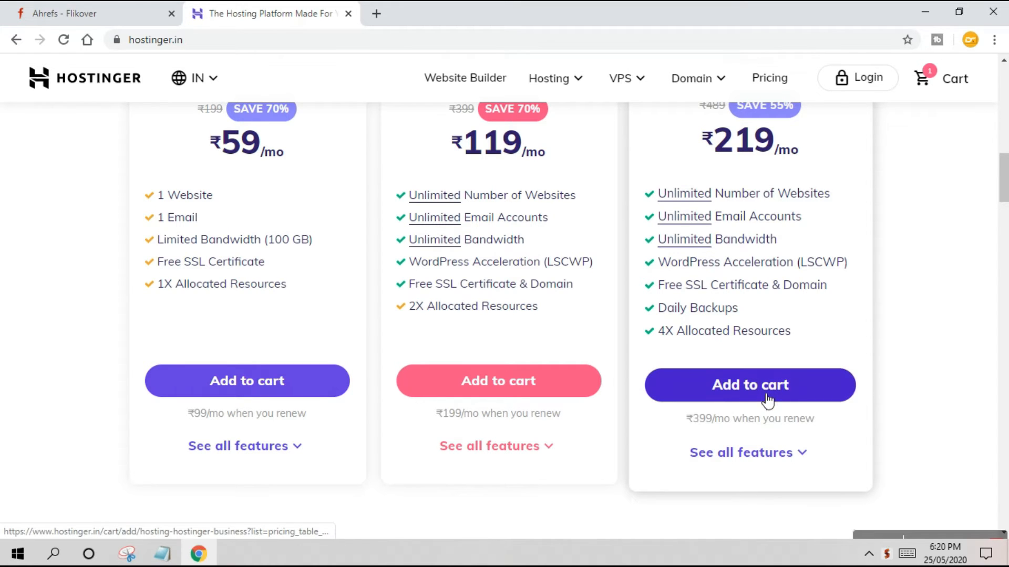
{"action": "left_click", "coordinate": [747, 452]}
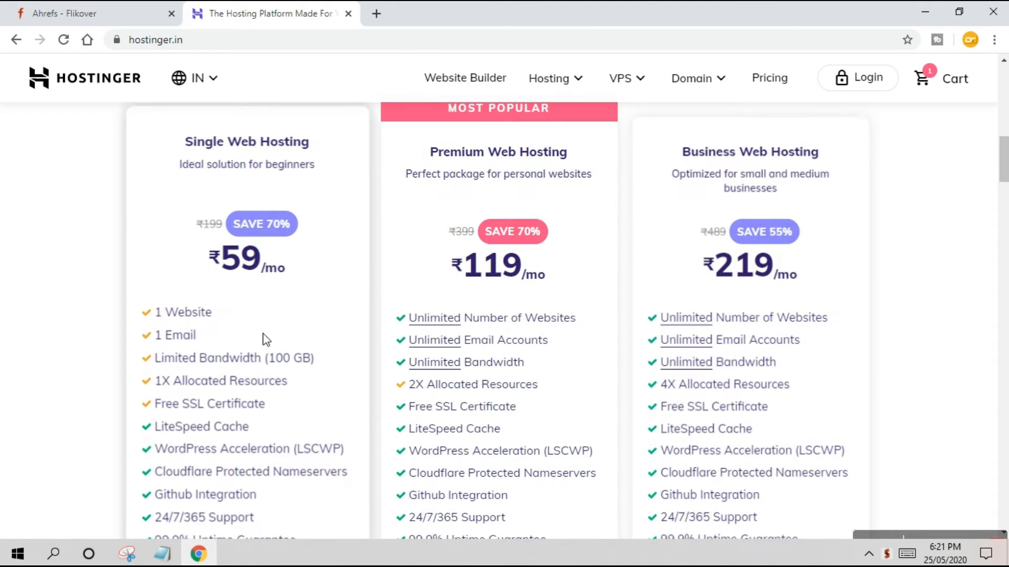
{"action": "scroll", "scroll_direction": "down", "scroll_amount": 3}
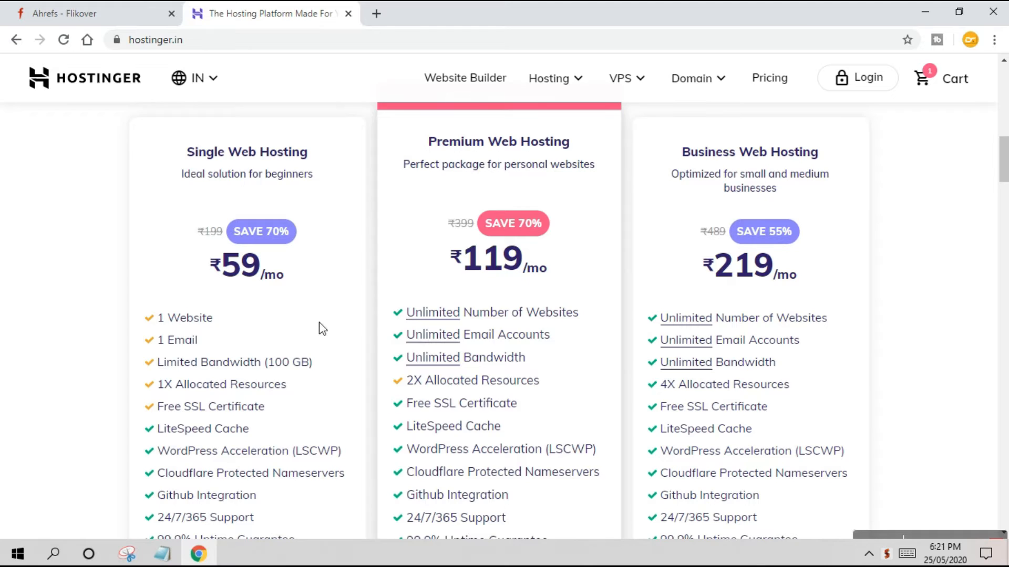
{"action": "mouse_move", "coordinate": [931, 336]}
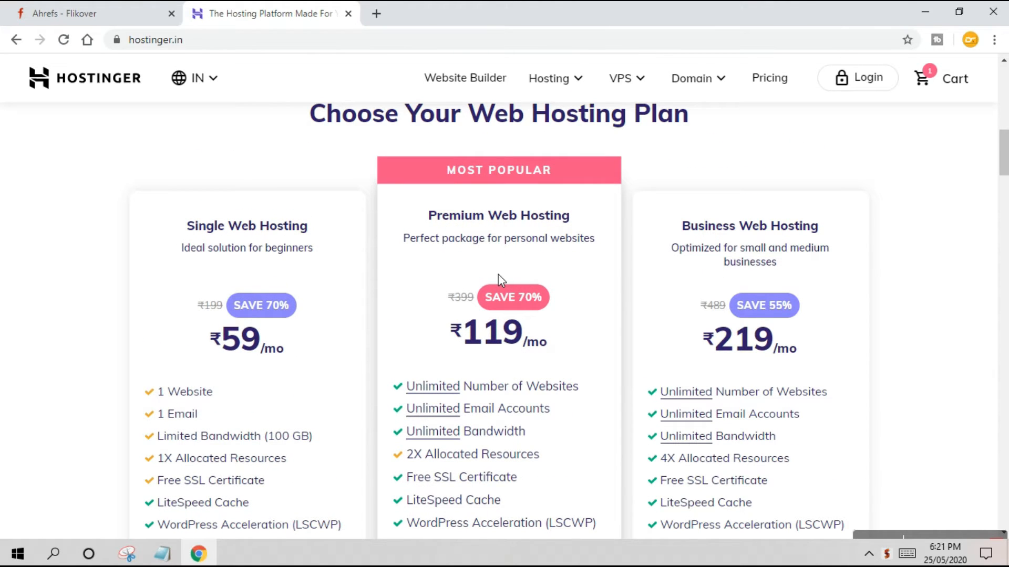
{"action": "scroll", "scroll_direction": "down", "scroll_amount": 3}
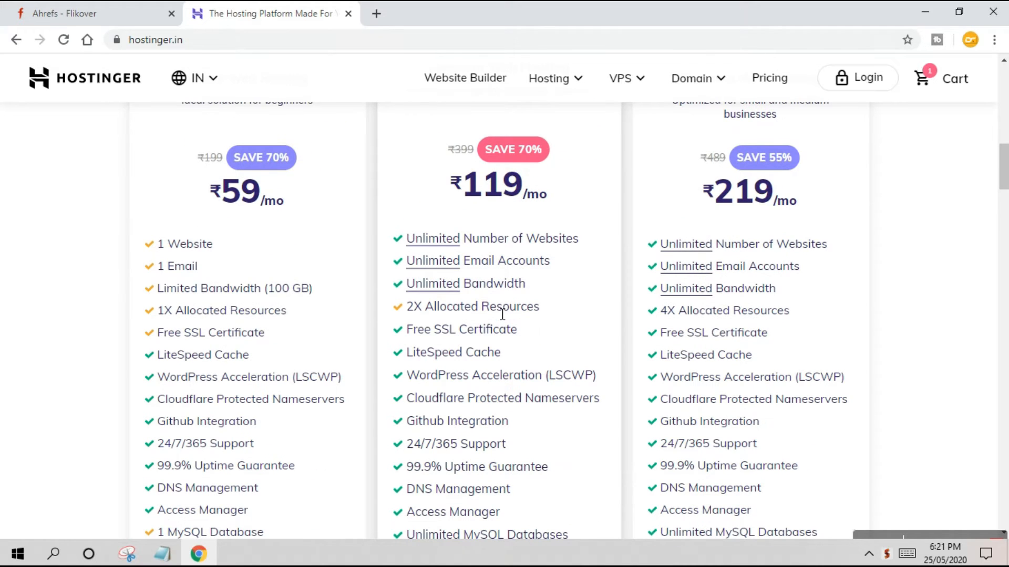
{"action": "scroll", "scroll_direction": "down", "scroll_amount": 3}
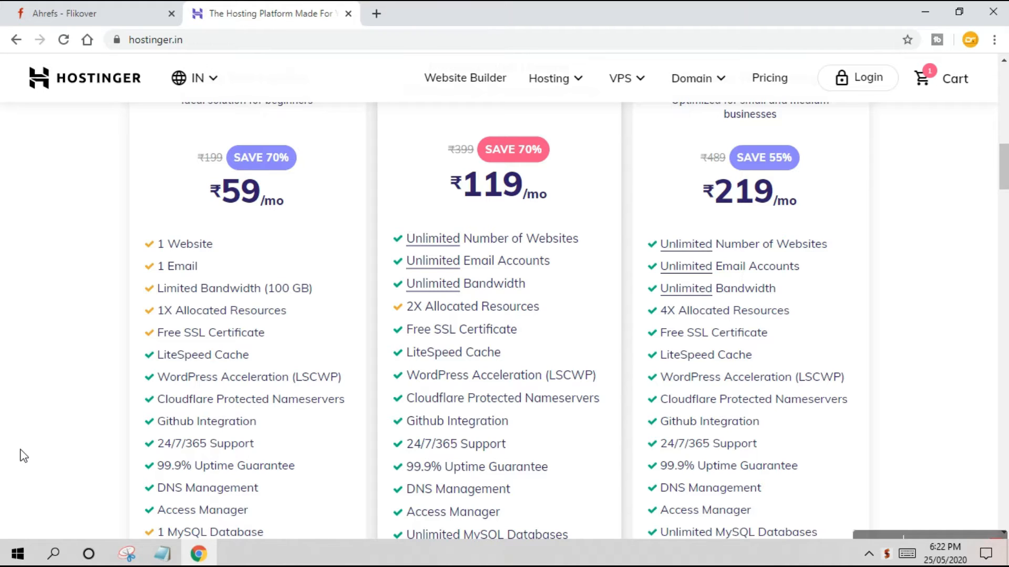
{"action": "mouse_move", "coordinate": [145, 255]}
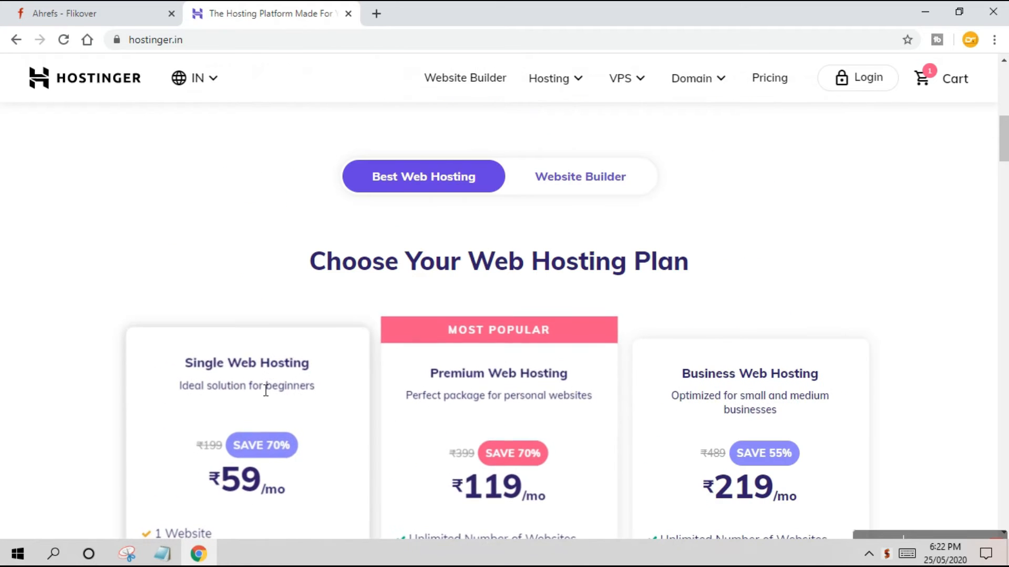
{"action": "scroll", "scroll_direction": "down", "scroll_amount": 3}
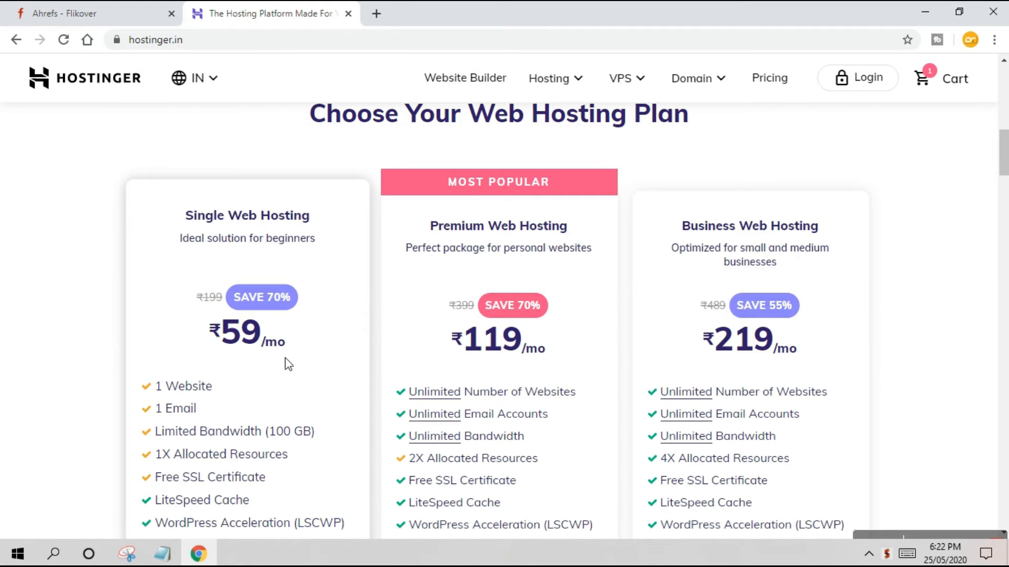
{"action": "mouse_move", "coordinate": [315, 330]}
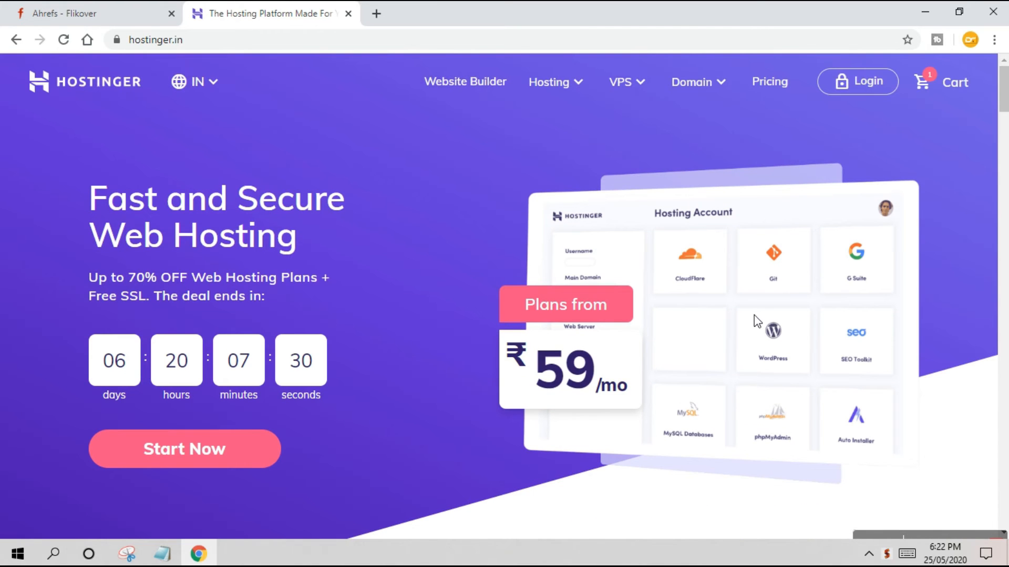
Step: Log in to Hostinger through Google sign-in, choosing the Google account, to reach hPanel
{"action": "left_click", "coordinate": [856, 82]}
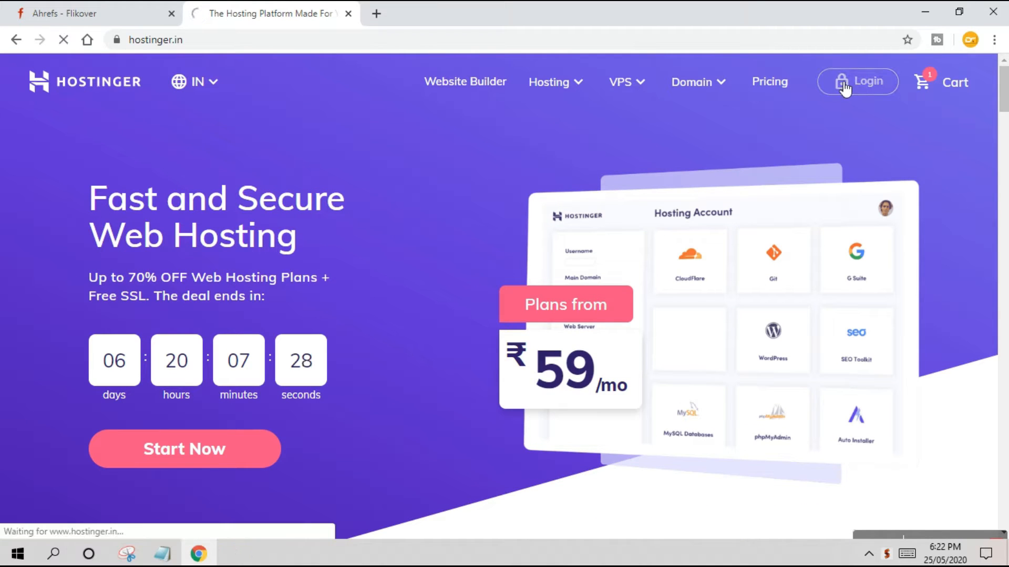
{"action": "left_click", "coordinate": [857, 82]}
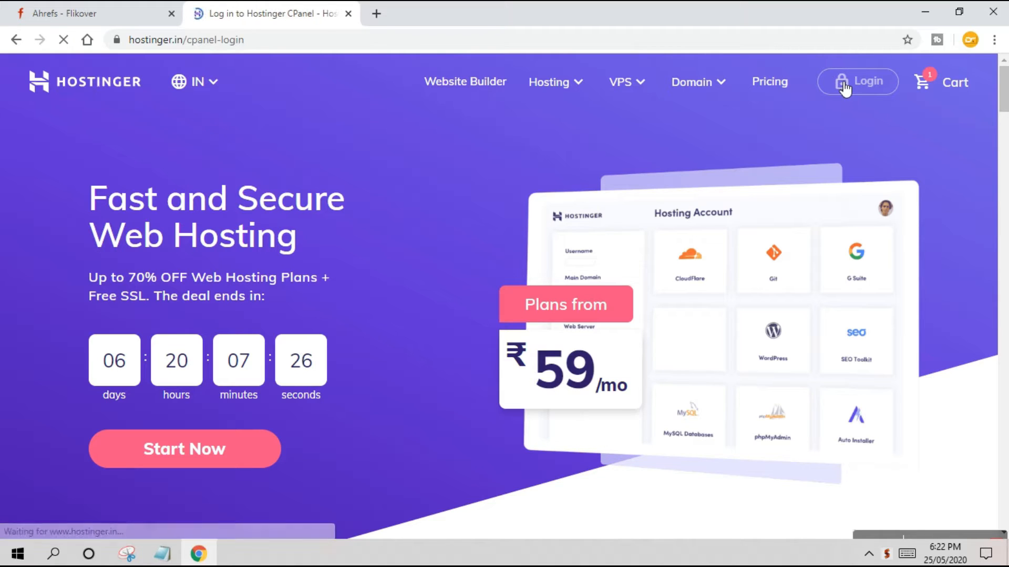
{"action": "left_click", "coordinate": [856, 82]}
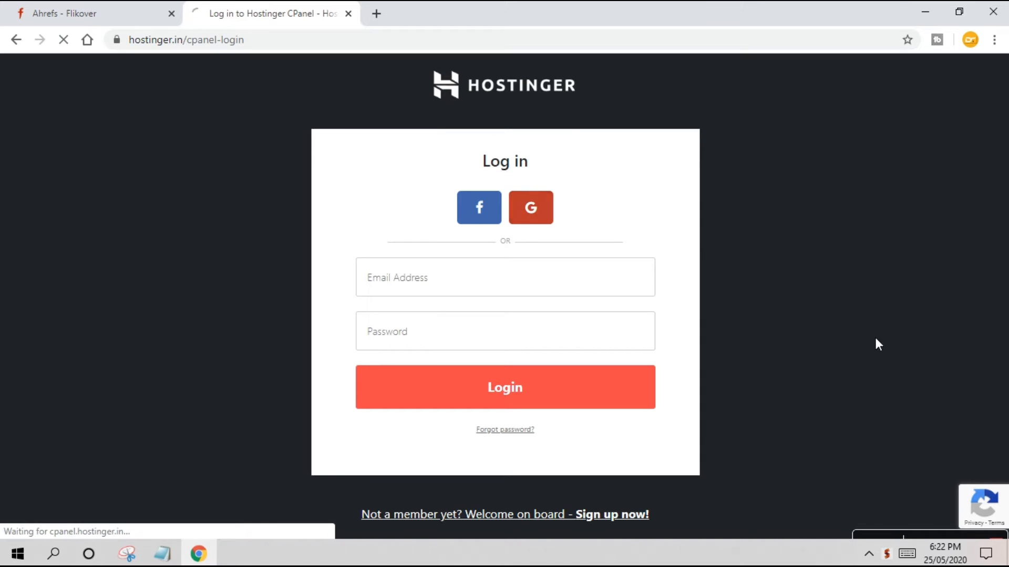
{"action": "left_click", "coordinate": [504, 387]}
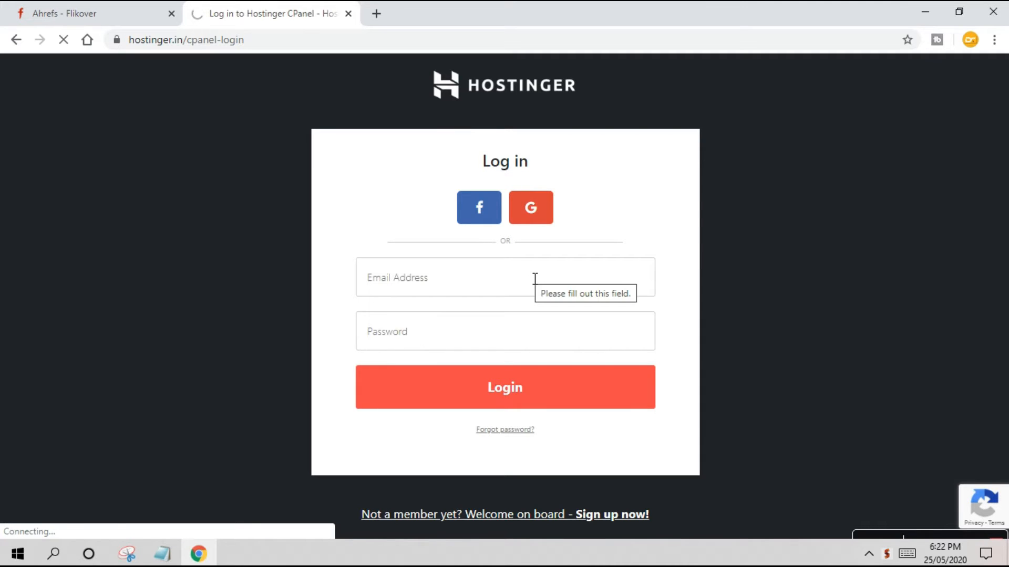
{"action": "left_click", "coordinate": [530, 207]}
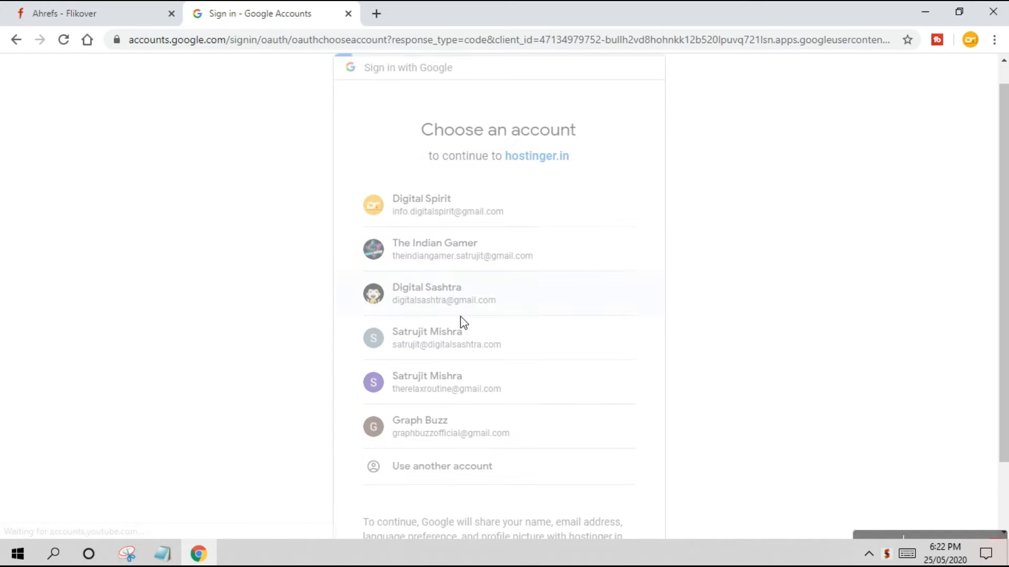
{"action": "left_click", "coordinate": [442, 293]}
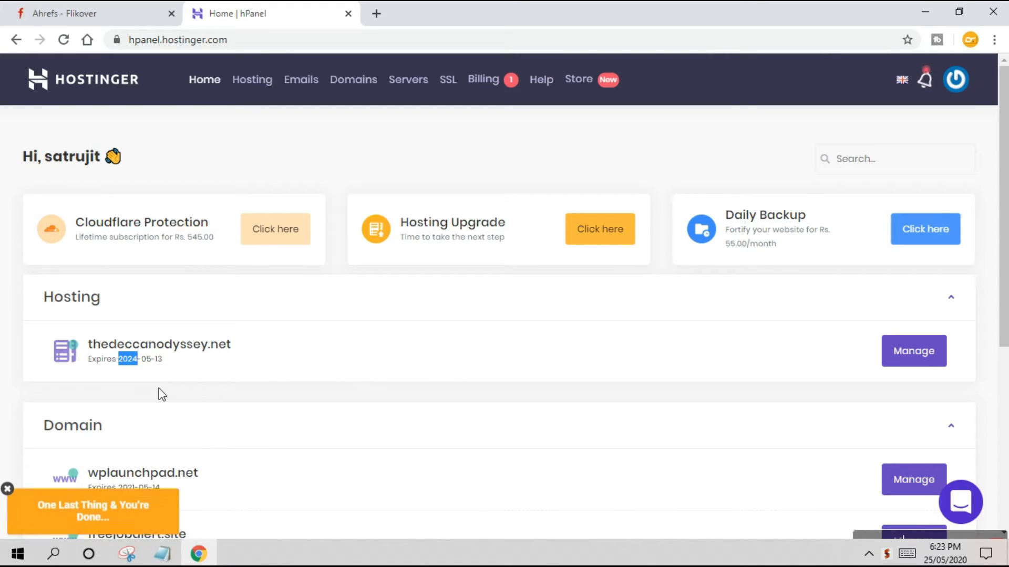
{"action": "mouse_move", "coordinate": [437, 358]}
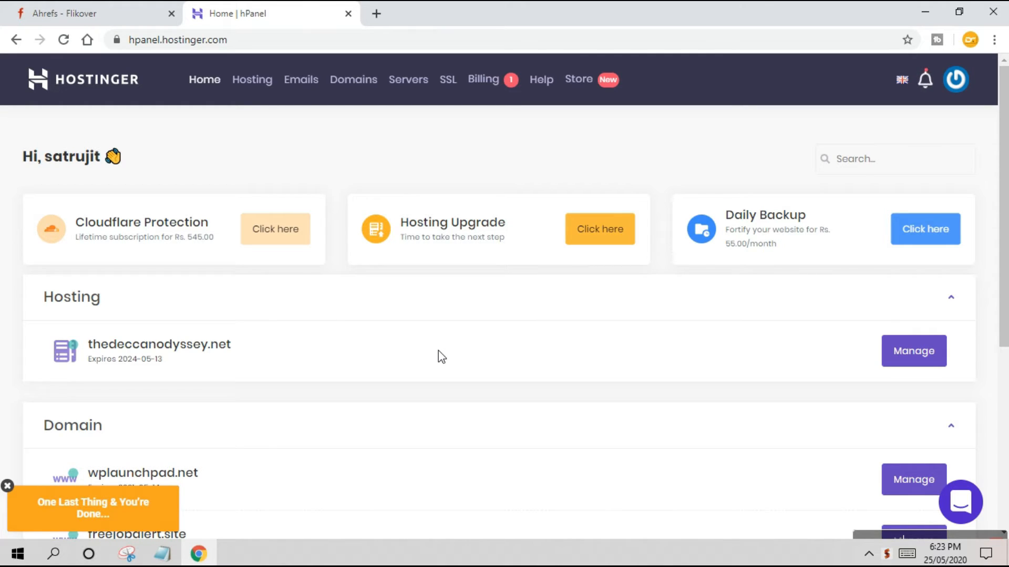
{"action": "mouse_move", "coordinate": [418, 315]}
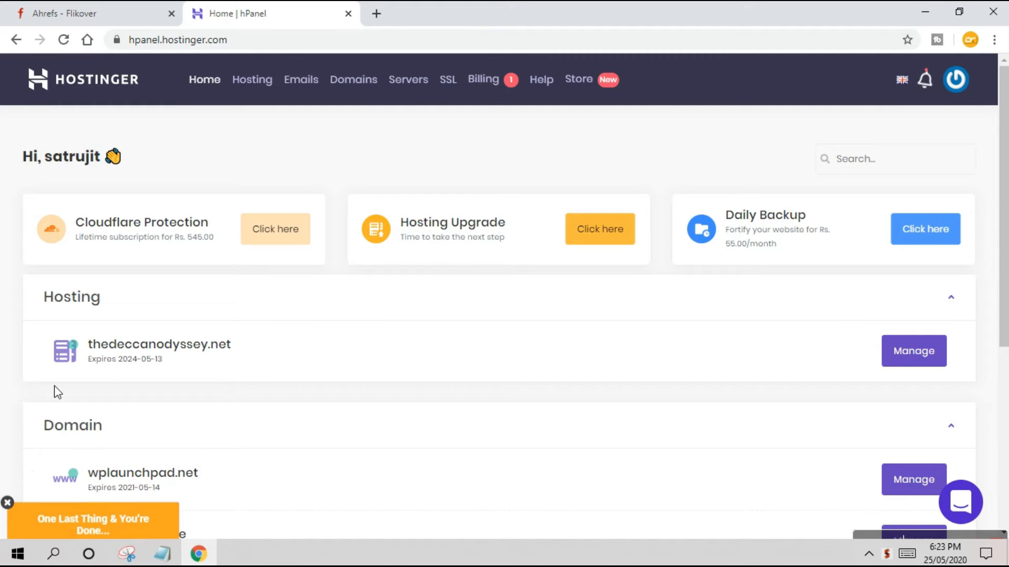
Step: Scroll the dashboard's Domain section and select the freejobalert.site domain name
{"action": "scroll", "scroll_direction": "down", "scroll_amount": 3}
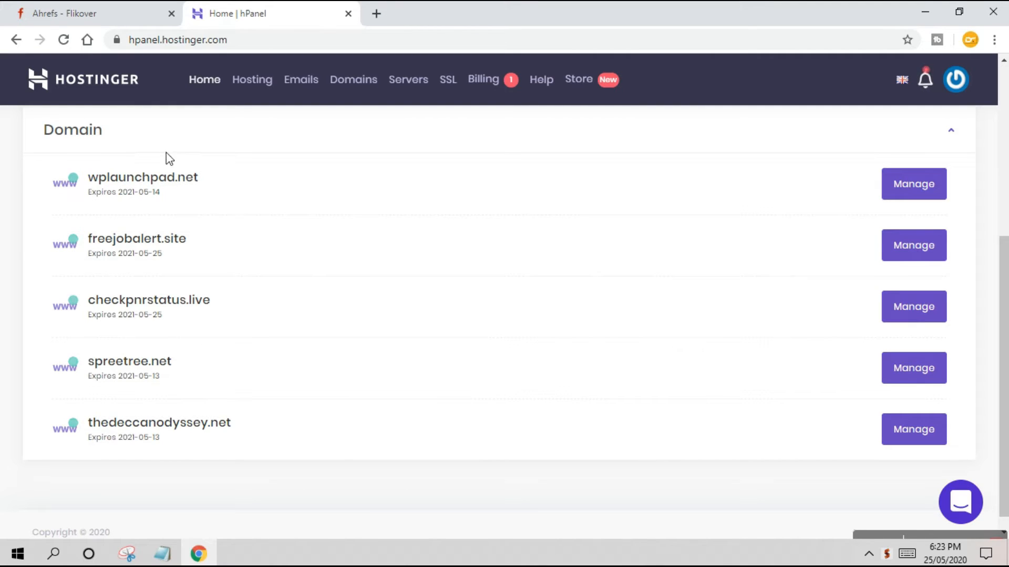
{"action": "mouse_move", "coordinate": [189, 444]}
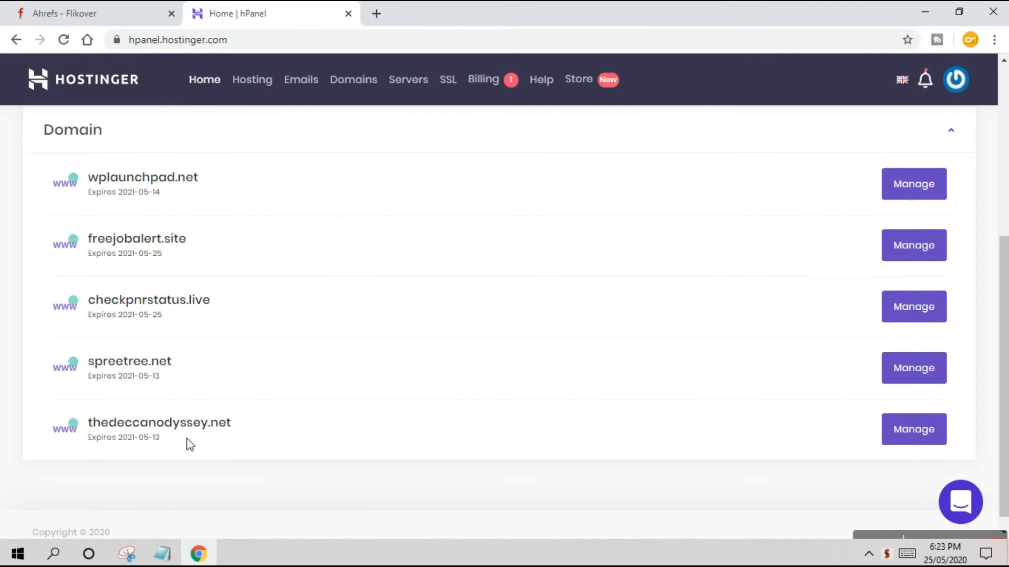
{"action": "mouse_move", "coordinate": [206, 143]}
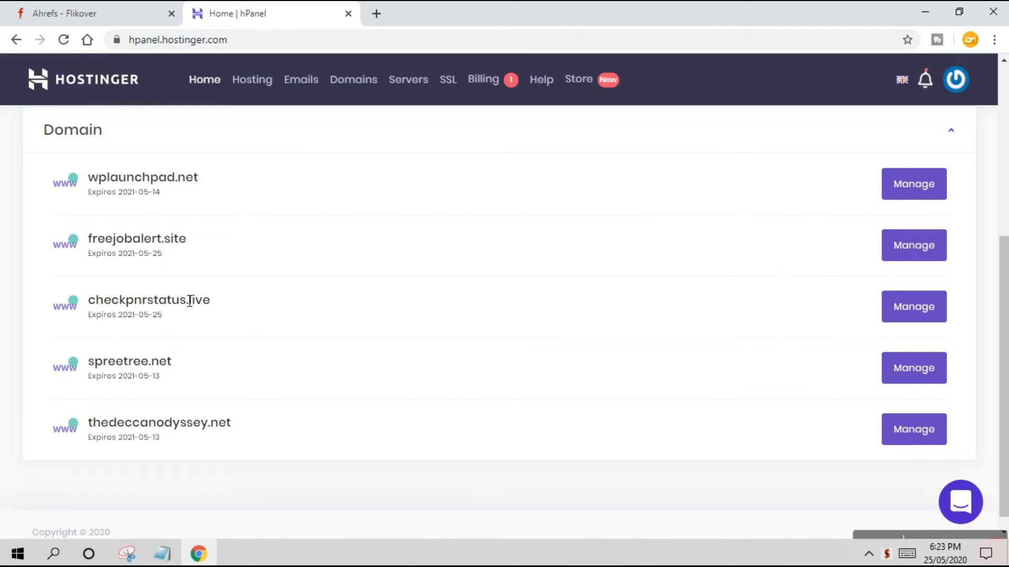
{"action": "double_click", "coordinate": [137, 239]}
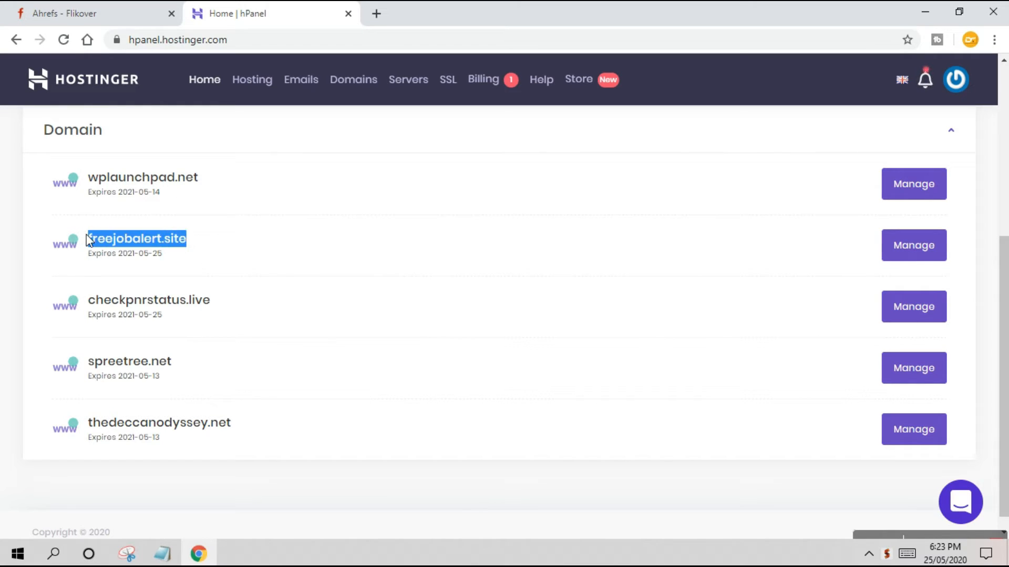
{"action": "mouse_move", "coordinate": [180, 294]}
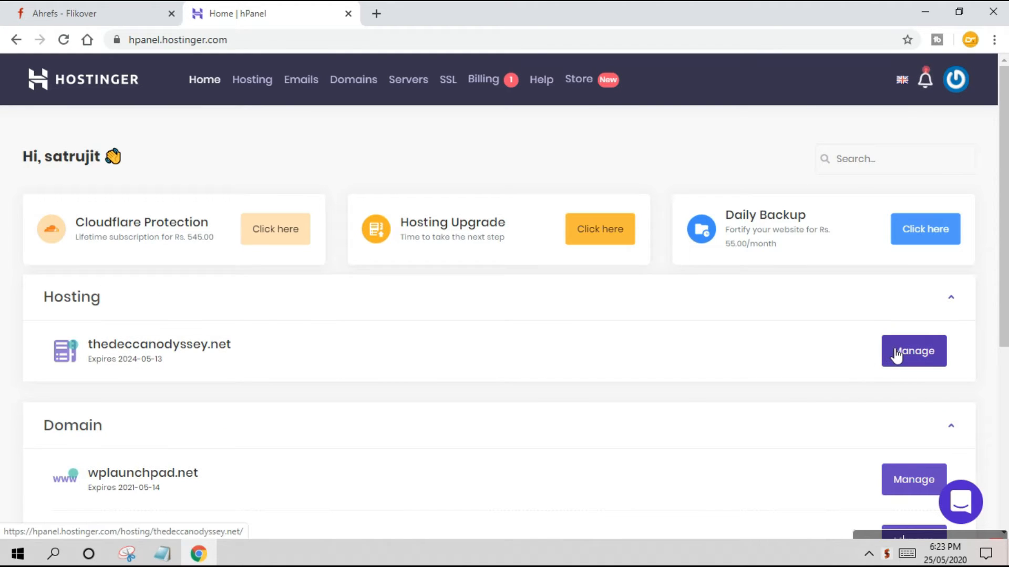
Step: Review existing WordPress installs under the plan's Auto Installer, then go back to Hosting
{"action": "left_click", "coordinate": [913, 350]}
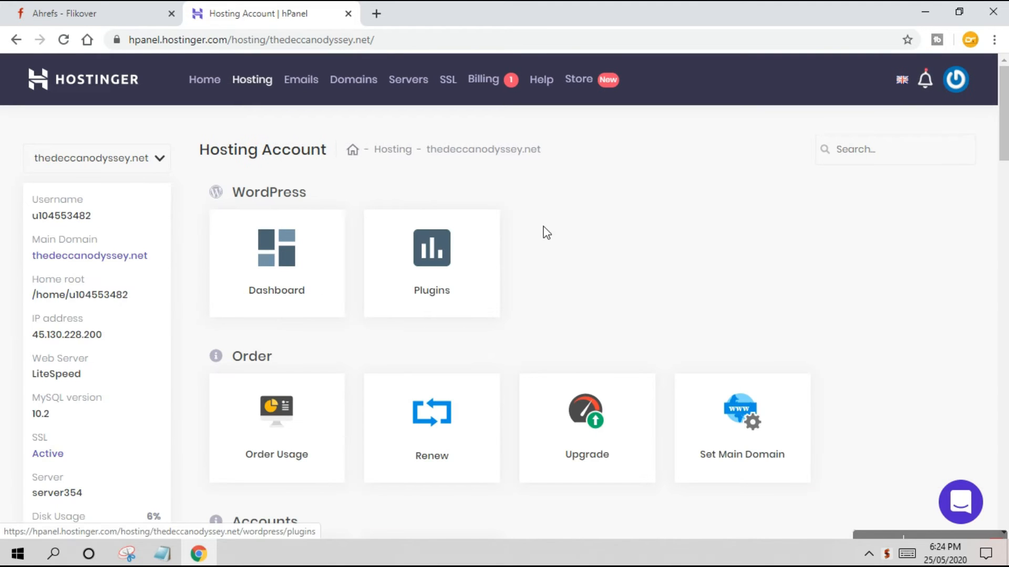
{"action": "scroll", "scroll_direction": "down", "scroll_amount": 3}
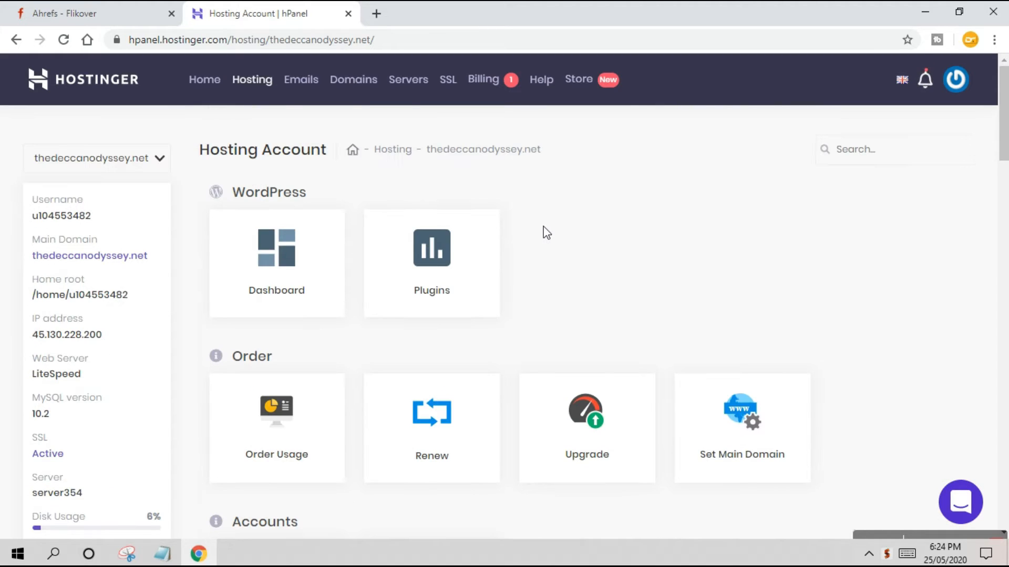
{"action": "scroll", "scroll_direction": "down", "scroll_amount": 3}
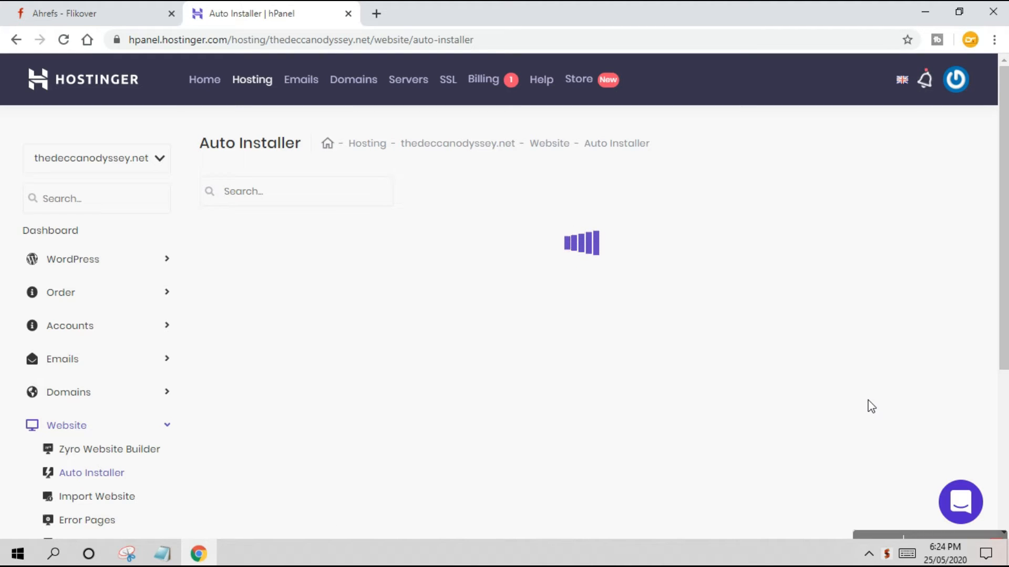
{"action": "mouse_move", "coordinate": [498, 327]}
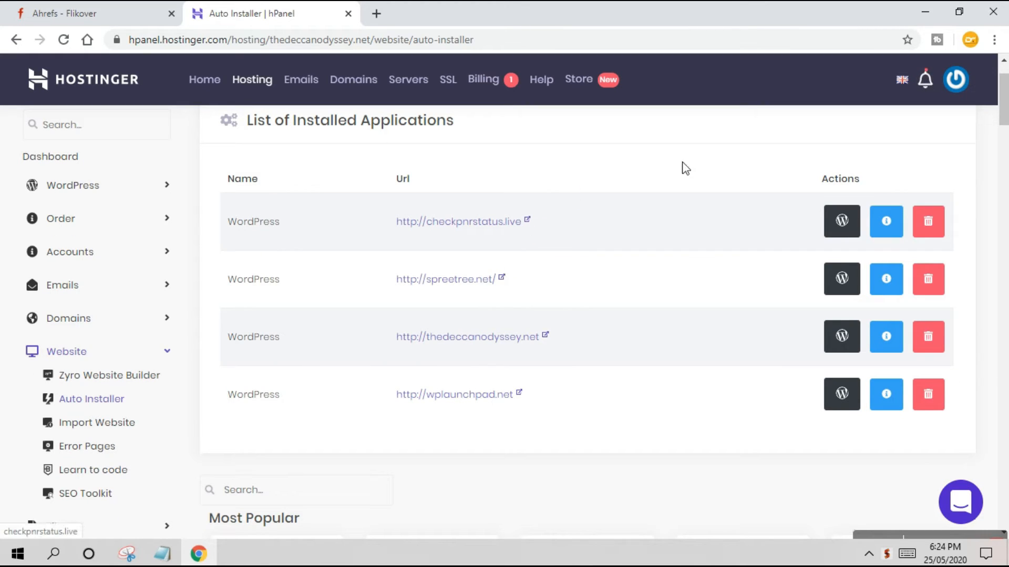
{"action": "mouse_move", "coordinate": [468, 244]}
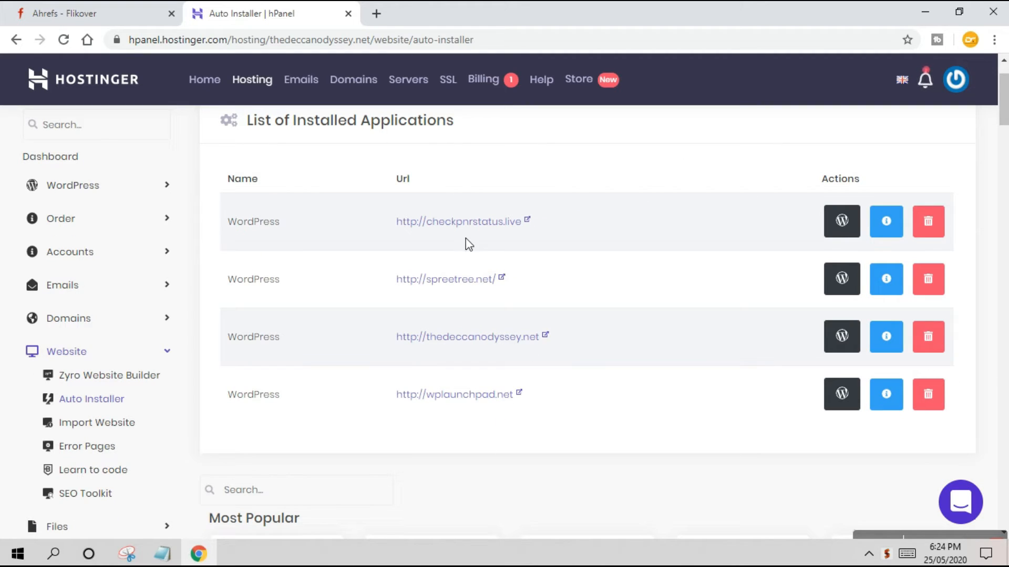
{"action": "mouse_move", "coordinate": [459, 222]}
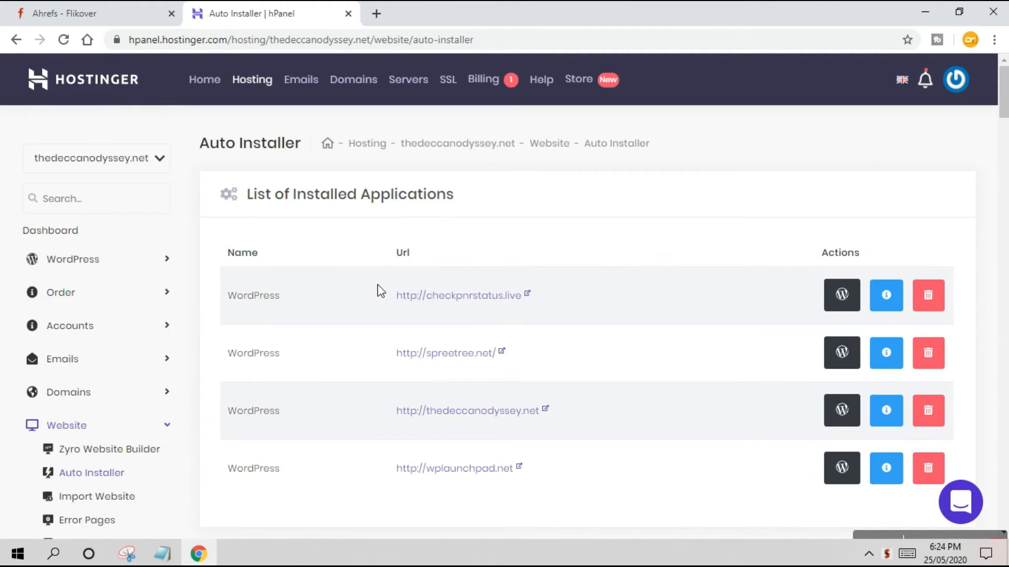
{"action": "left_click", "coordinate": [252, 79]}
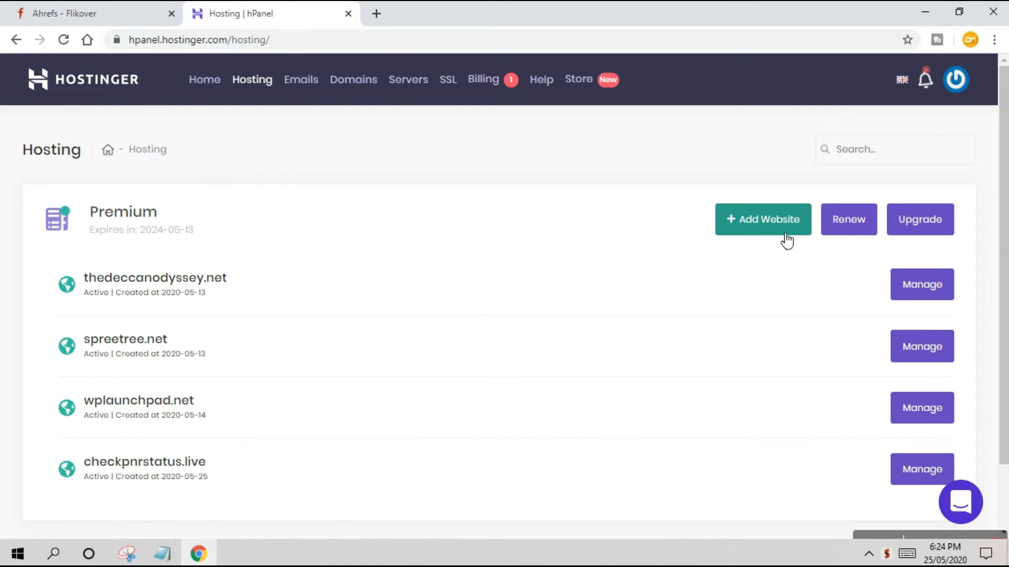
{"action": "left_click", "coordinate": [762, 220]}
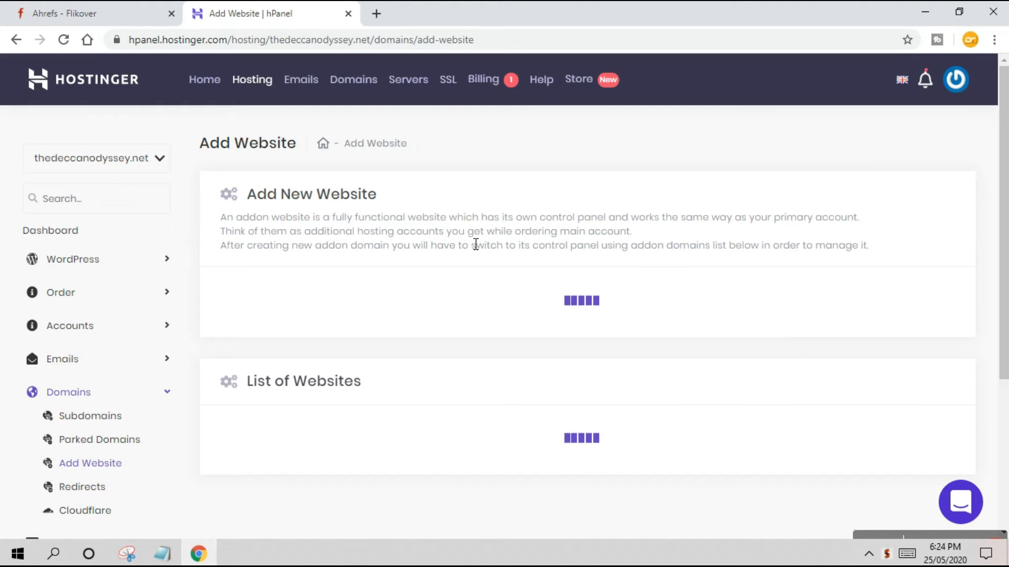
{"action": "type", "text": "digitalsashtra"}
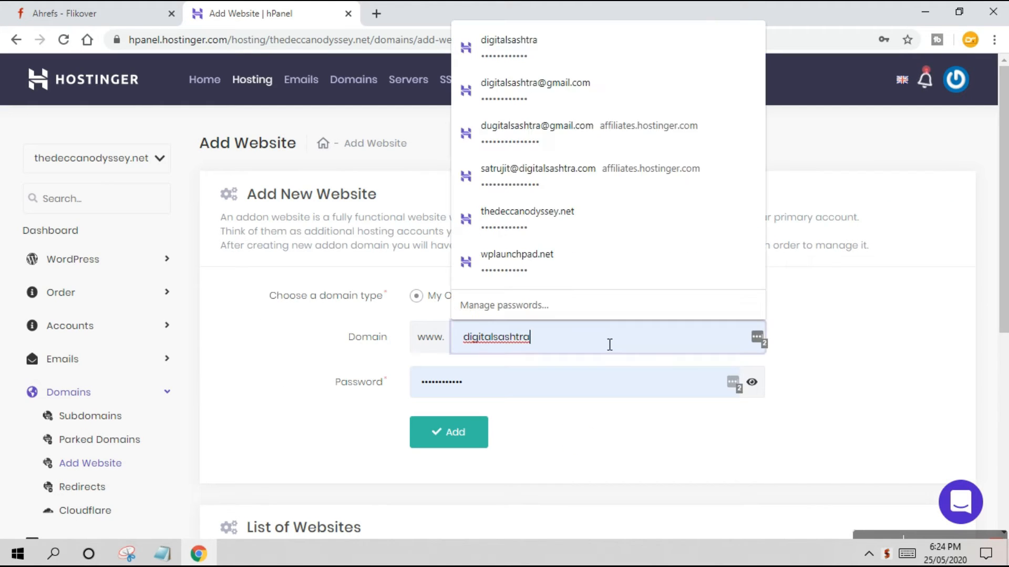
{"action": "type", "text": "freejobalert.site"}
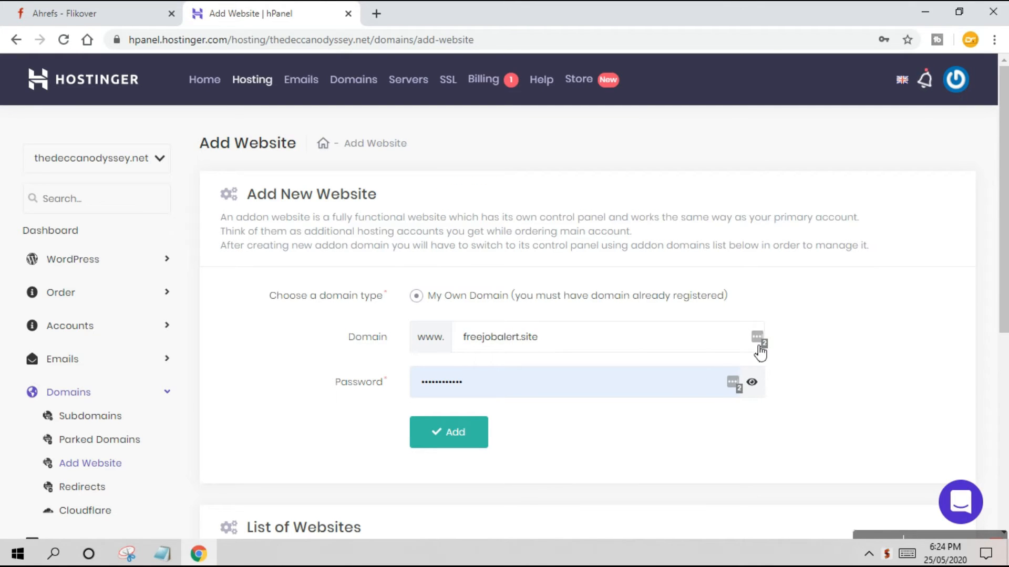
{"action": "left_click", "coordinate": [449, 432]}
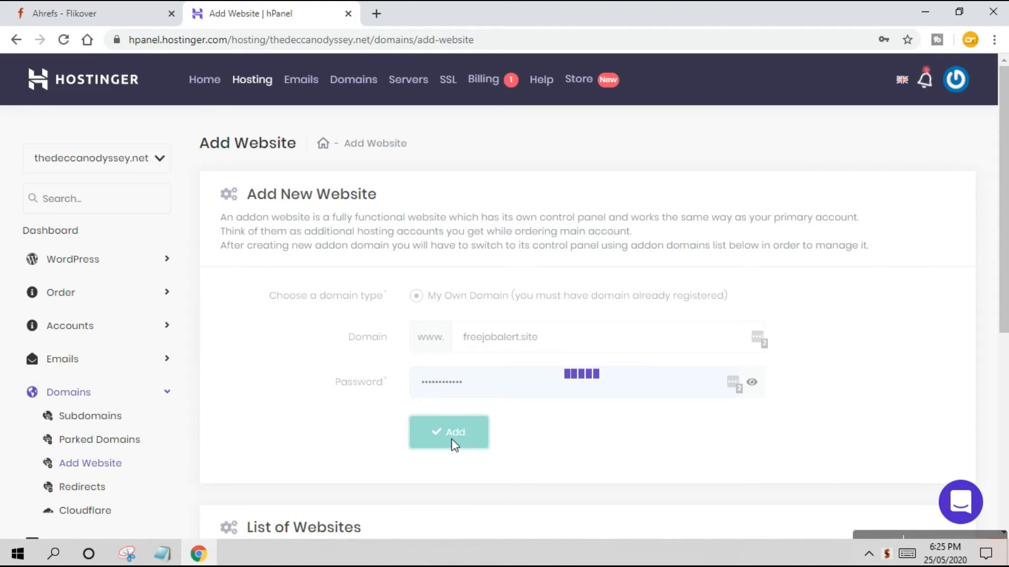
{"action": "left_click", "coordinate": [449, 432]}
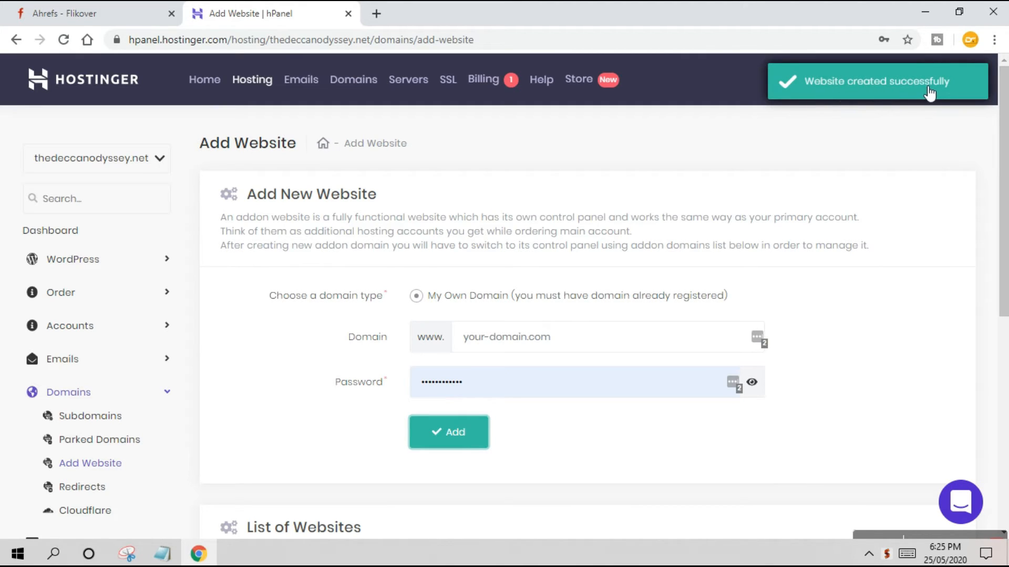
{"action": "mouse_move", "coordinate": [599, 82]}
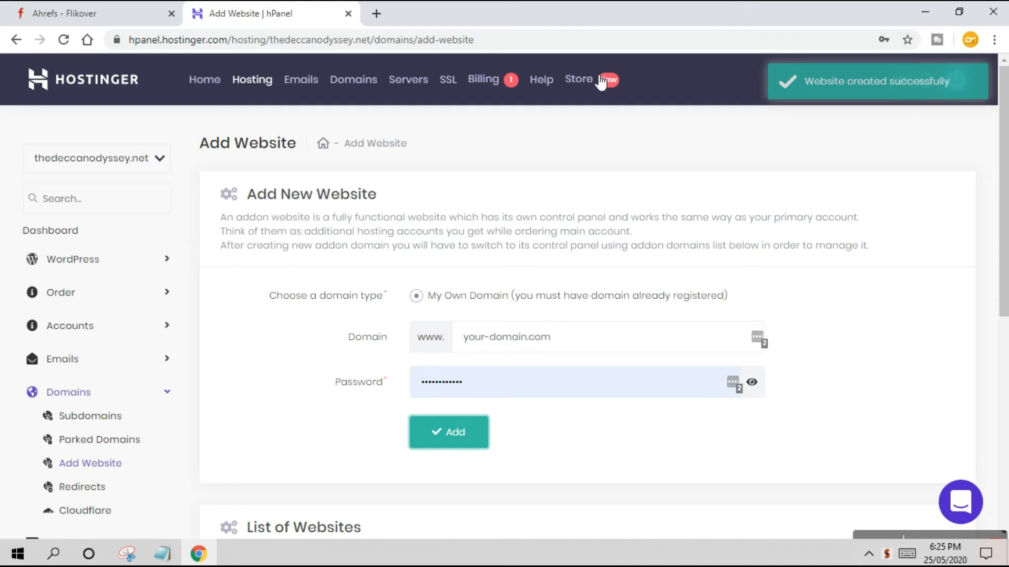
{"action": "mouse_move", "coordinate": [204, 79]}
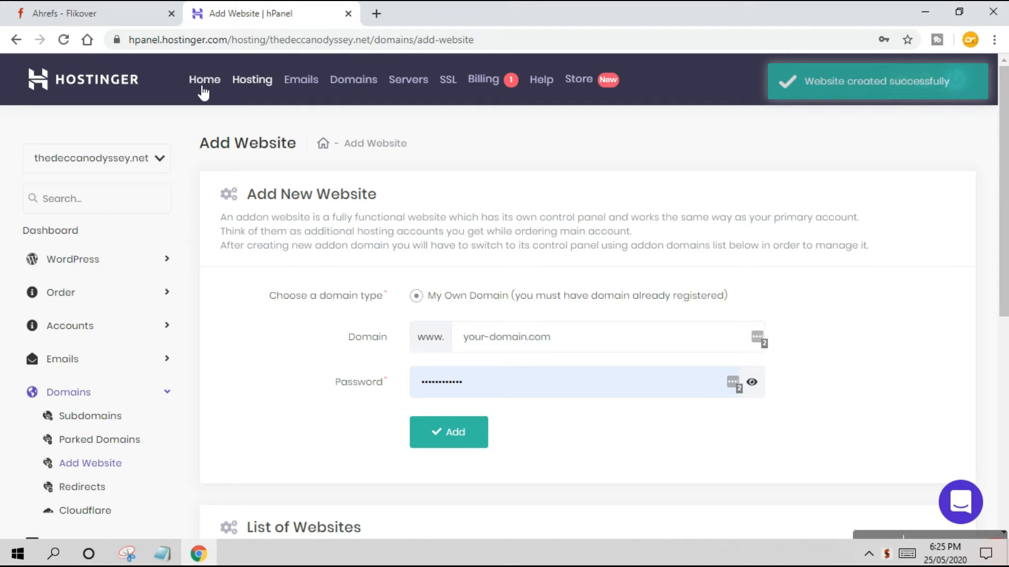
Step: From Home, manage the hosting plan and switch the account dropdown to freejobalert.site
{"action": "left_click", "coordinate": [204, 79]}
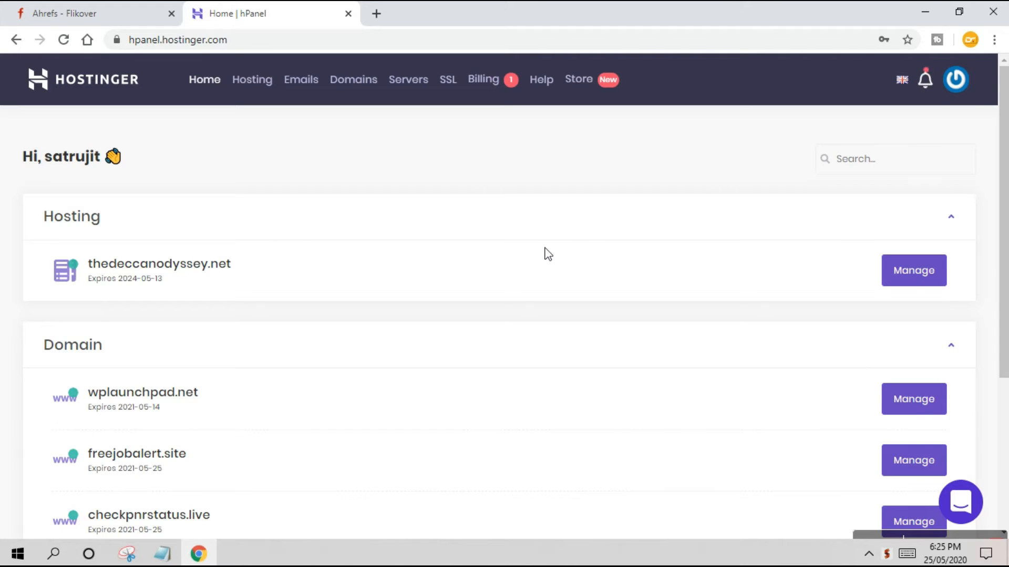
{"action": "scroll", "scroll_direction": "down", "scroll_amount": 3}
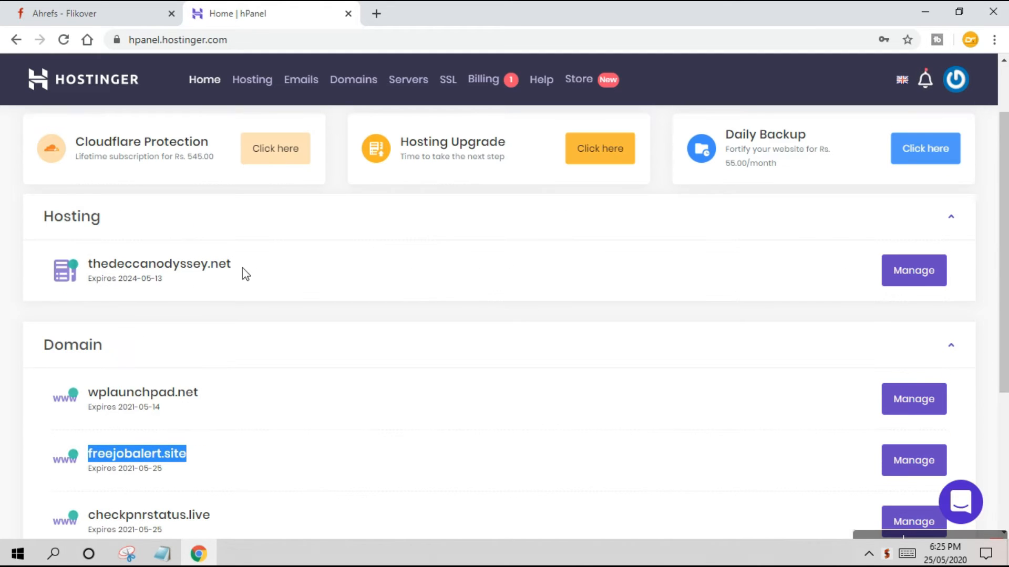
{"action": "left_click", "coordinate": [912, 270]}
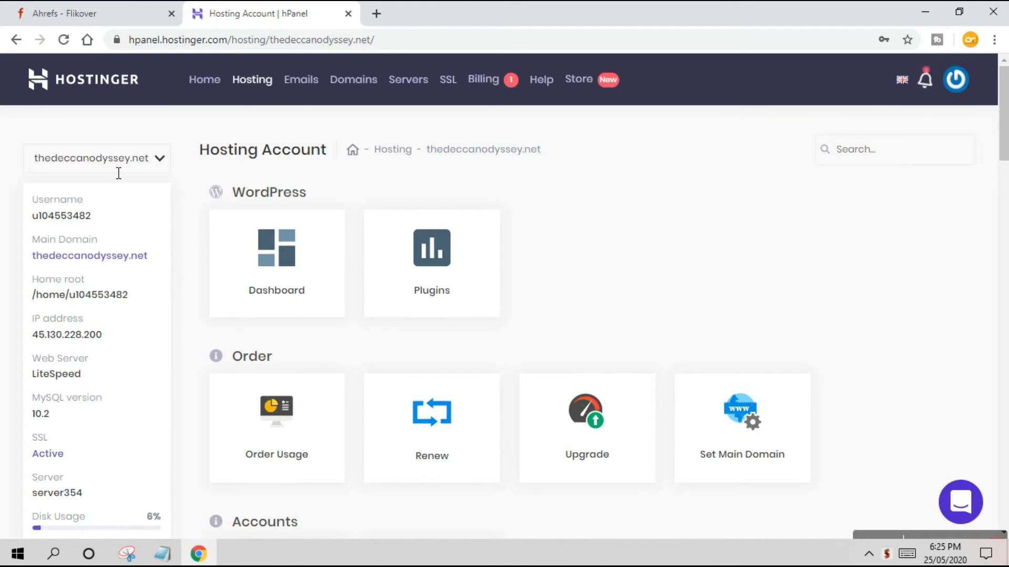
{"action": "left_click", "coordinate": [97, 158]}
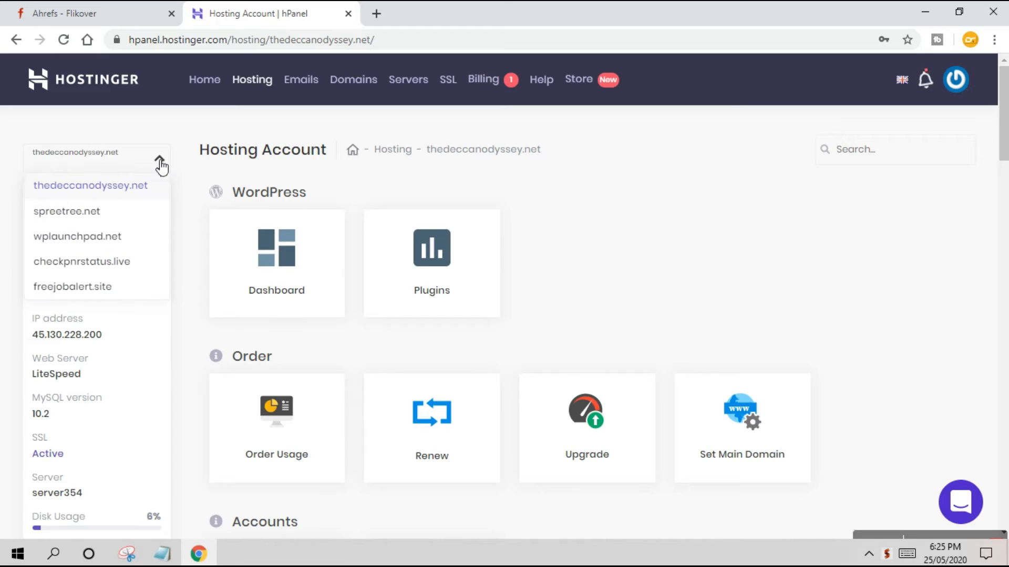
{"action": "mouse_move", "coordinate": [80, 295]}
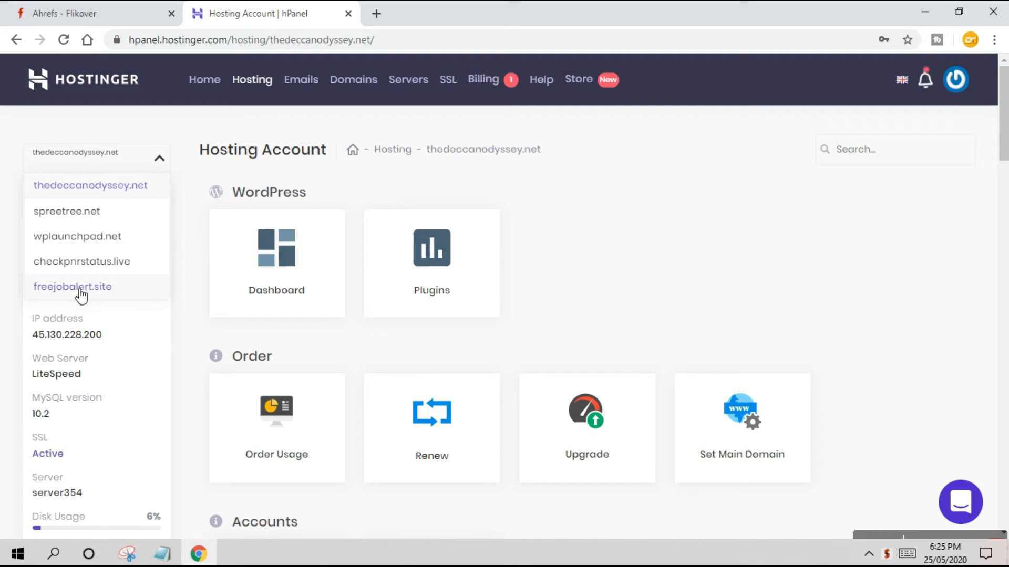
{"action": "left_click", "coordinate": [72, 287]}
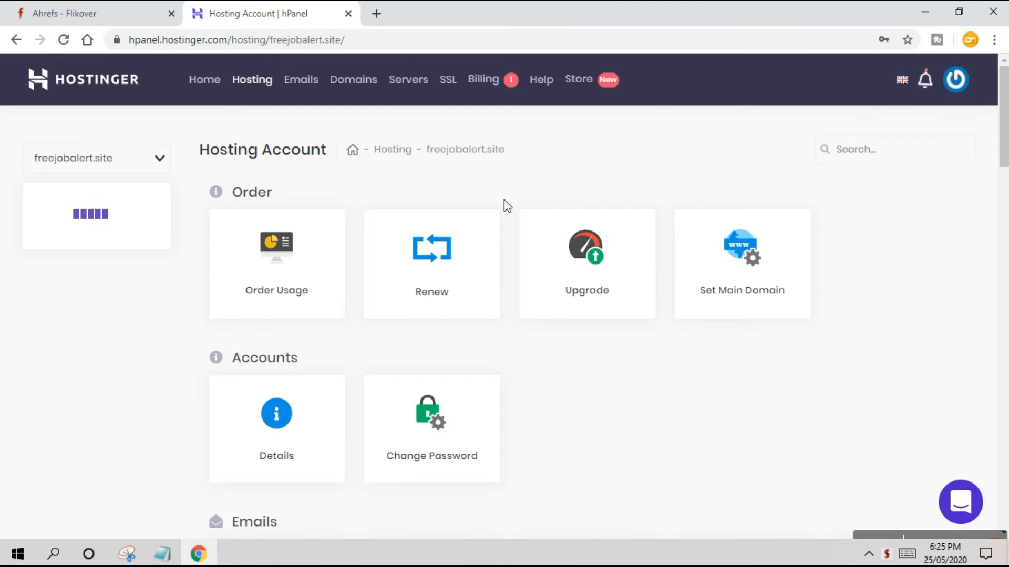
{"action": "scroll", "scroll_direction": "down", "scroll_amount": 3}
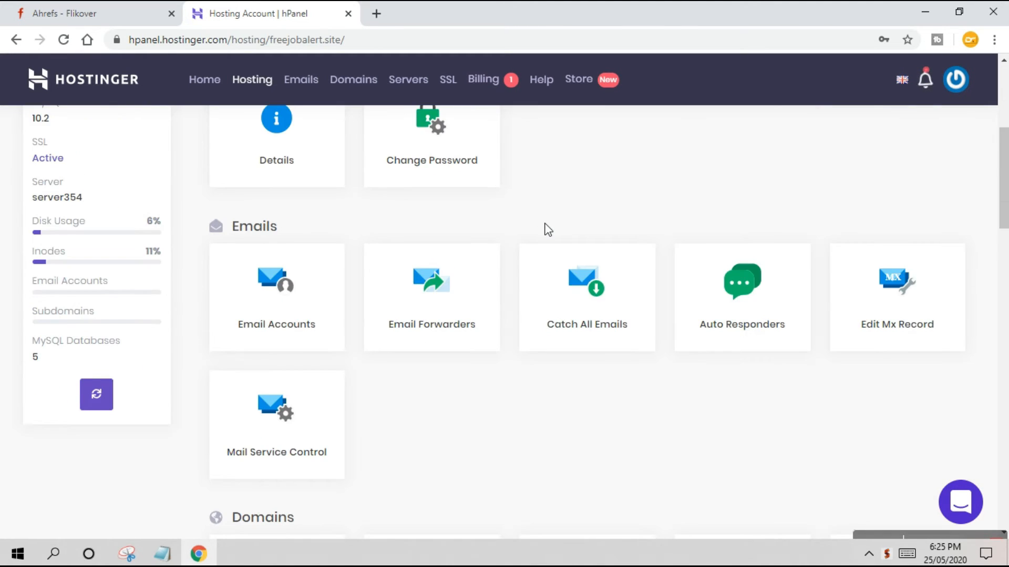
{"action": "scroll", "scroll_direction": "down", "scroll_amount": 3}
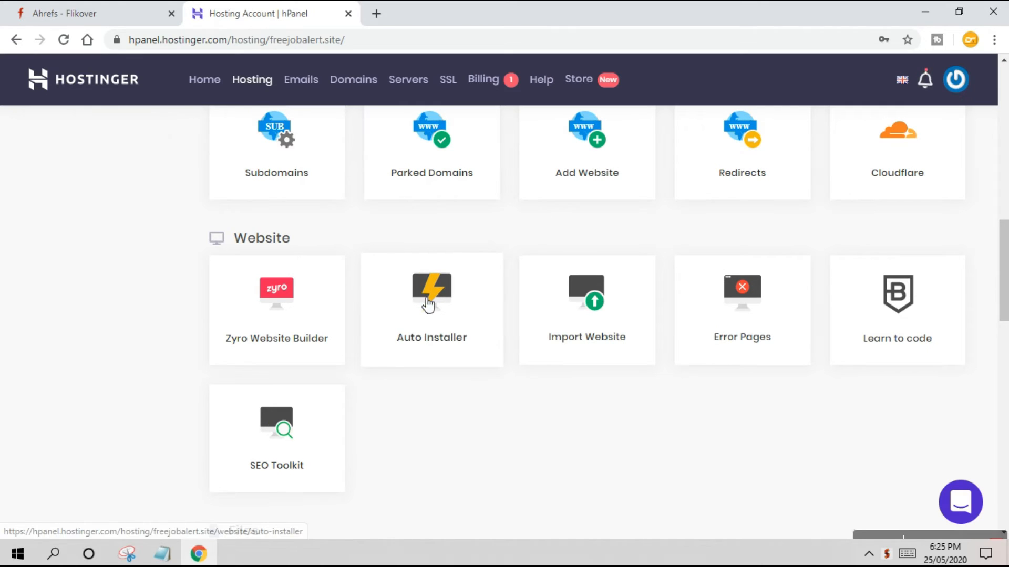
Step: Open Auto Installer for freejobalert.site and scroll to the available apps, including WordPress 5.4.1
{"action": "left_click", "coordinate": [431, 303]}
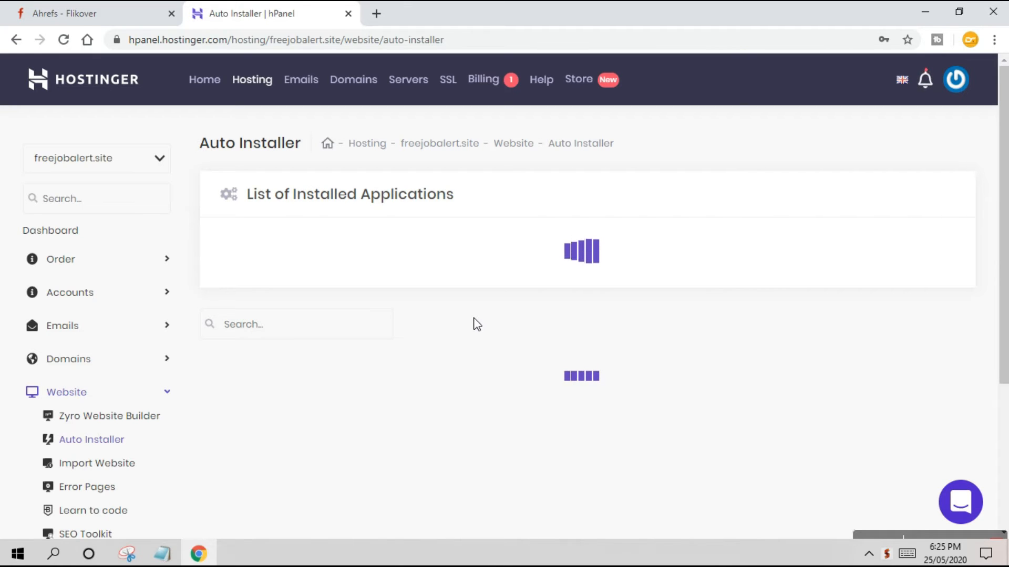
{"action": "scroll", "scroll_direction": "down", "scroll_amount": 3}
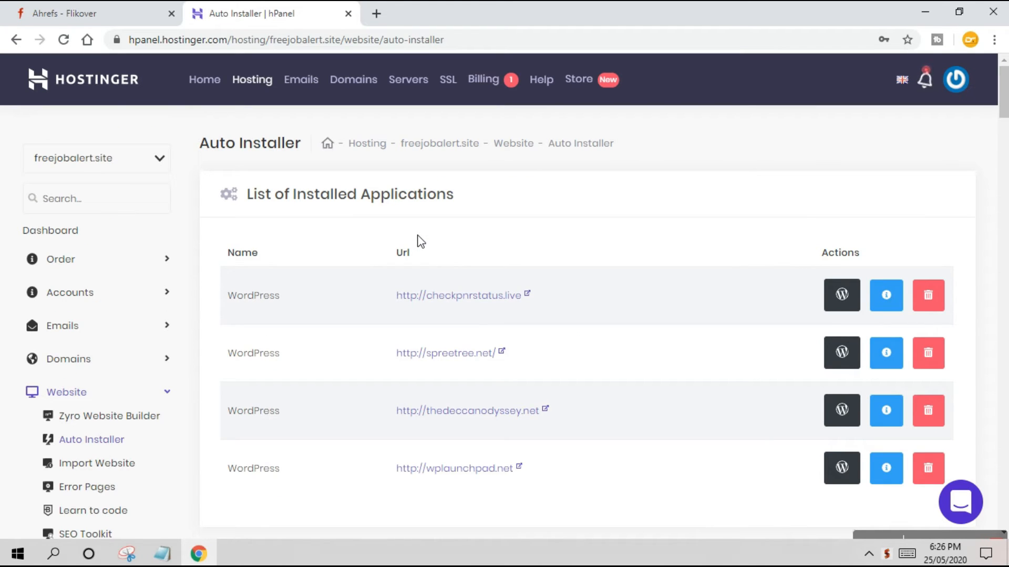
{"action": "scroll", "scroll_direction": "down", "scroll_amount": 3}
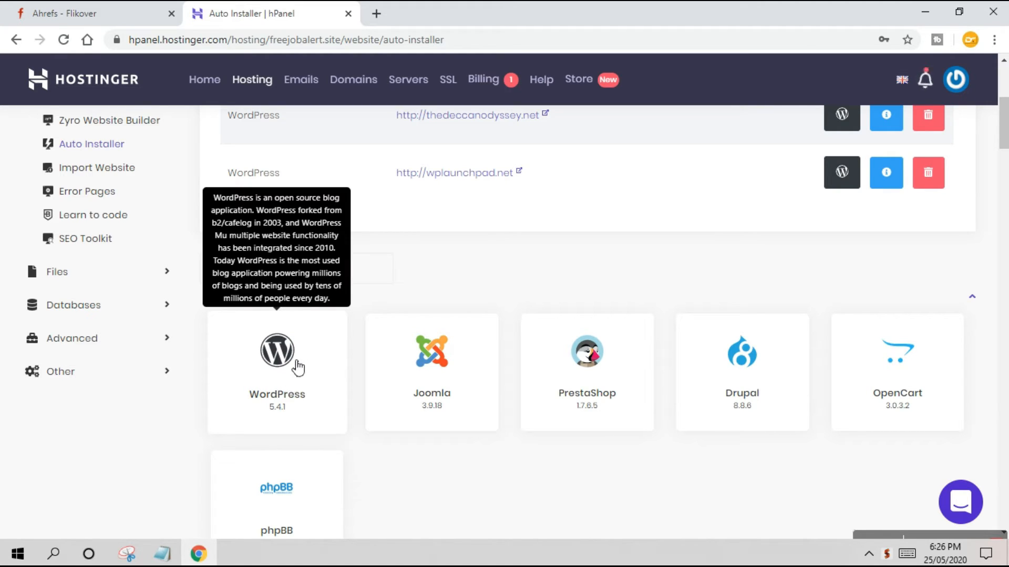
Step: Install WordPress 5.4.1 with the admin credentials, email and title 'Check PNR Status Live'
{"action": "left_click", "coordinate": [277, 351]}
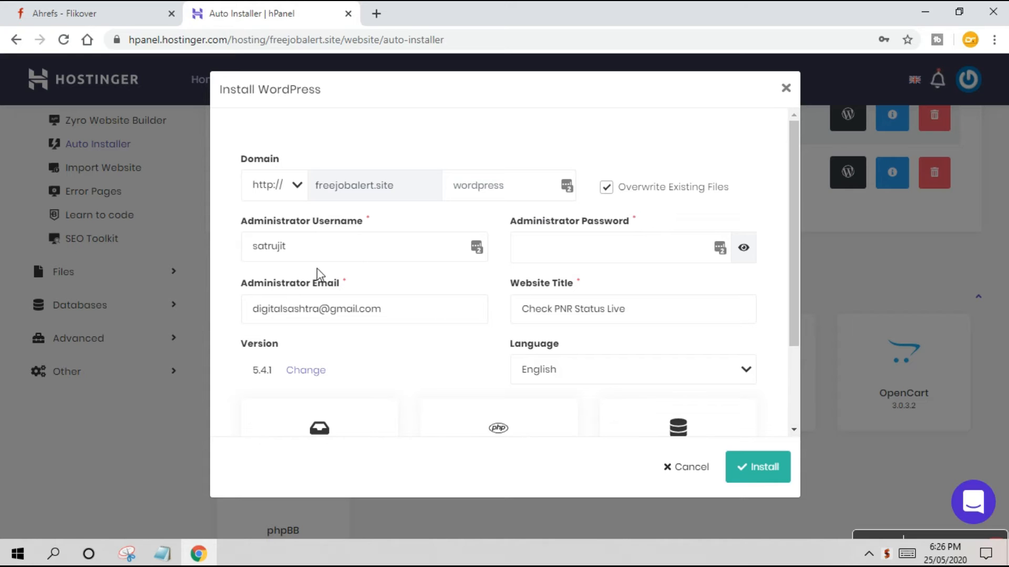
{"action": "mouse_move", "coordinate": [341, 235]}
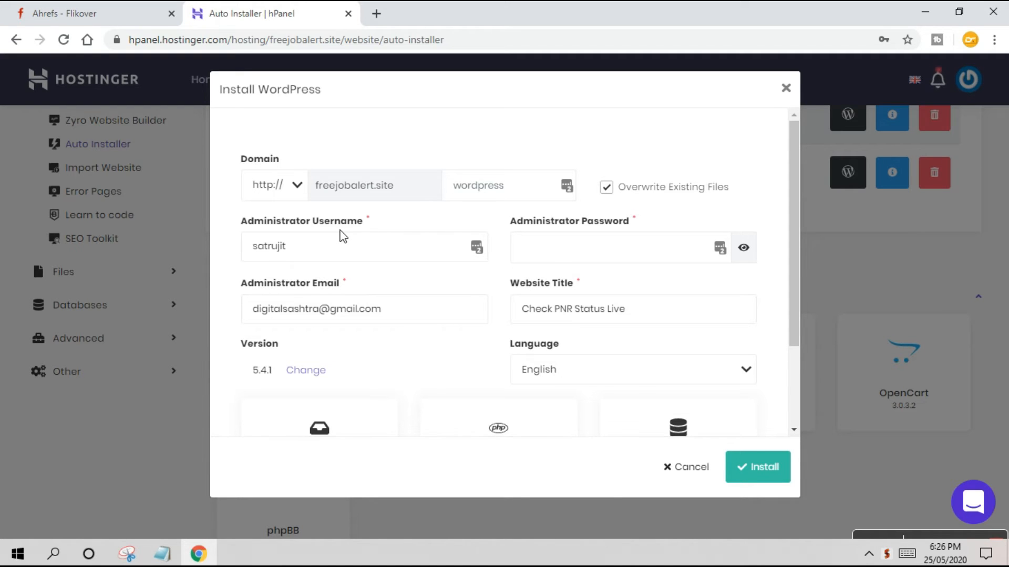
{"action": "left_click", "coordinate": [618, 247]}
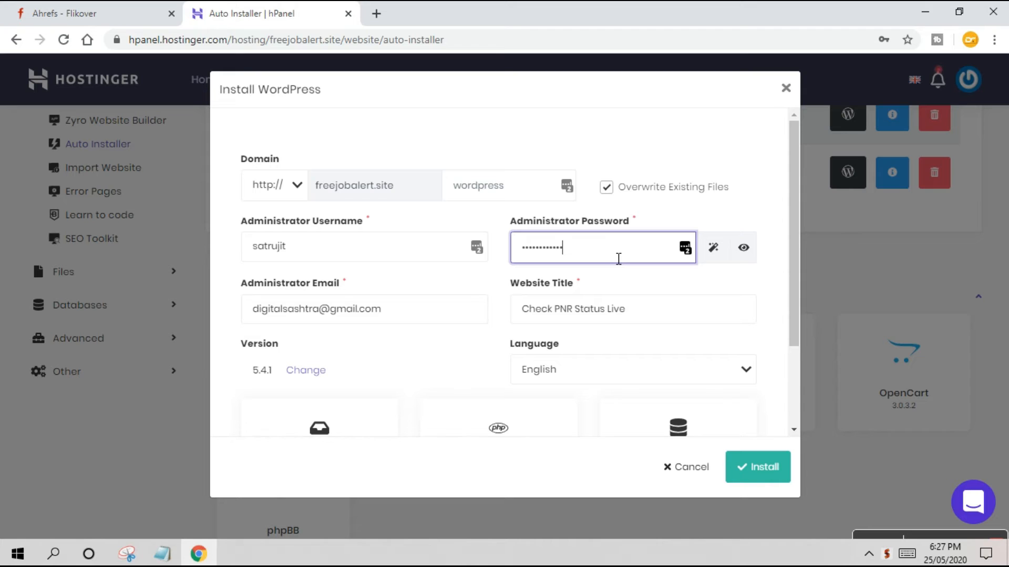
{"action": "mouse_move", "coordinate": [674, 307]}
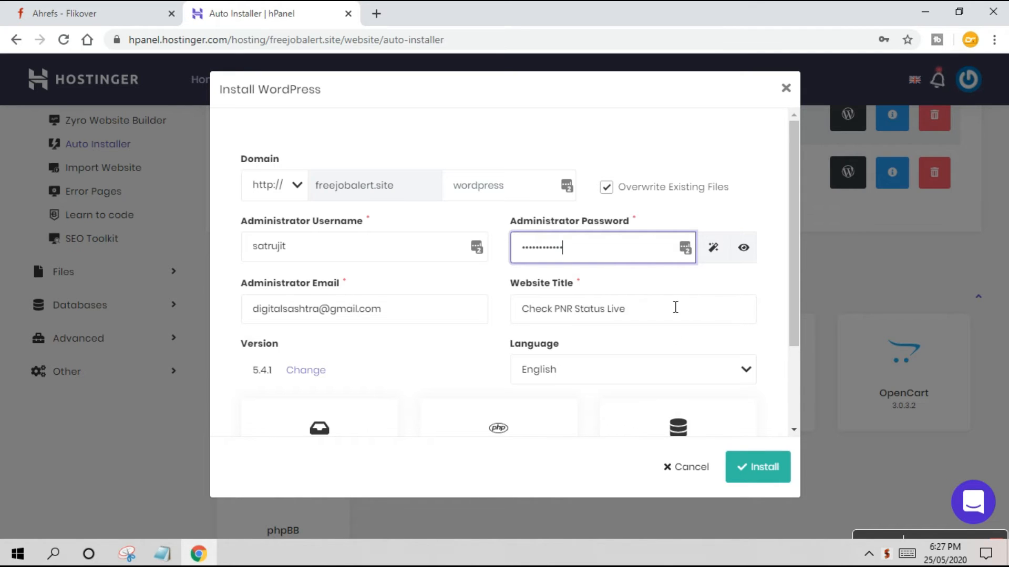
{"action": "scroll", "scroll_direction": "down", "scroll_amount": 3}
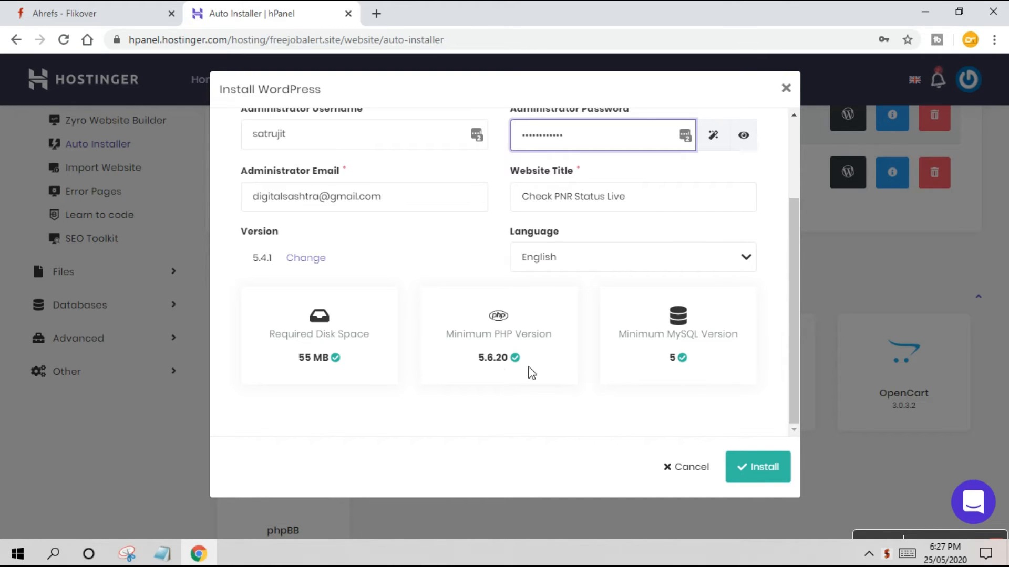
{"action": "mouse_move", "coordinate": [498, 319]}
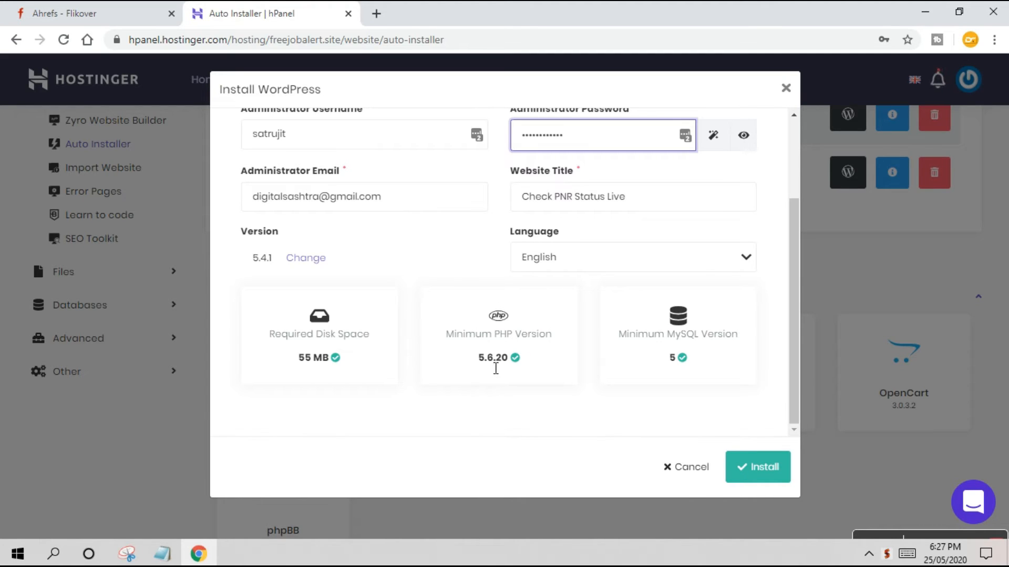
{"action": "mouse_move", "coordinate": [335, 356]}
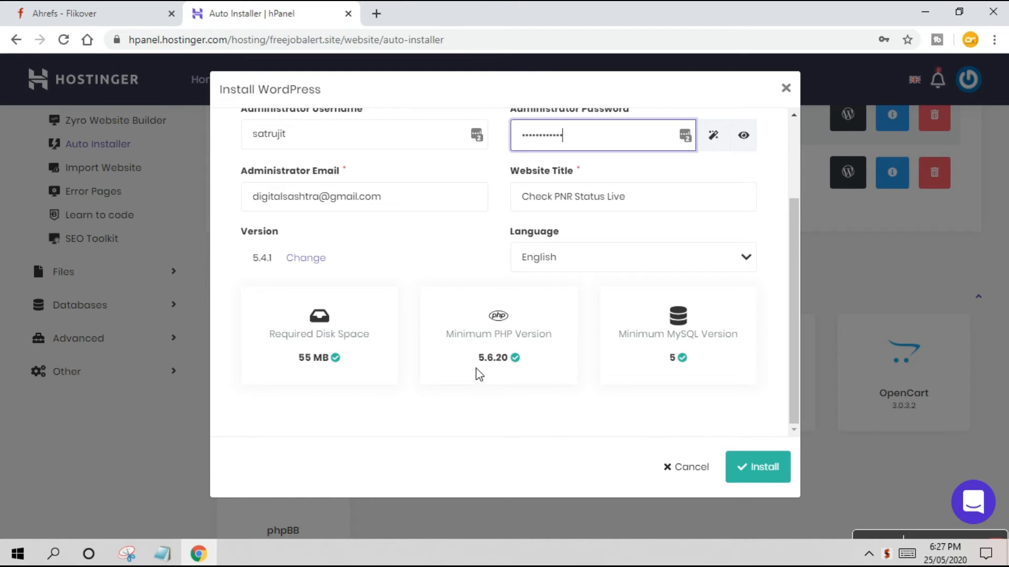
{"action": "left_click", "coordinate": [757, 467]}
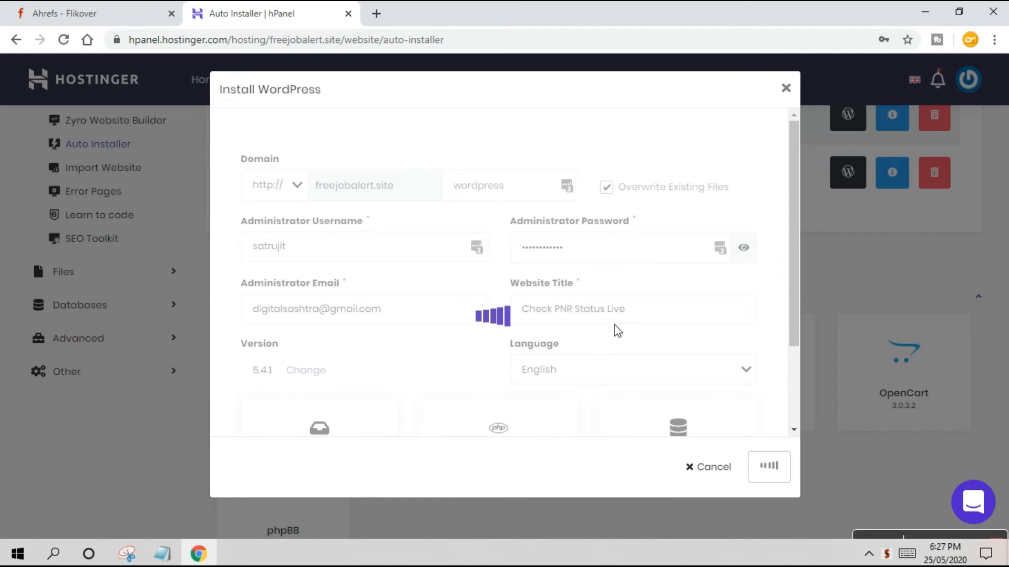
Step: Wait for the WordPress install to finish and the Auto Installer page to return
{"action": "scroll", "scroll_direction": "down", "scroll_amount": 3}
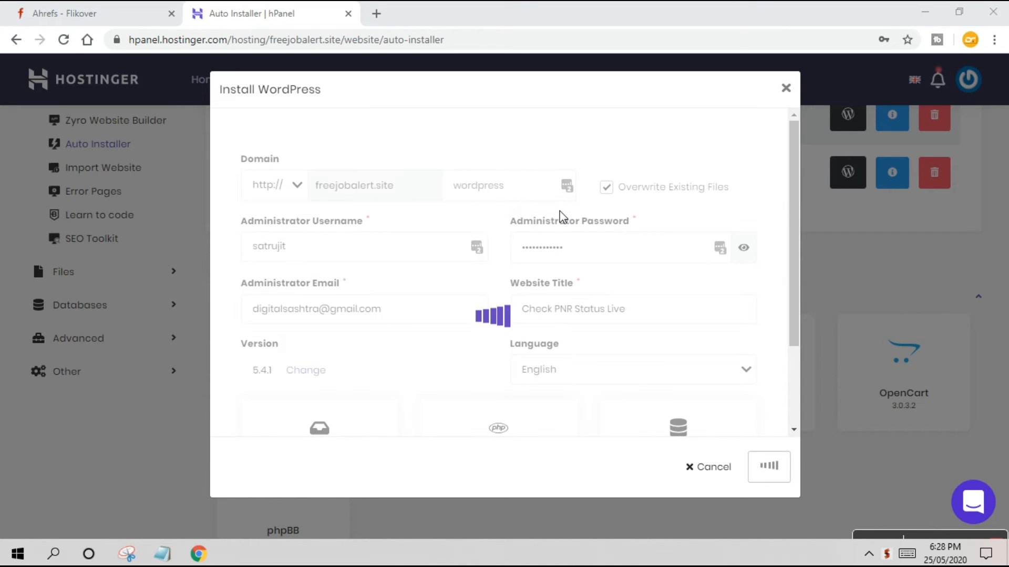
{"action": "scroll", "scroll_direction": "down", "scroll_amount": 3}
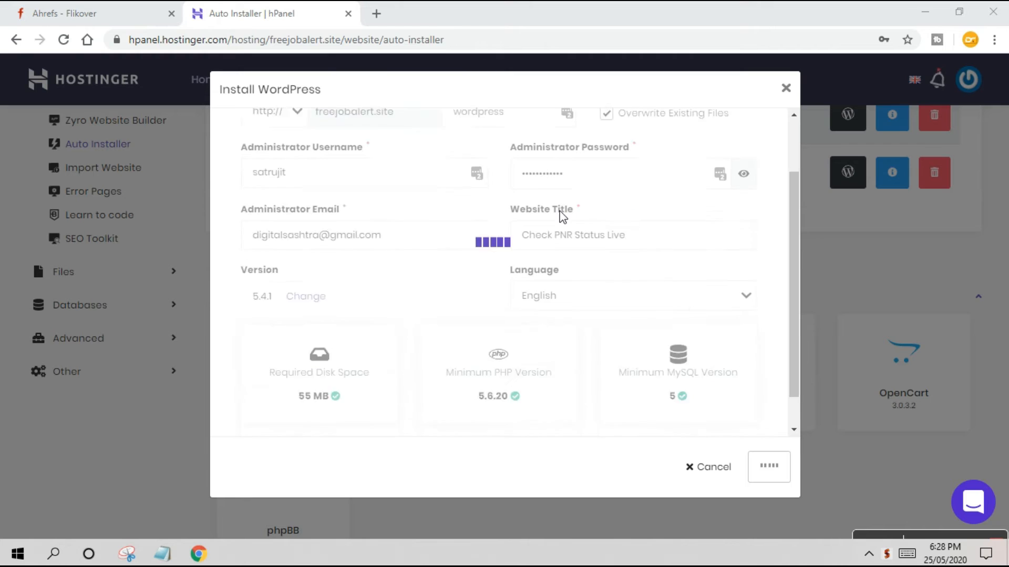
{"action": "scroll", "scroll_direction": "down", "scroll_amount": 3}
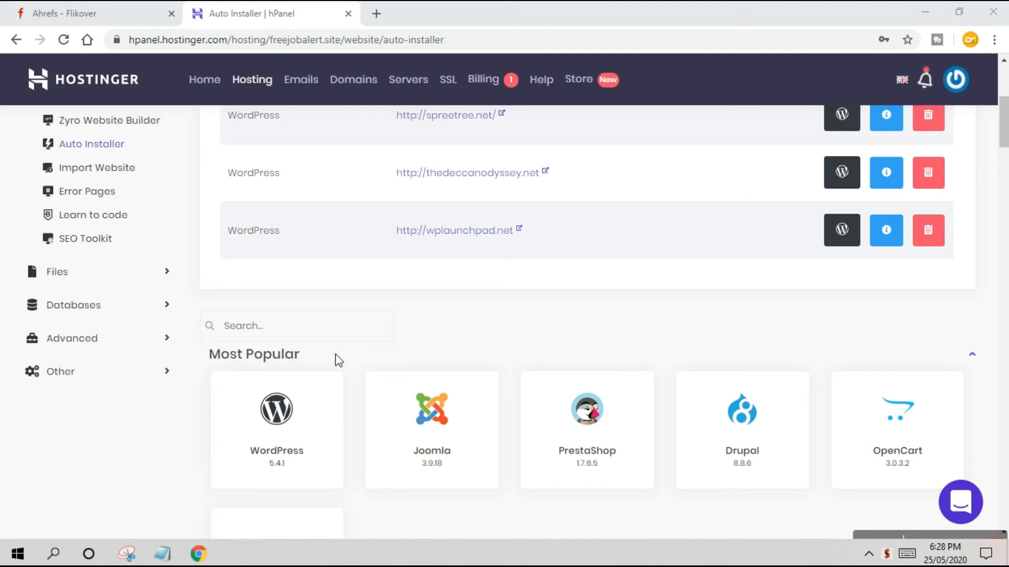
{"action": "mouse_move", "coordinate": [276, 424]}
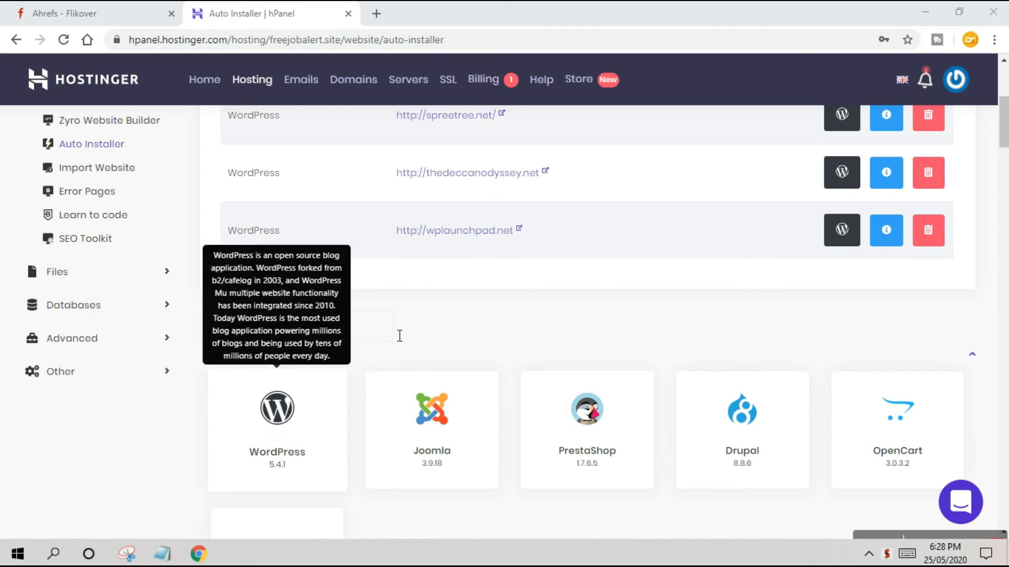
{"action": "scroll", "scroll_direction": "up", "scroll_amount": 3}
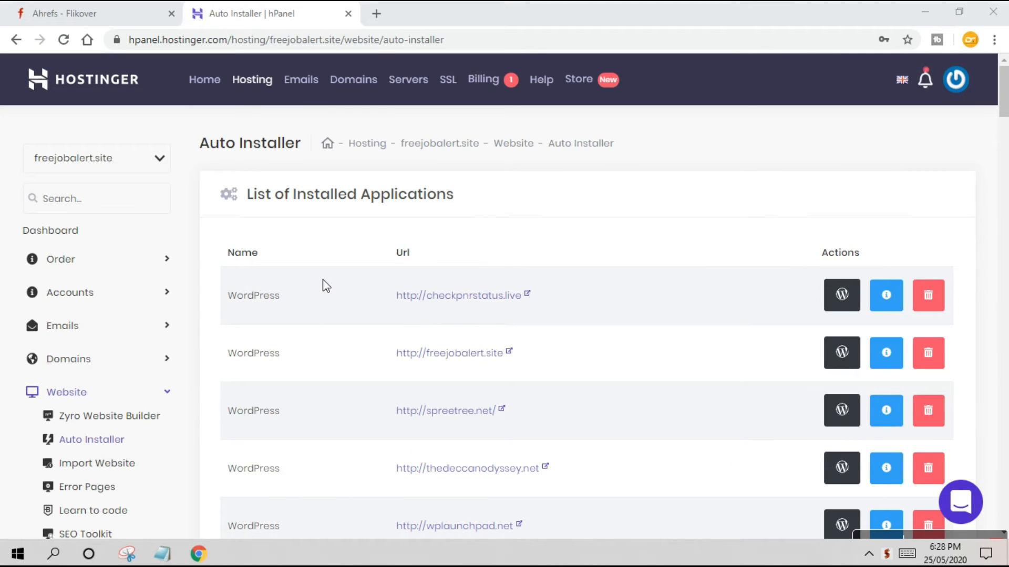
{"action": "scroll", "scroll_direction": "down", "scroll_amount": 3}
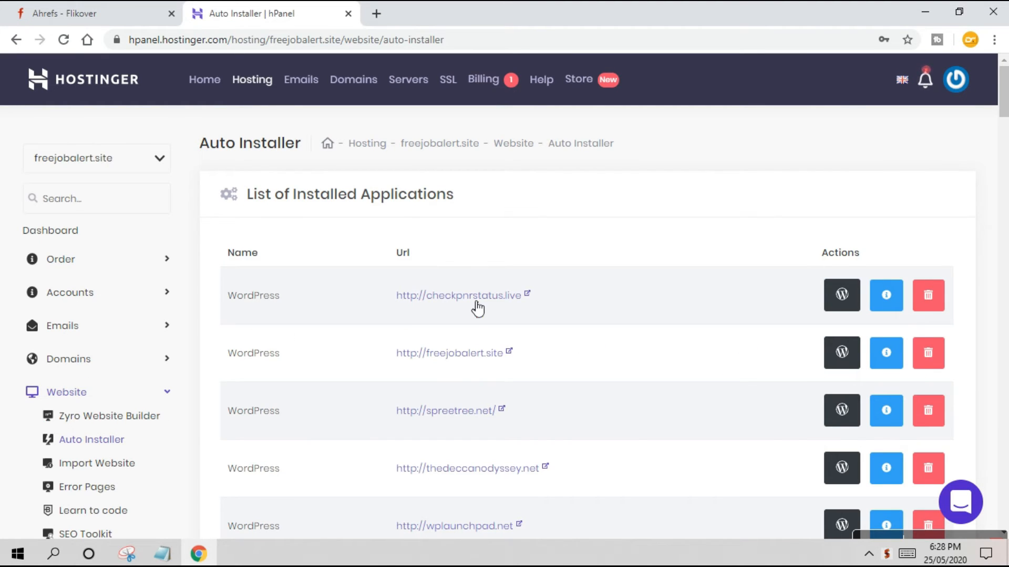
{"action": "scroll", "scroll_direction": "down", "scroll_amount": 3}
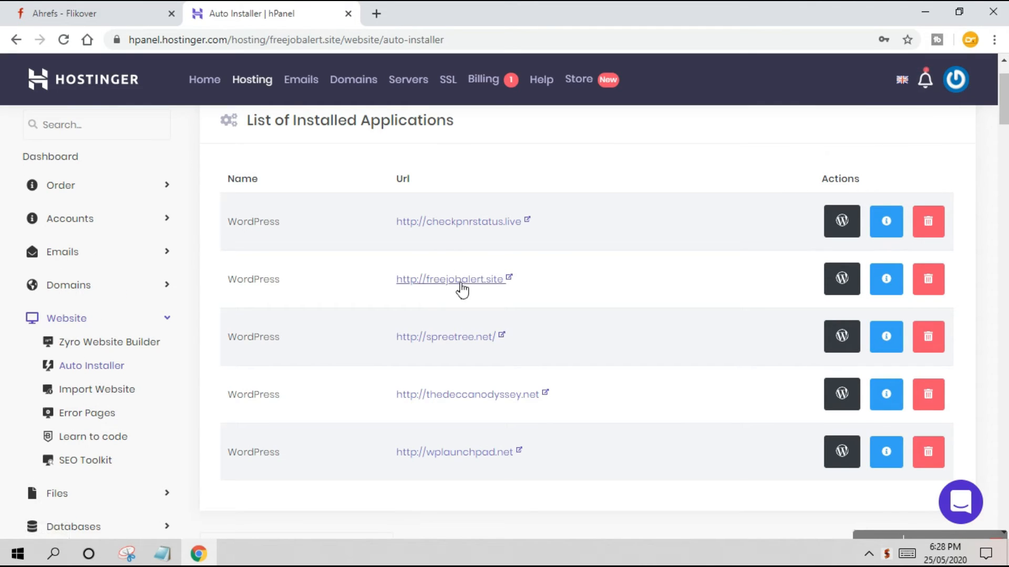
{"action": "left_click", "coordinate": [448, 279]}
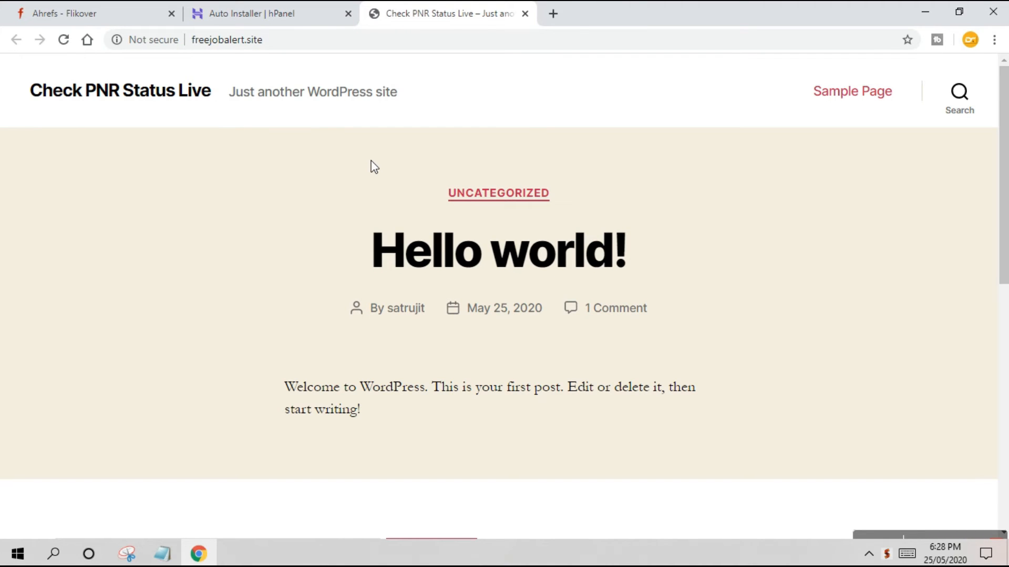
{"action": "mouse_move", "coordinate": [108, 140]}
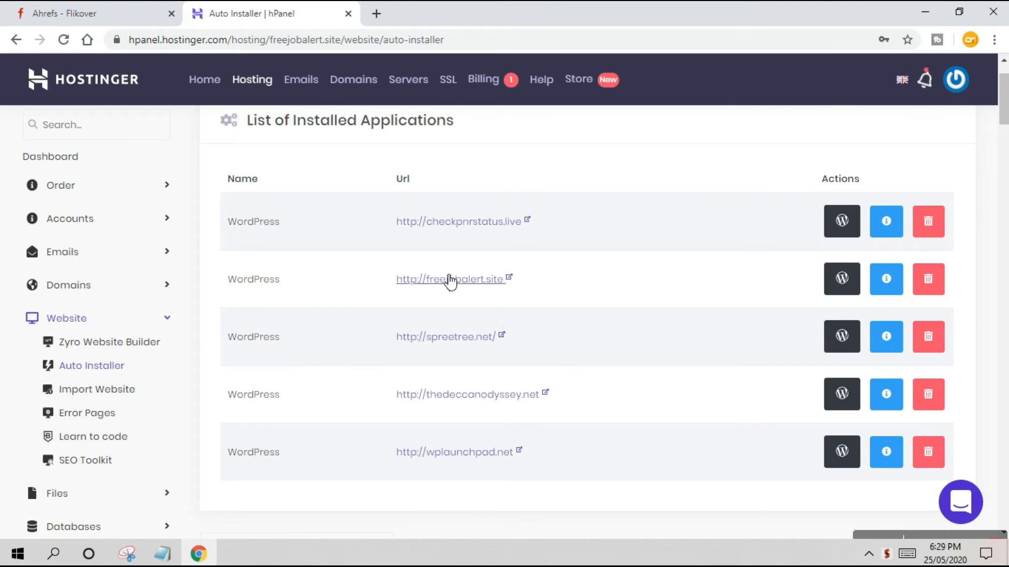
{"action": "left_click", "coordinate": [451, 279]}
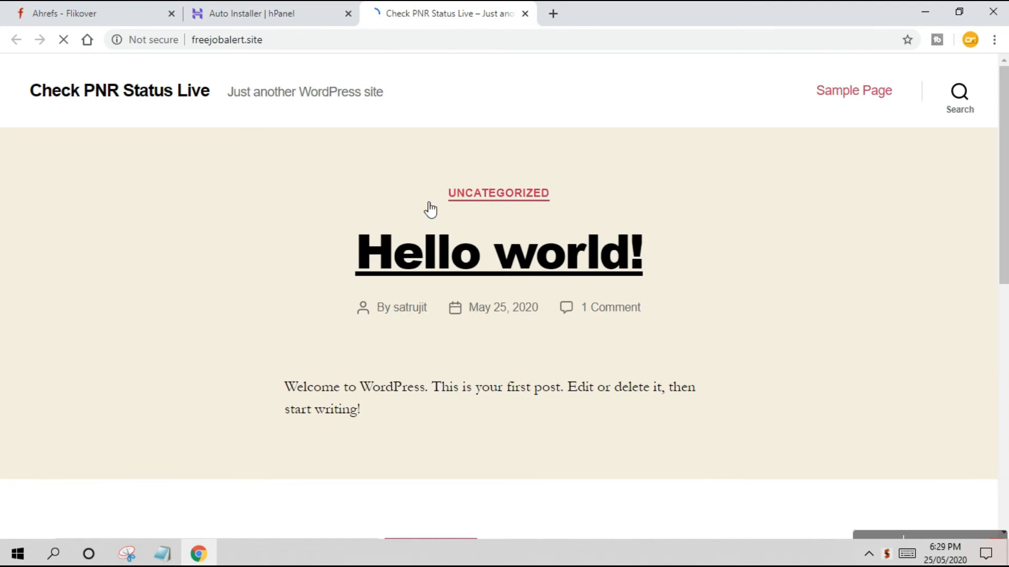
{"action": "scroll", "scroll_direction": "down", "scroll_amount": 3}
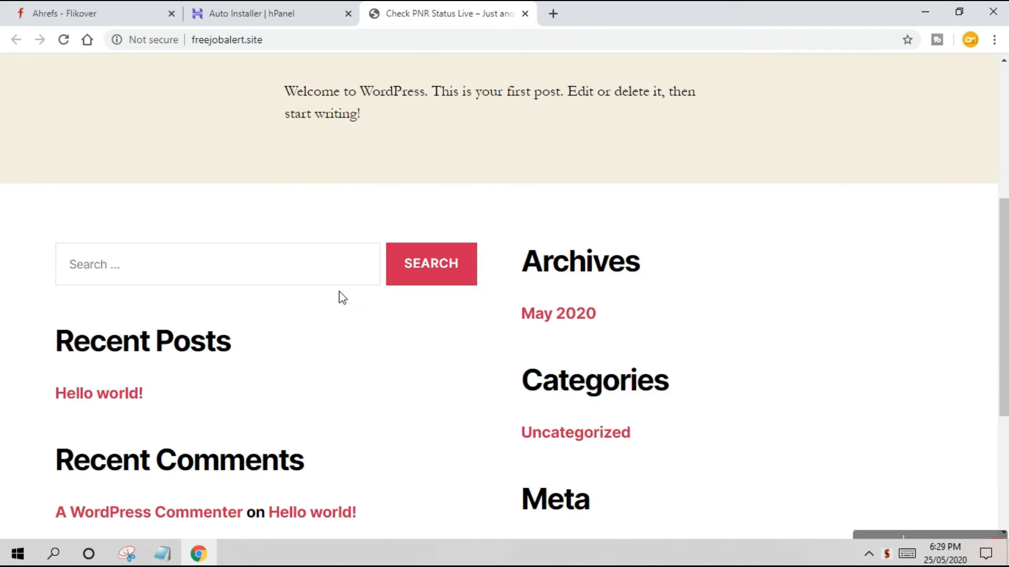
{"action": "scroll", "scroll_direction": "down", "scroll_amount": 3}
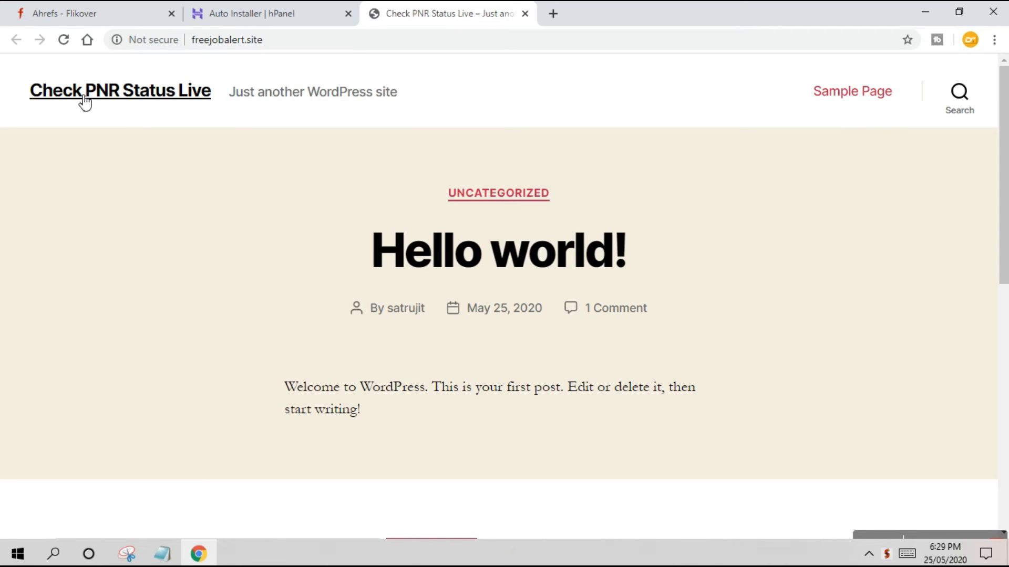
Step: Go to the freejobalert.site /wp-admin login page
{"action": "left_click", "coordinate": [354, 39]}
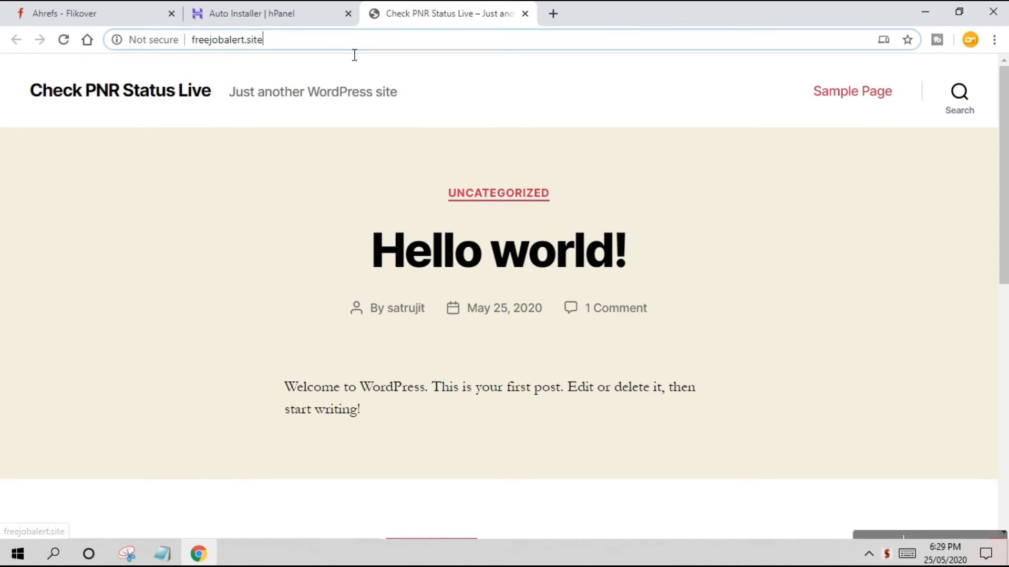
{"action": "type", "text": "/wp-"}
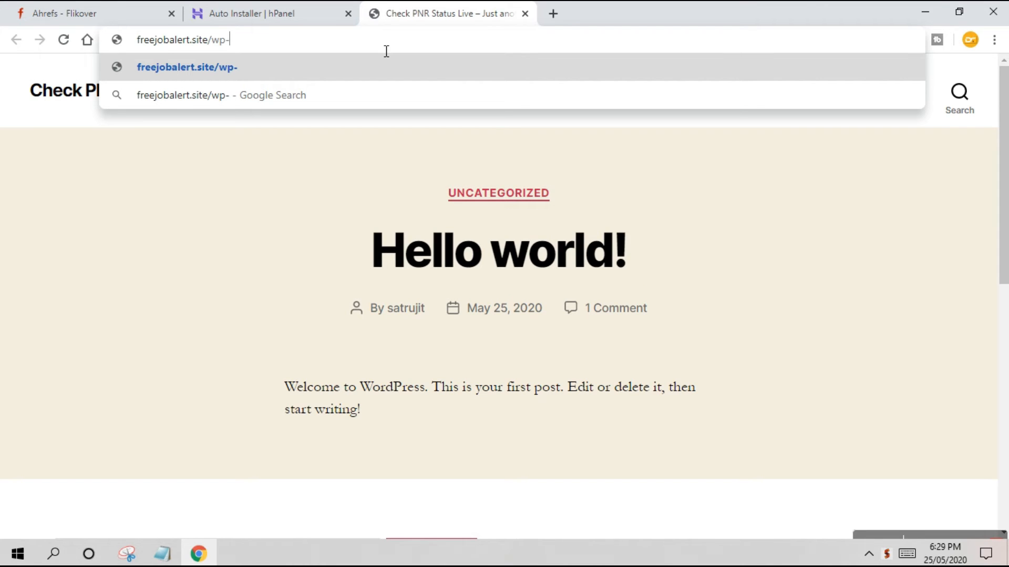
{"action": "key", "text": "BackSpace"}
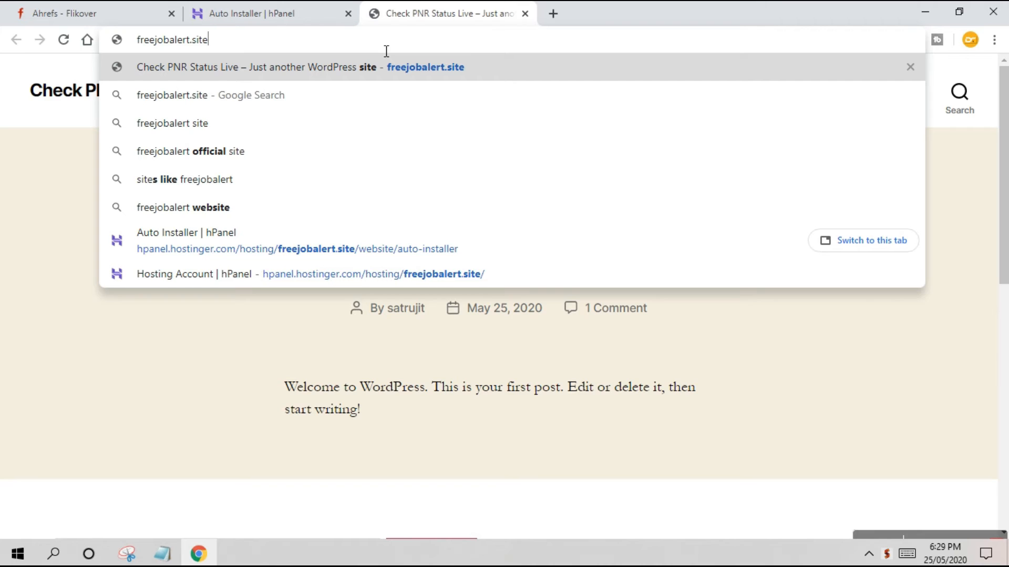
{"action": "type", "text": "/wp"}
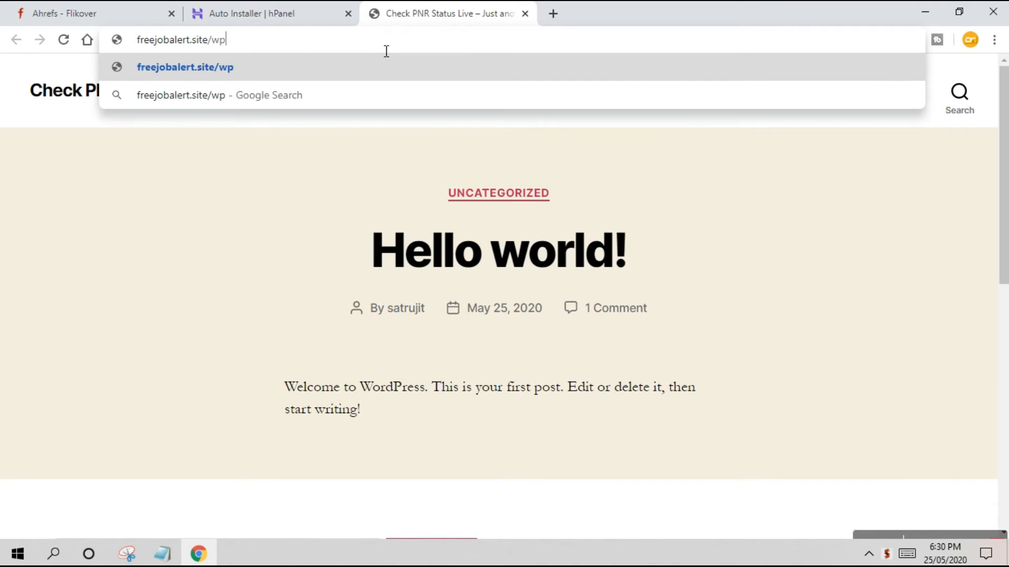
{"action": "type", "text": "-adm"}
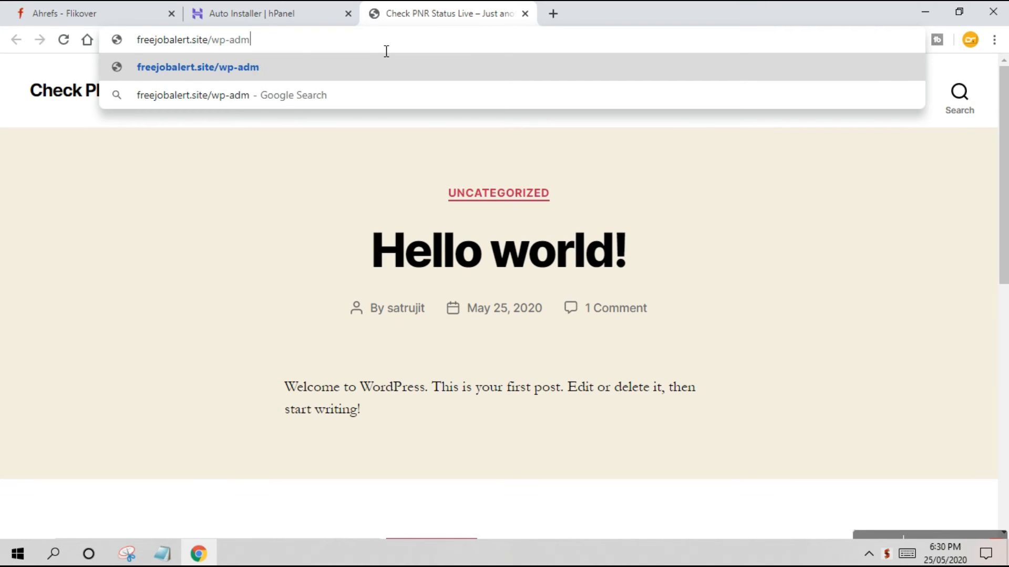
{"action": "key", "text": "Enter"}
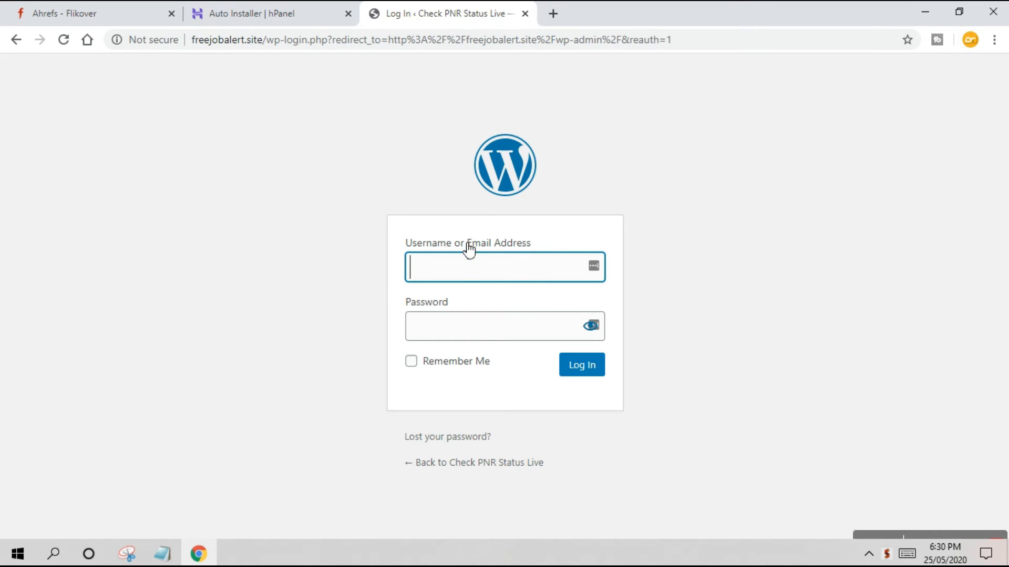
Step: Log in as satru, dismiss LastPass, and briefly view the site before returning
{"action": "type", "text": "satrujit"}
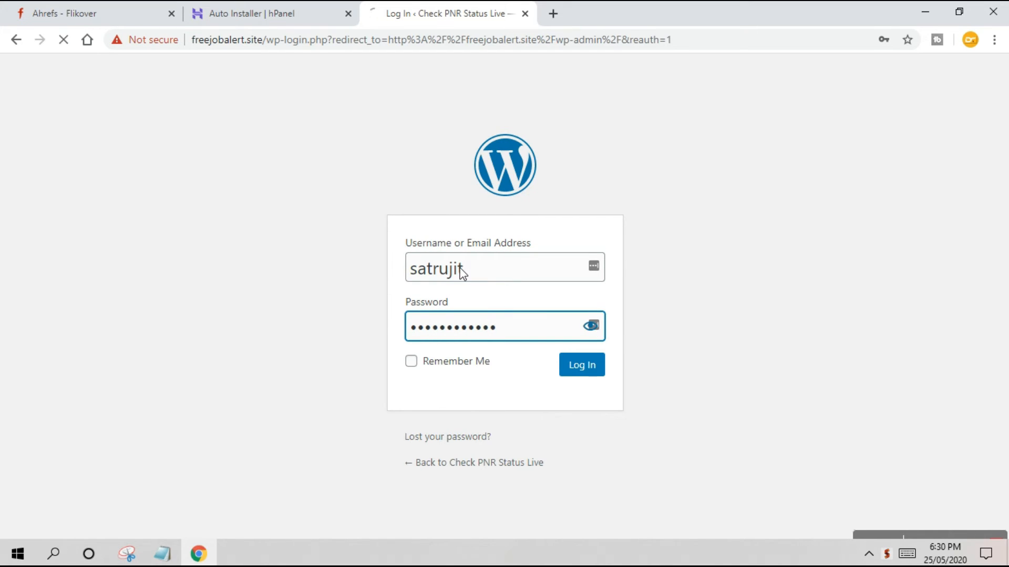
{"action": "left_click", "coordinate": [580, 364]}
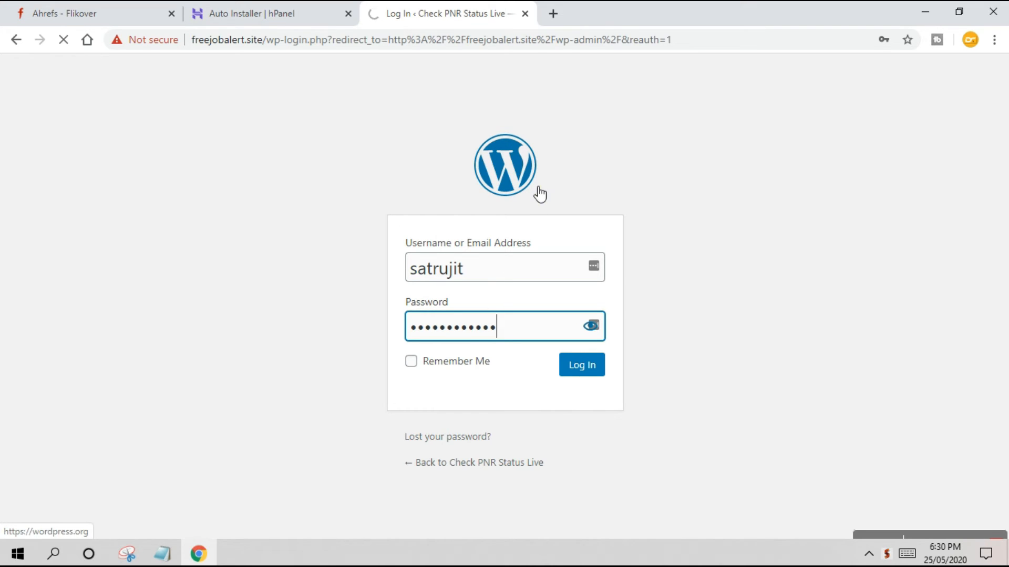
{"action": "left_click", "coordinate": [579, 365]}
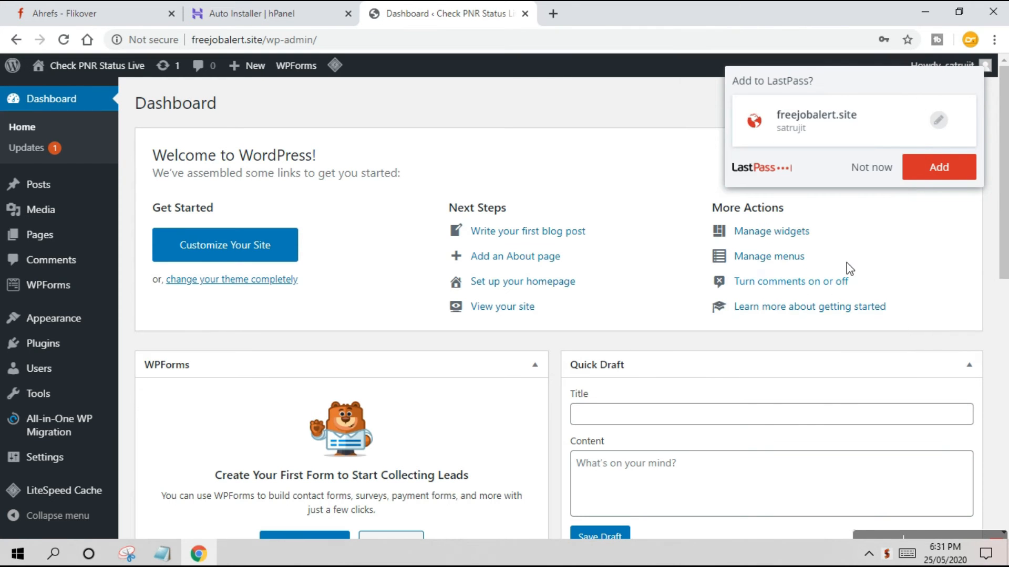
{"action": "left_click", "coordinate": [937, 167]}
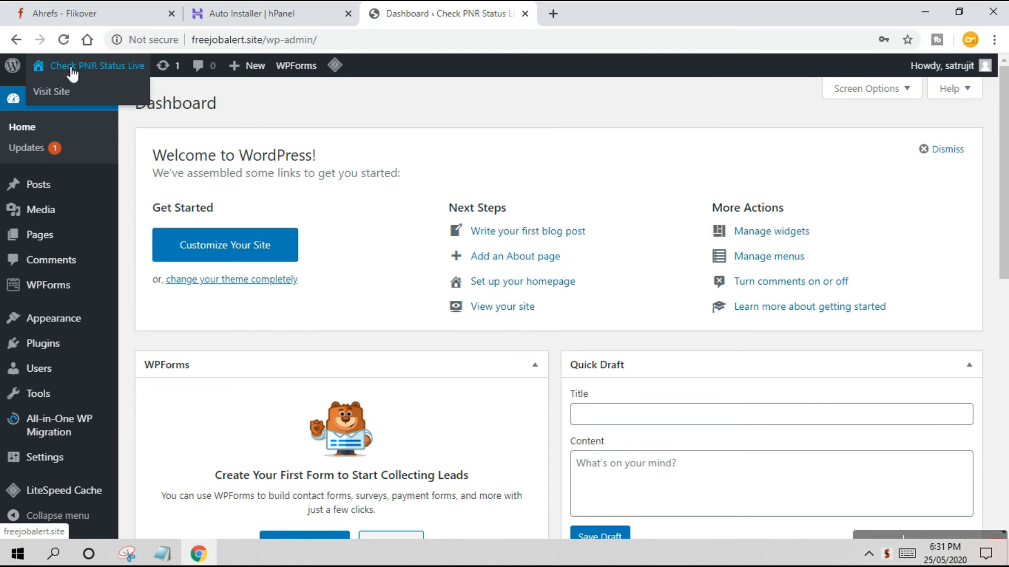
{"action": "left_click", "coordinate": [51, 92]}
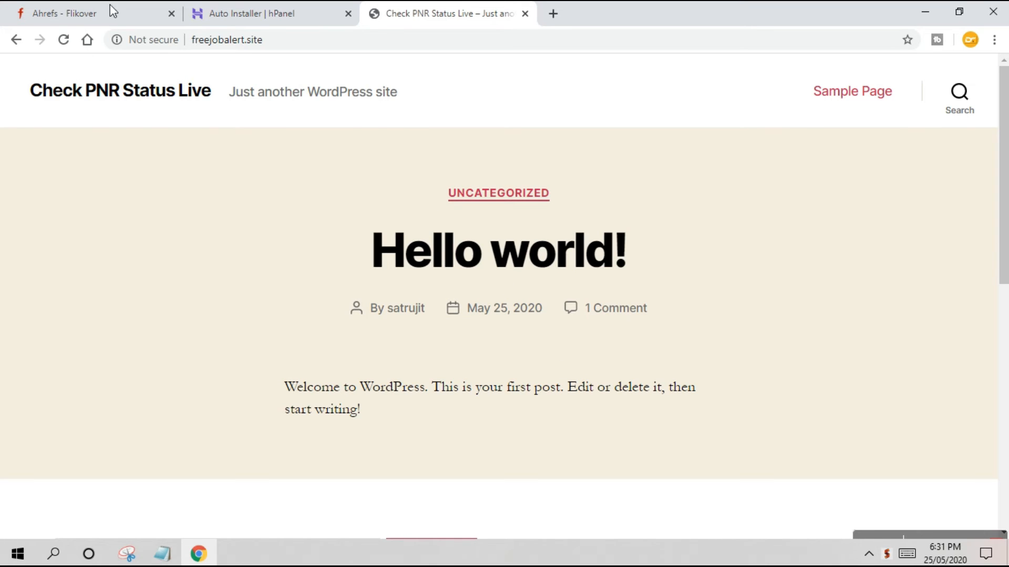
{"action": "left_click", "coordinate": [39, 40]}
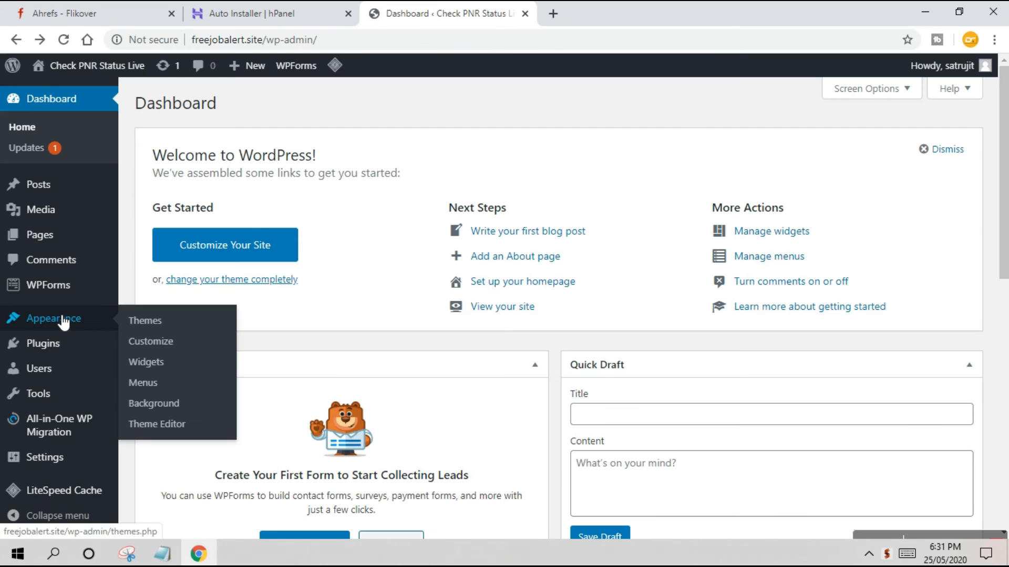
Step: Customize the Twenty Twenty theme with tagline 'Stay updated with latest job info' and publish
{"action": "left_click", "coordinate": [144, 320]}
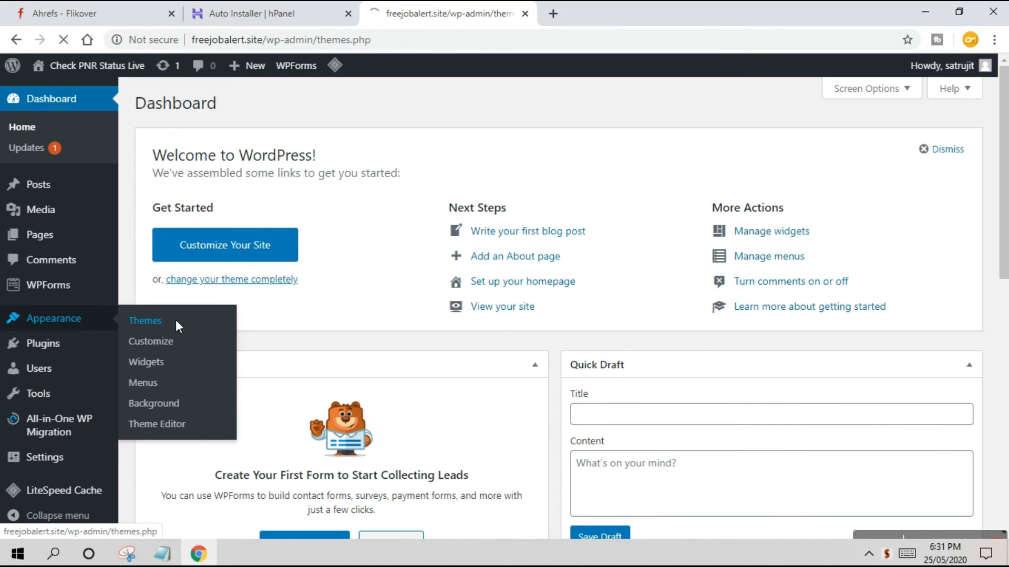
{"action": "left_click", "coordinate": [145, 321]}
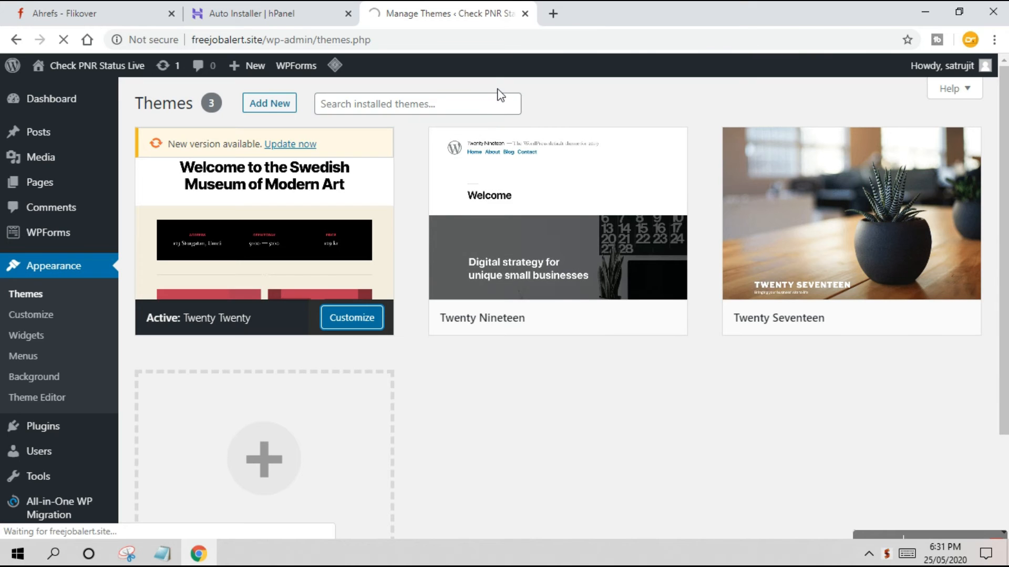
{"action": "left_click", "coordinate": [351, 317]}
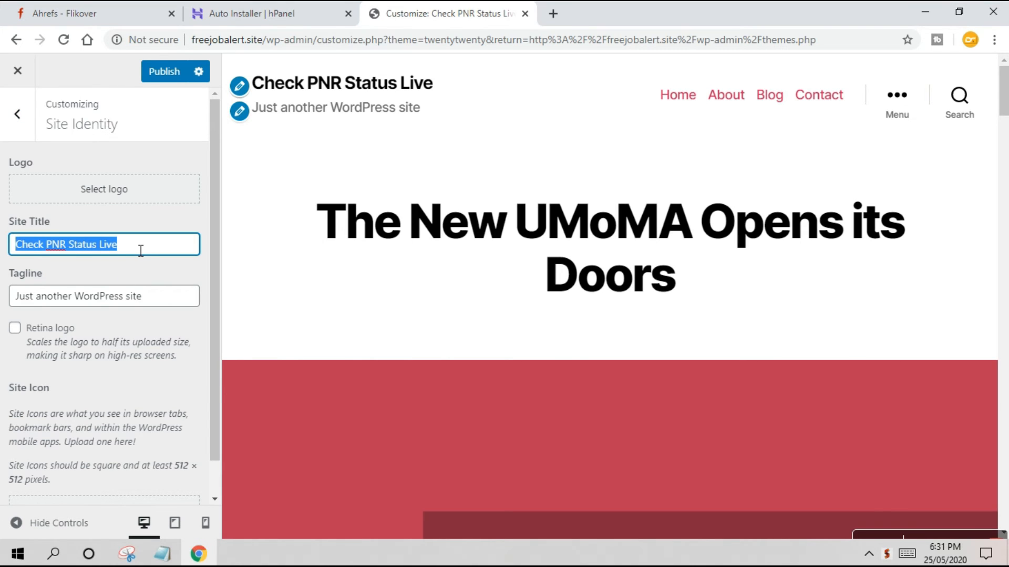
{"action": "type", "text": "Free J"}
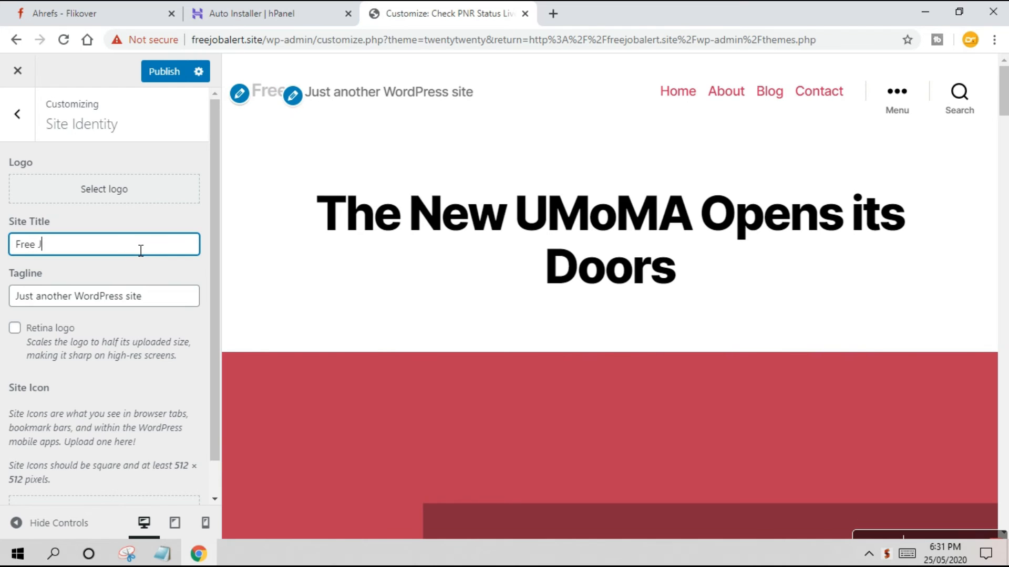
{"action": "type", "text": "ovt Job Alerts Everyday"}
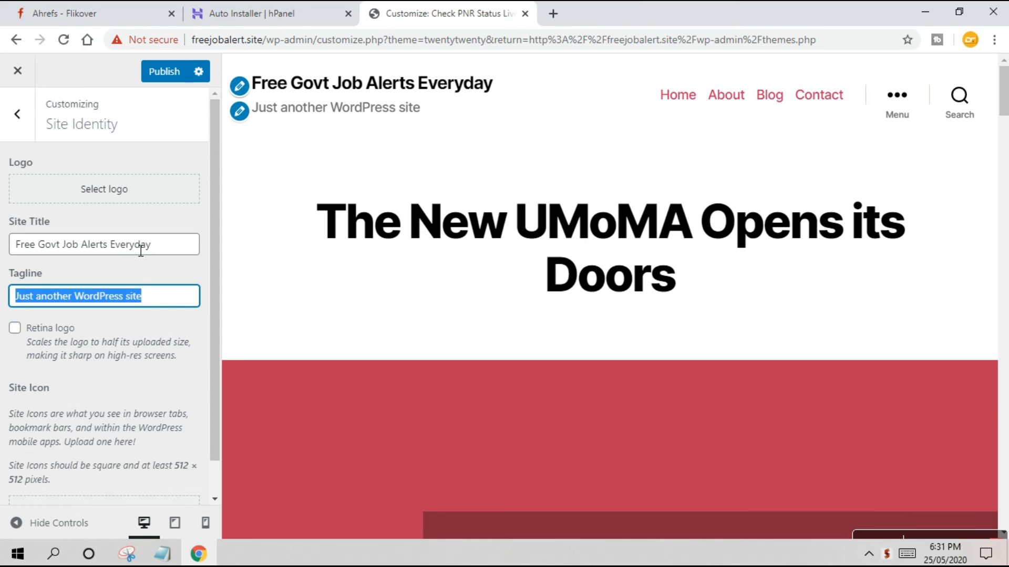
{"action": "type", "text": "Stay updat"}
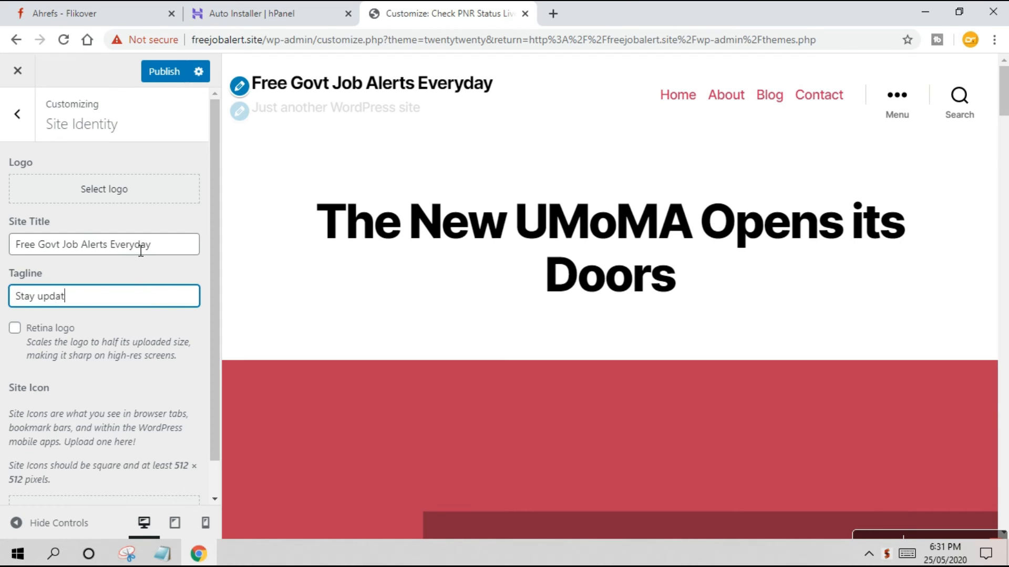
{"action": "type", "text": "ed with latest job"}
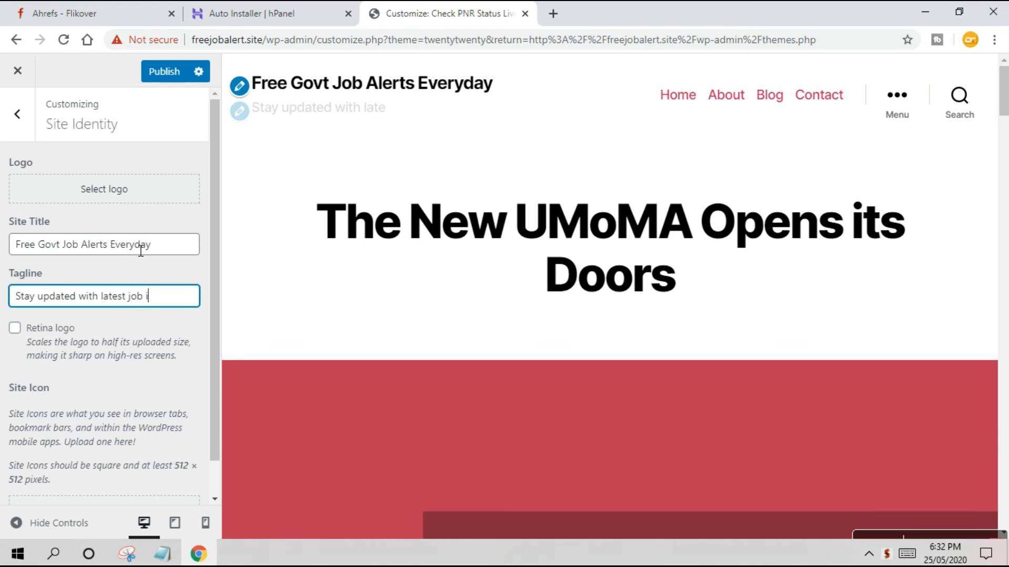
{"action": "type", "text": "info"}
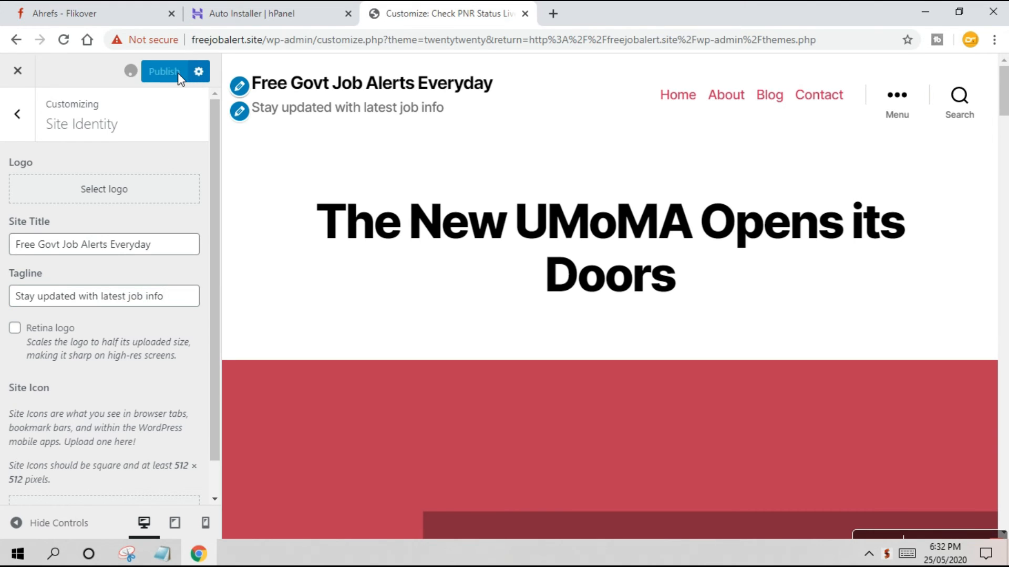
{"action": "left_click", "coordinate": [164, 71]}
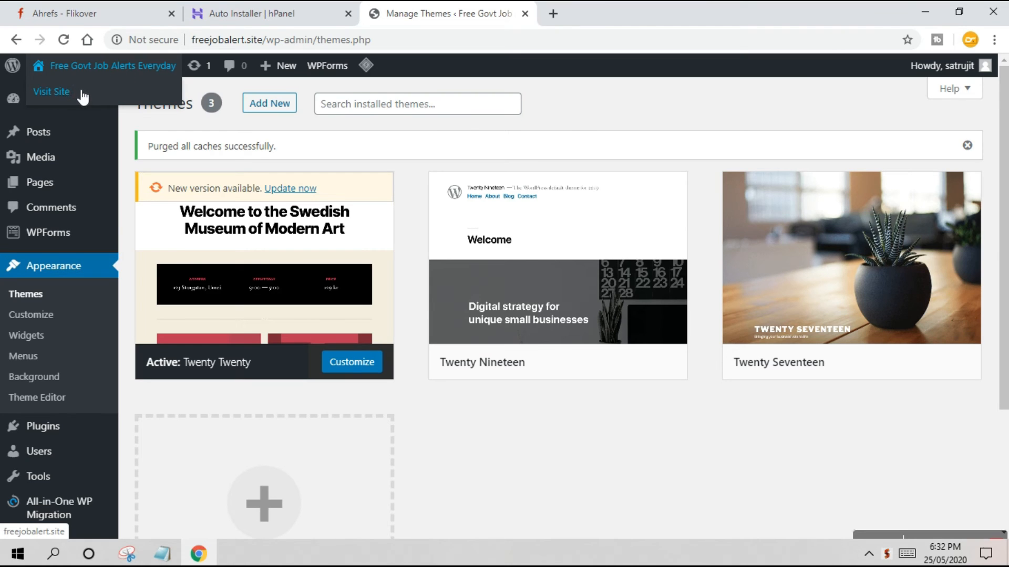
Step: Visit the freejobalert.site homepage and scroll through the new title and tagline
{"action": "left_click", "coordinate": [51, 92]}
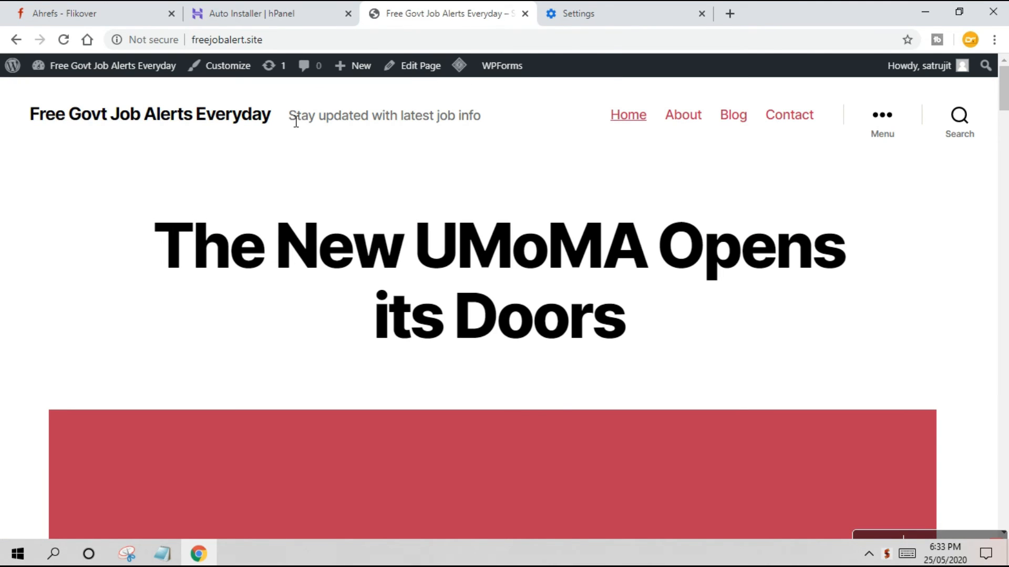
{"action": "mouse_move", "coordinate": [593, 172]}
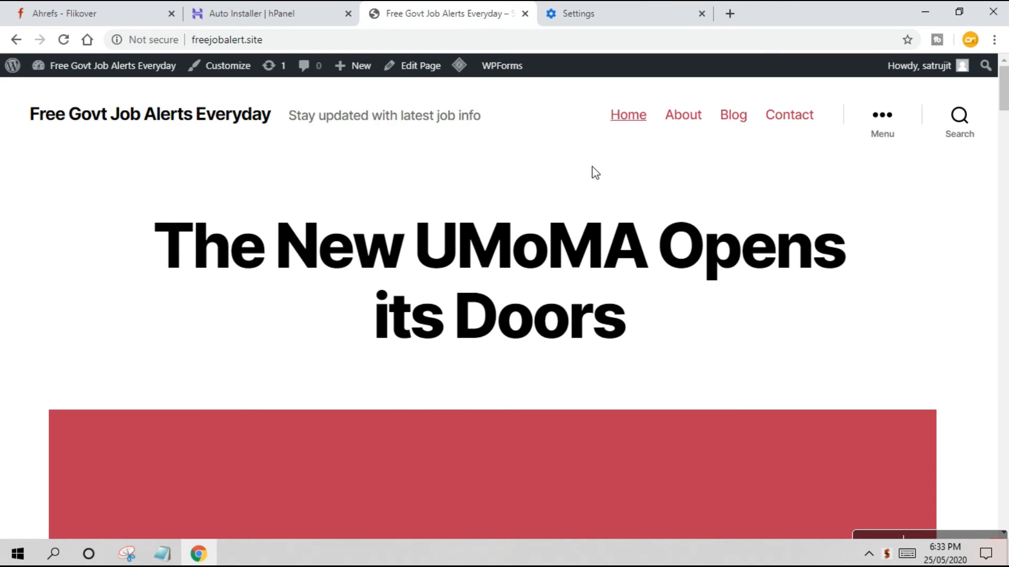
{"action": "scroll", "scroll_direction": "down", "scroll_amount": 3}
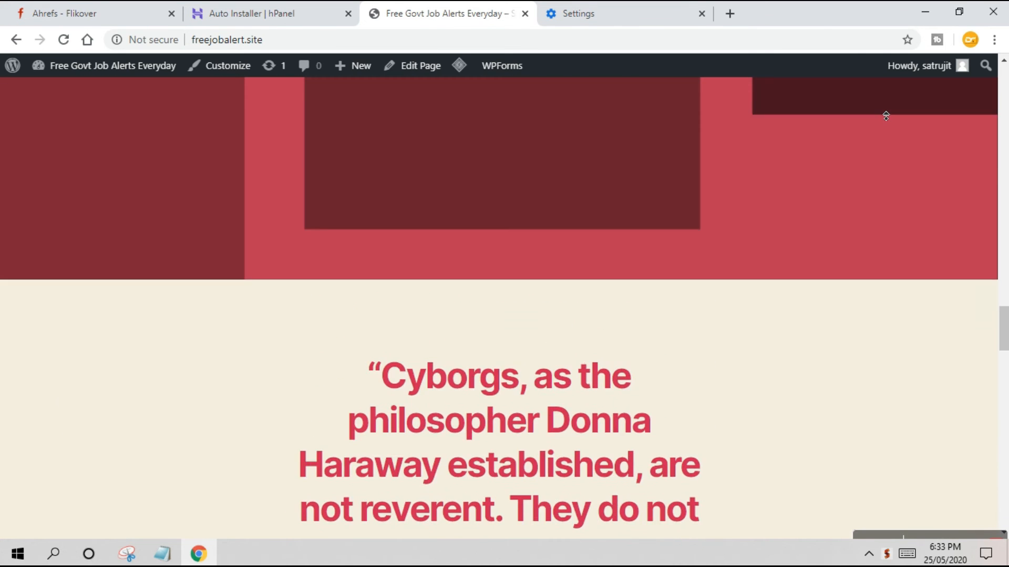
{"action": "scroll", "scroll_direction": "down", "scroll_amount": 3}
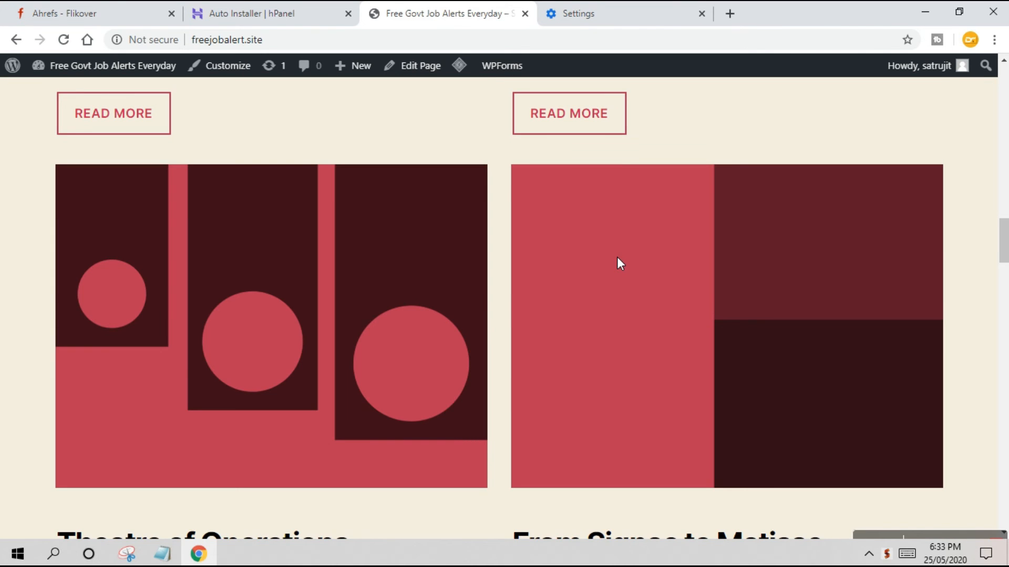
{"action": "scroll", "scroll_direction": "down", "scroll_amount": 3}
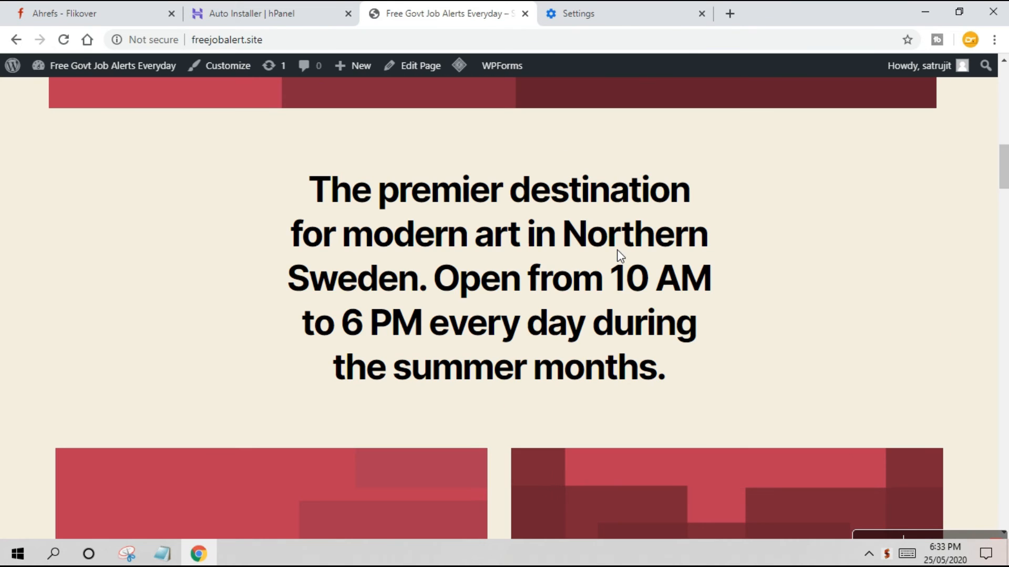
{"action": "scroll", "scroll_direction": "down", "scroll_amount": 3}
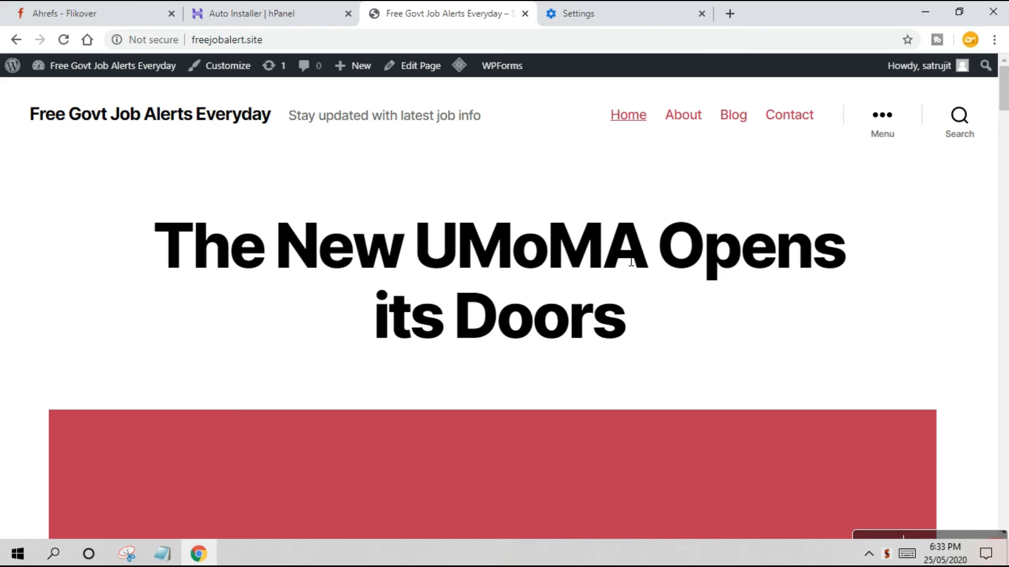
{"action": "mouse_move", "coordinate": [576, 200]}
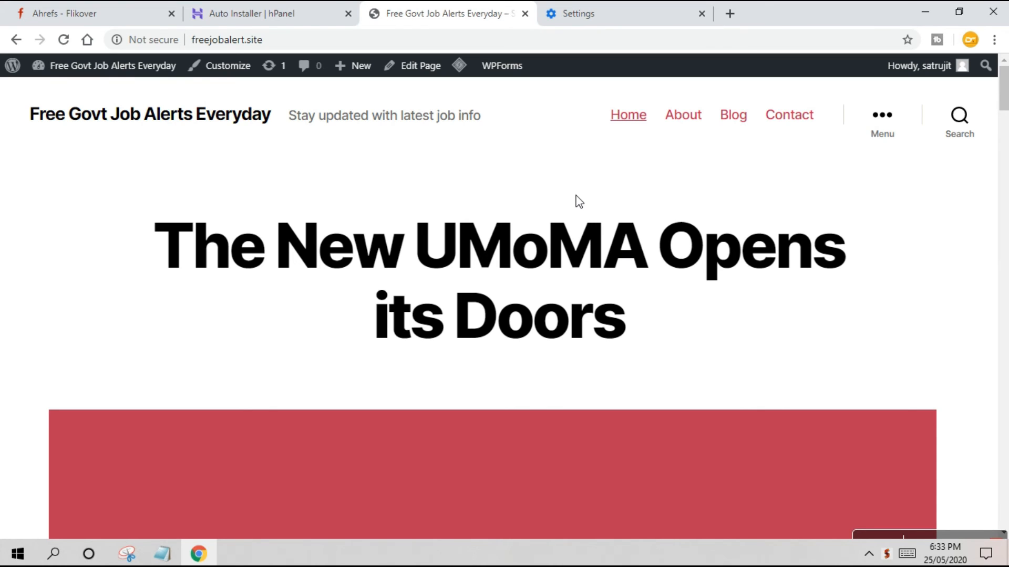
{"action": "scroll", "scroll_direction": "down", "scroll_amount": 3}
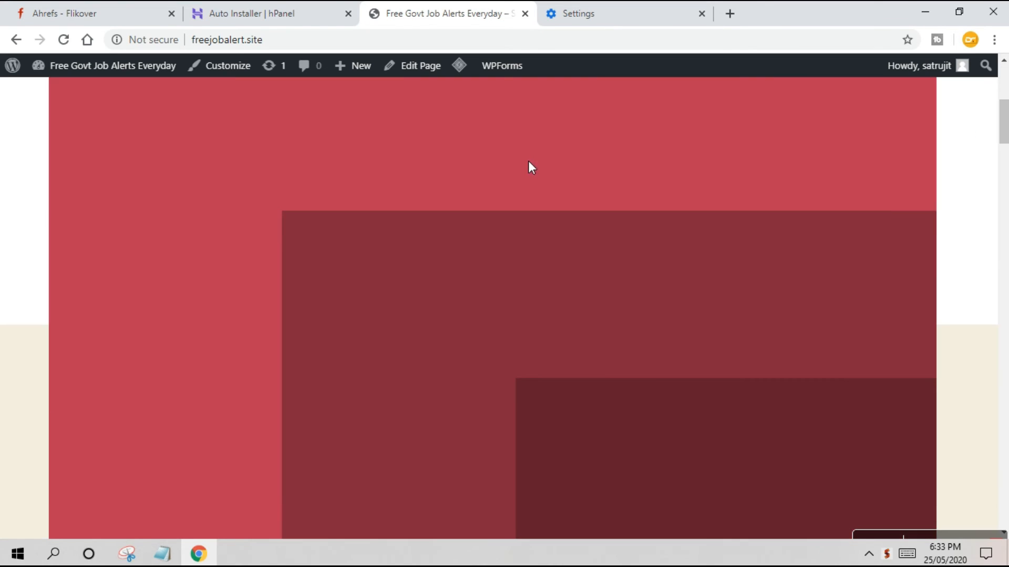
{"action": "scroll", "scroll_direction": "down", "scroll_amount": 3}
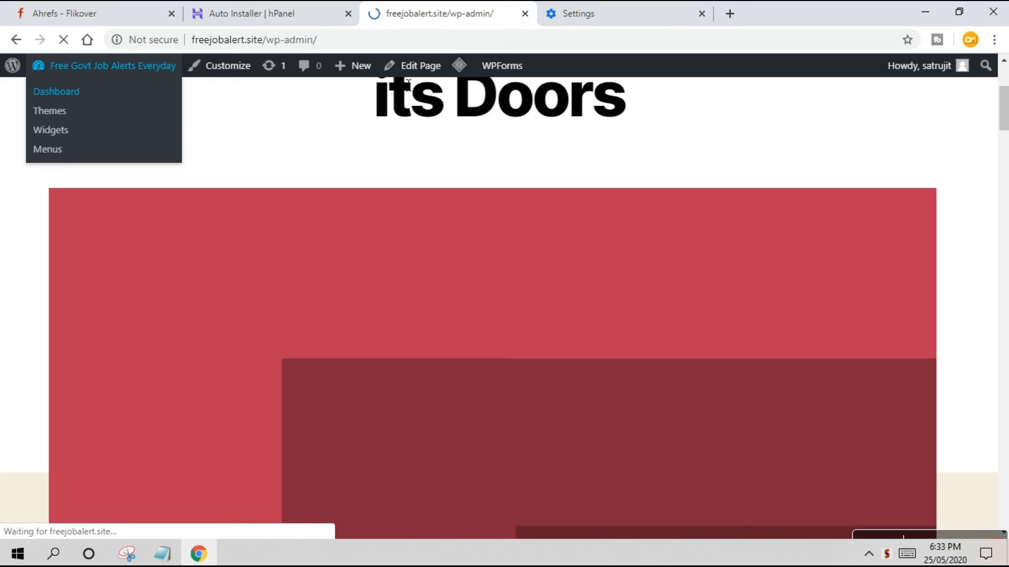
Step: Browse the Featured themes under Appearance > Themes > Add New, then return to Dashboard
{"action": "left_click", "coordinate": [56, 91]}
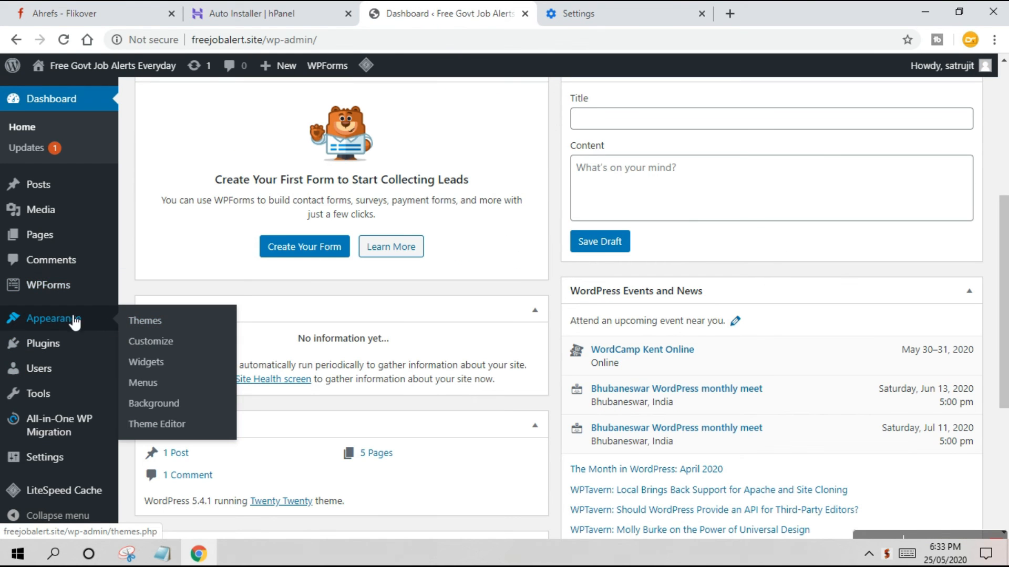
{"action": "left_click", "coordinate": [145, 320]}
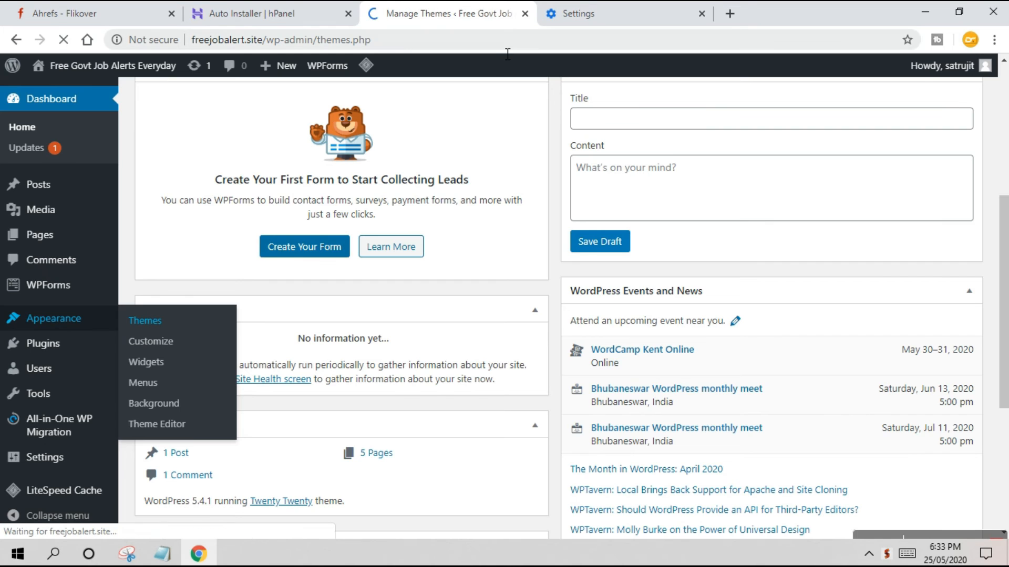
{"action": "left_click", "coordinate": [143, 320]}
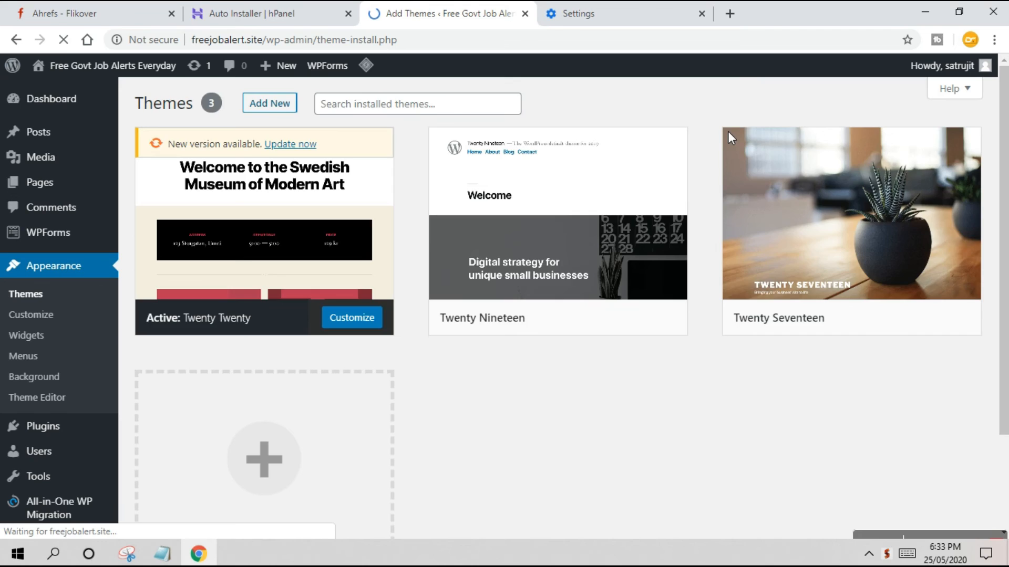
{"action": "left_click", "coordinate": [269, 103]}
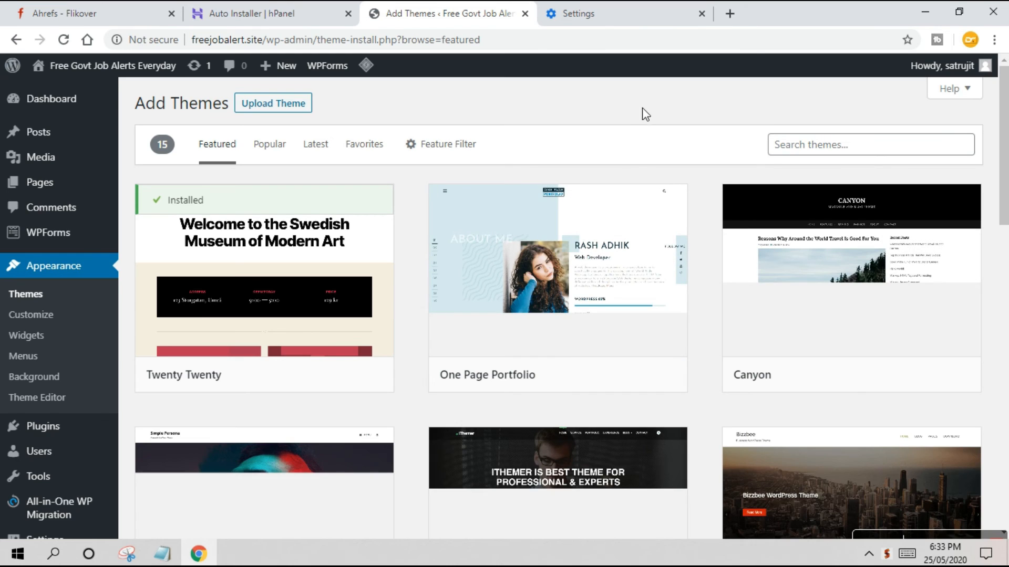
{"action": "scroll", "scroll_direction": "down", "scroll_amount": 3}
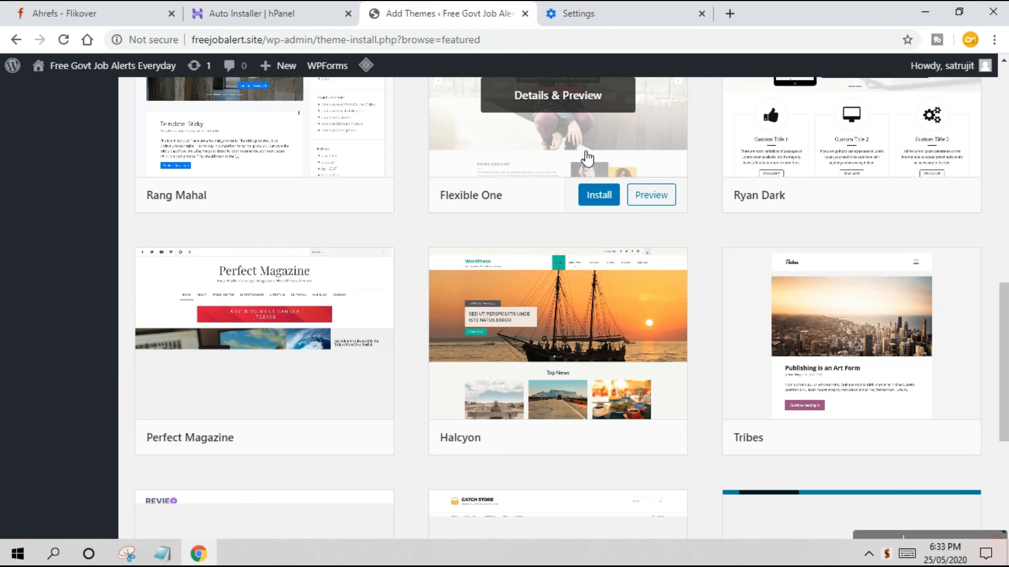
{"action": "scroll", "scroll_direction": "down", "scroll_amount": 3}
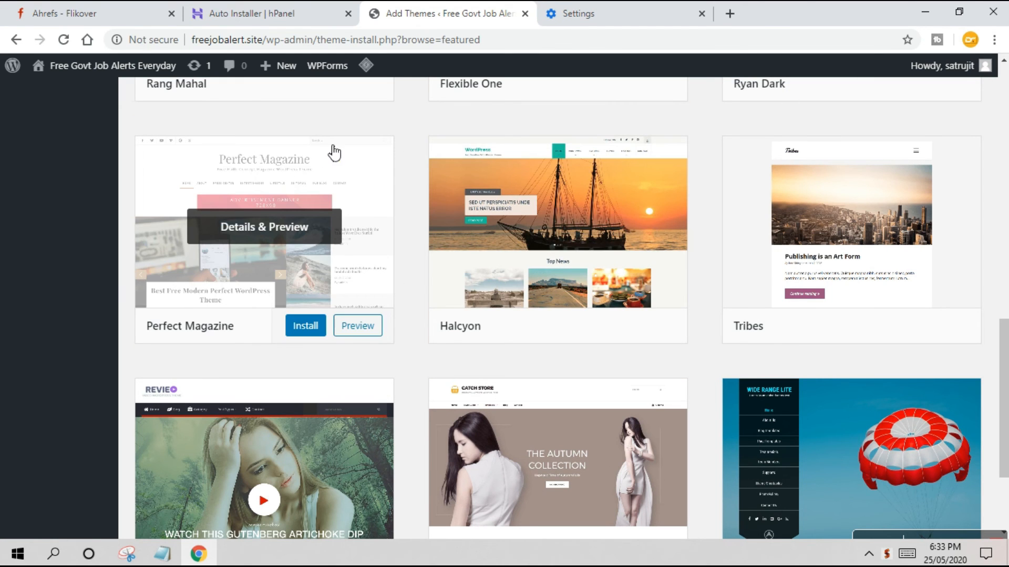
{"action": "scroll", "scroll_direction": "up", "scroll_amount": 3}
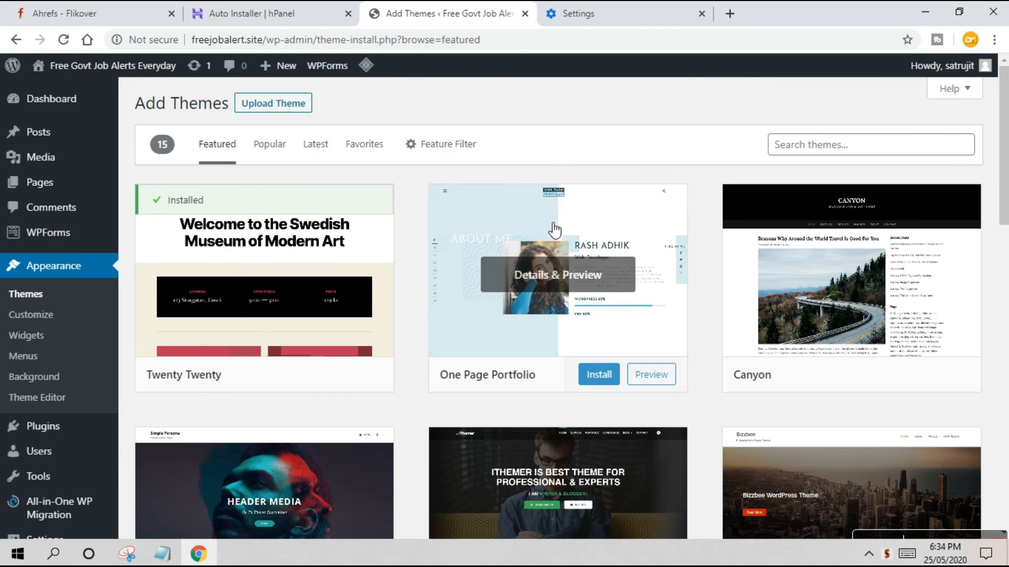
{"action": "mouse_move", "coordinate": [73, 89]}
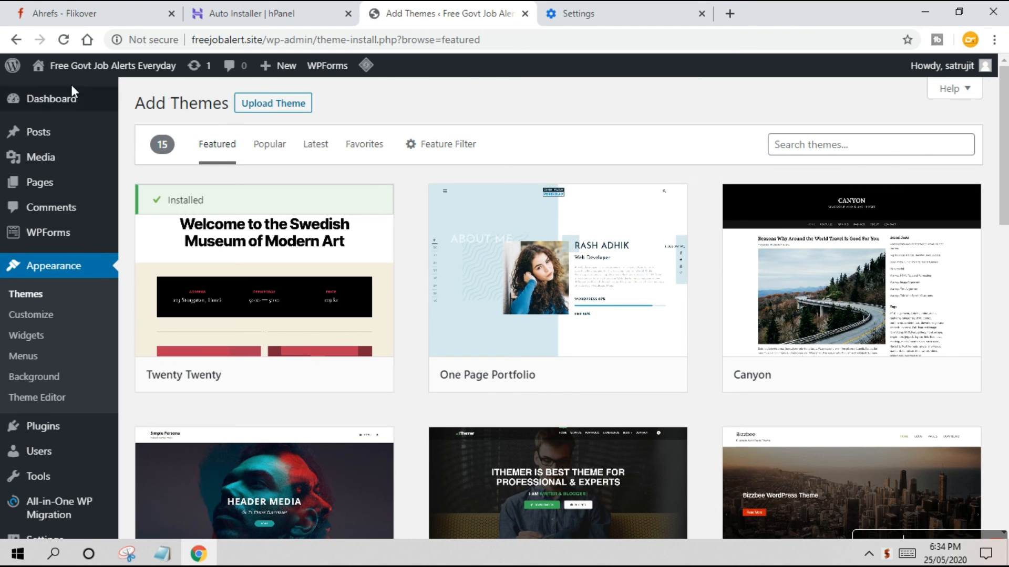
{"action": "left_click", "coordinate": [49, 98]}
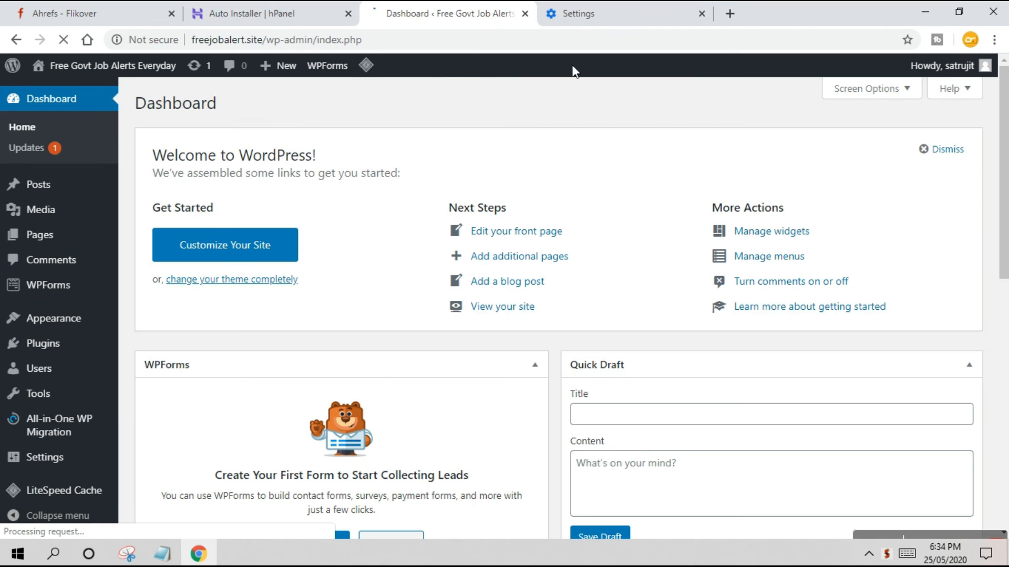
Step: Switch to the hPanel tab and scroll the Home page's Hosting and Domain sections
{"action": "left_click", "coordinate": [269, 12]}
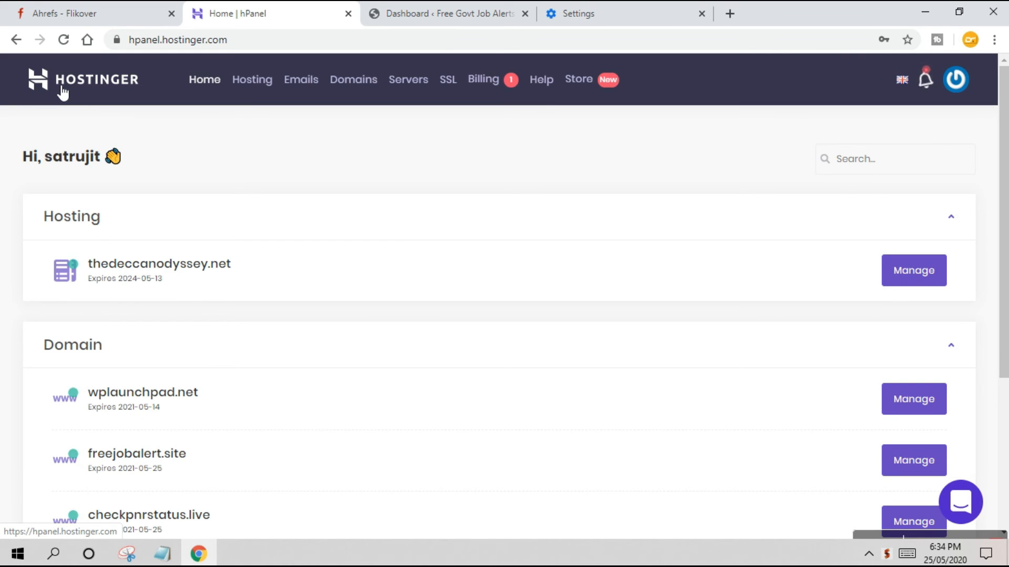
{"action": "scroll", "scroll_direction": "down", "scroll_amount": 3}
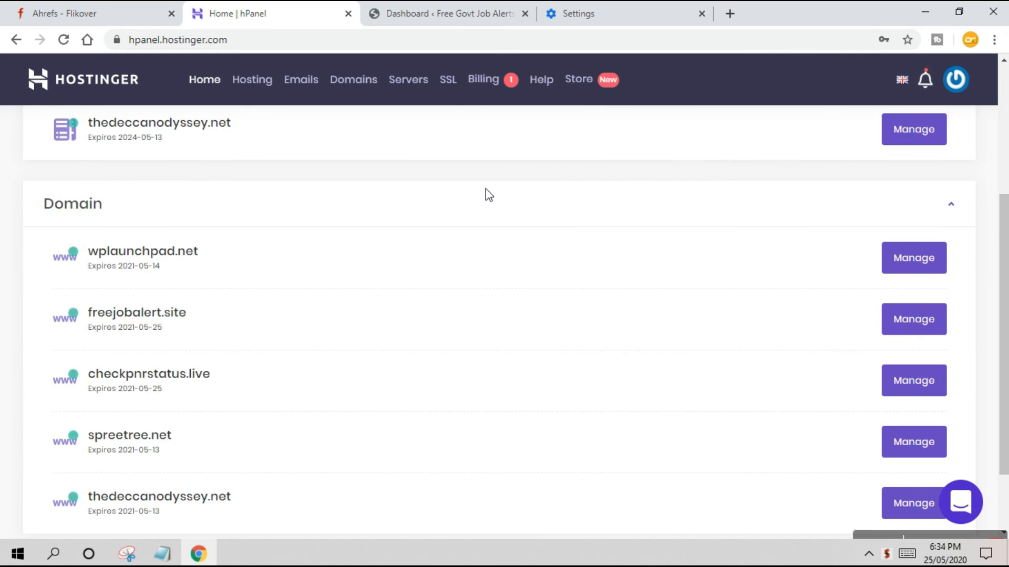
{"action": "scroll", "scroll_direction": "up", "scroll_amount": 3}
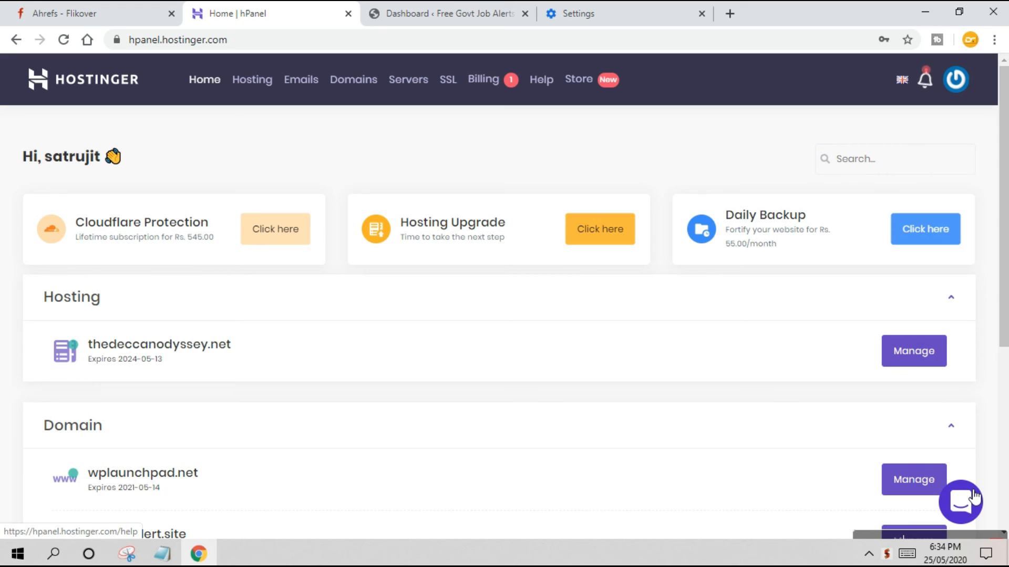
{"action": "left_click", "coordinate": [540, 79]}
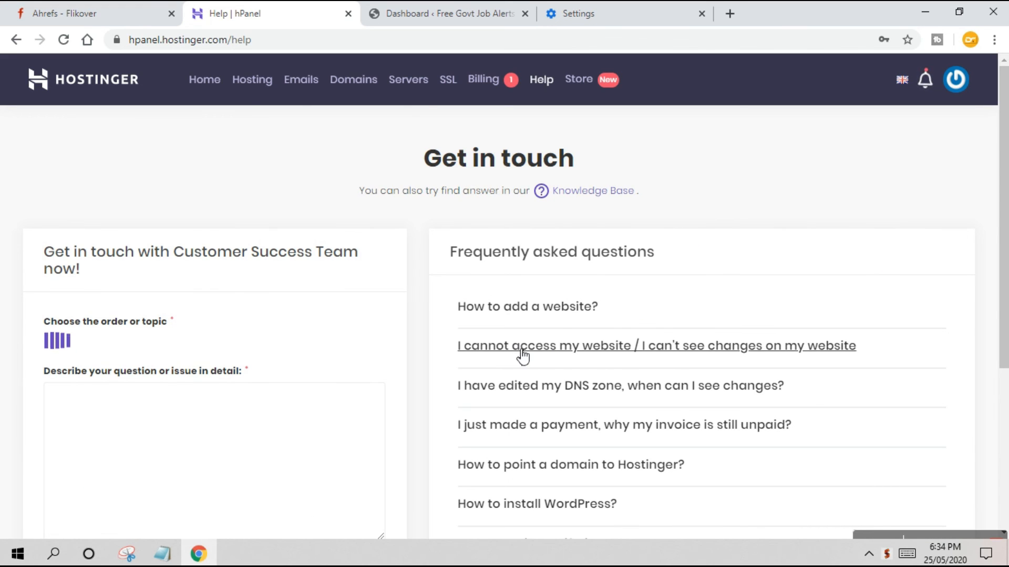
{"action": "scroll", "scroll_direction": "down", "scroll_amount": 3}
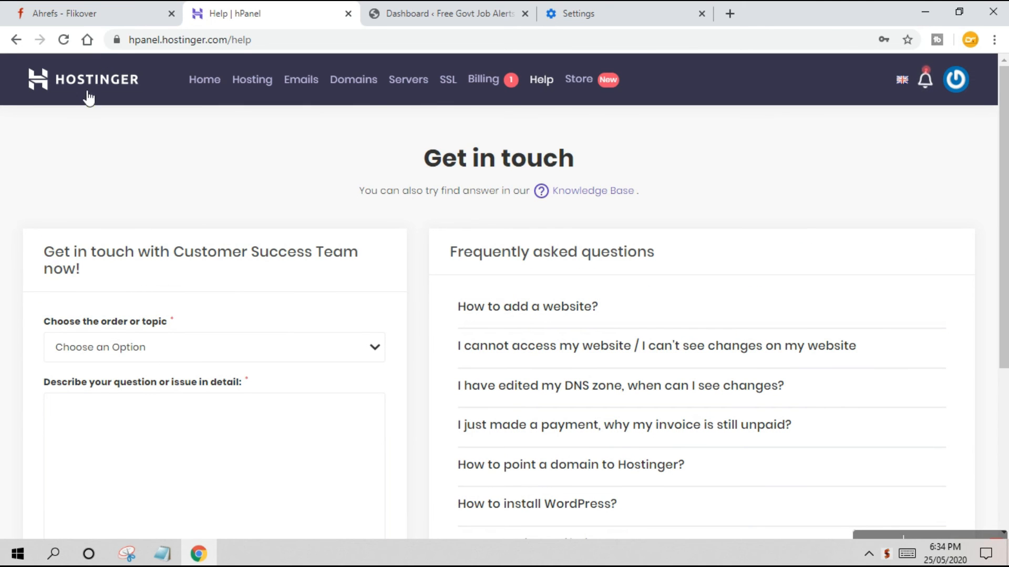
{"action": "left_click", "coordinate": [203, 80]}
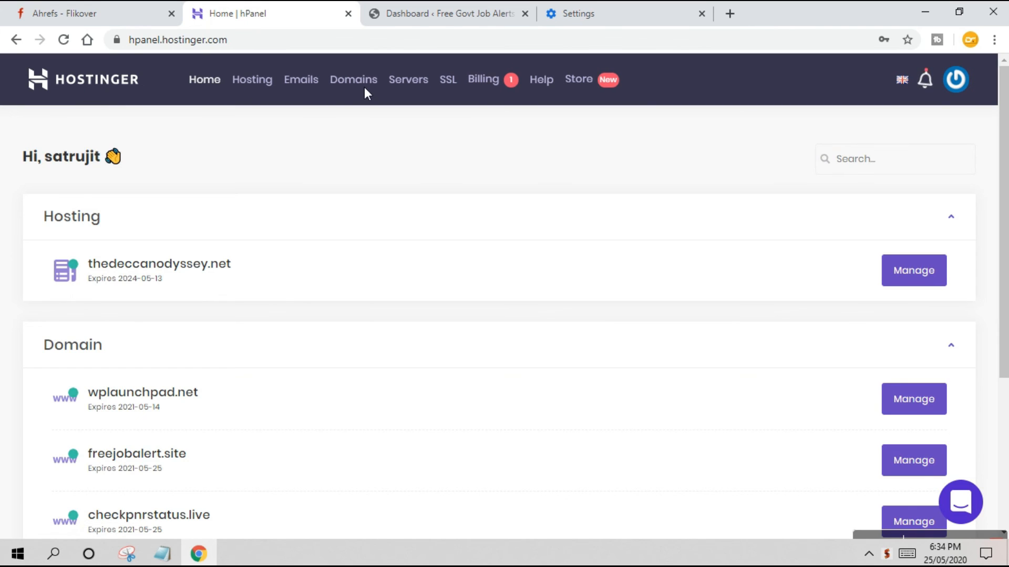
{"action": "scroll", "scroll_direction": "down", "scroll_amount": 3}
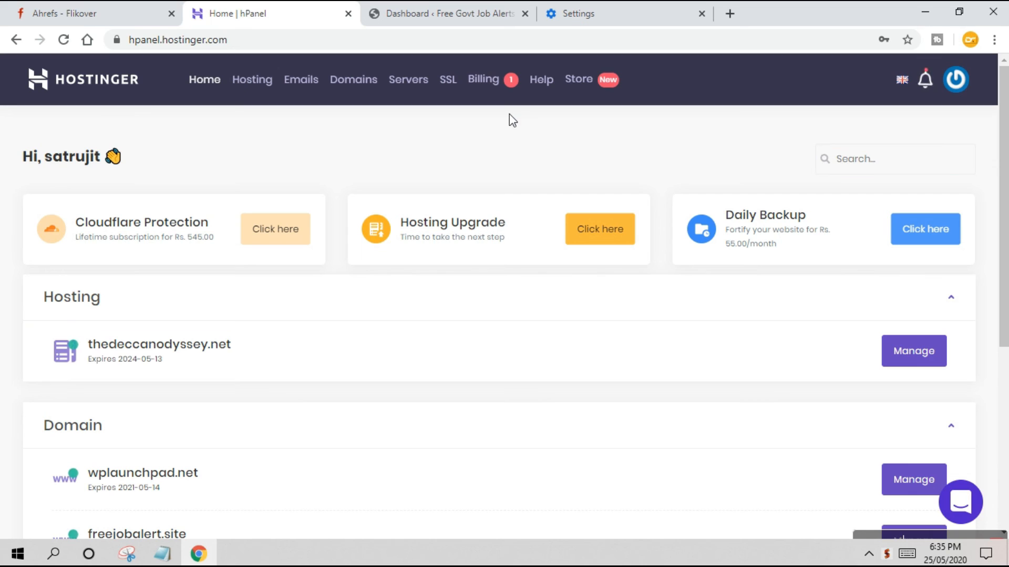
{"action": "mouse_move", "coordinate": [353, 79]}
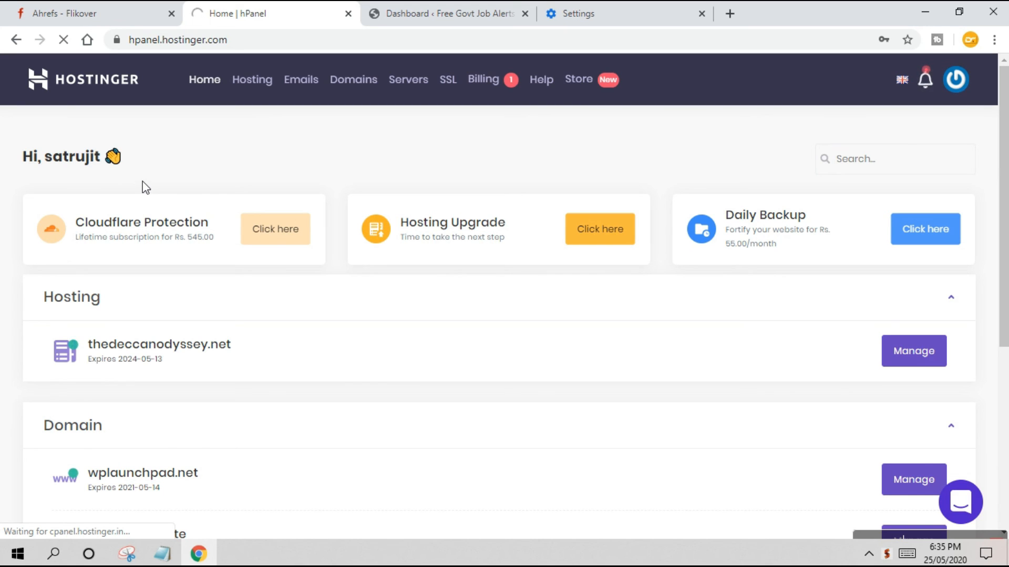
Step: Open the Domain Management page for spreetree.net
{"action": "left_click", "coordinate": [913, 479]}
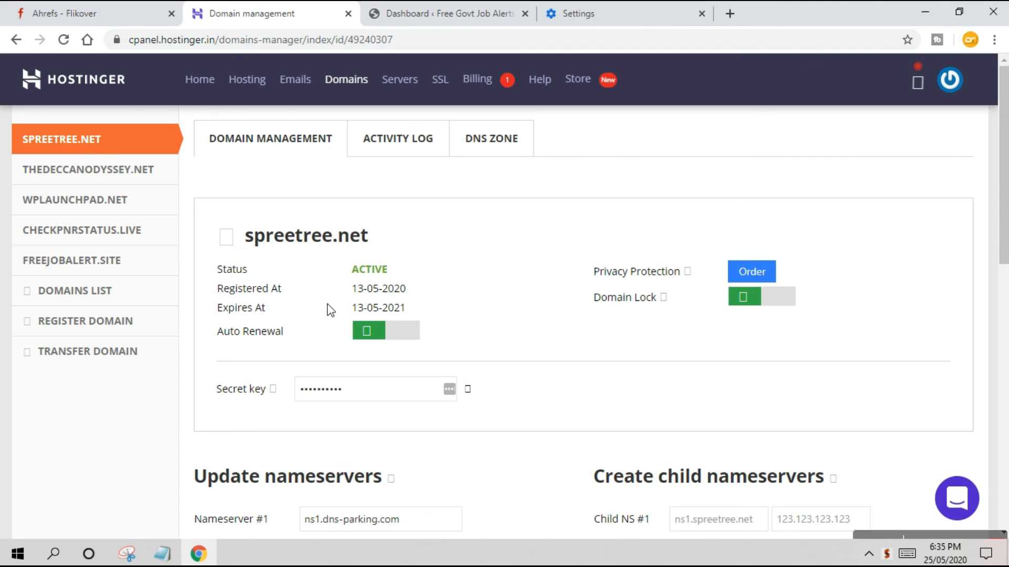
{"action": "mouse_move", "coordinate": [141, 183]}
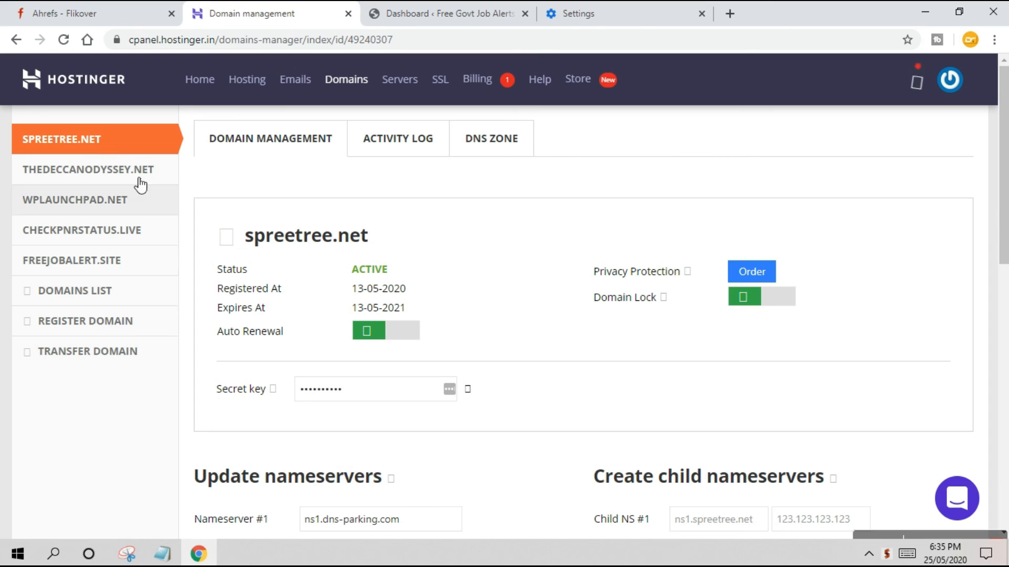